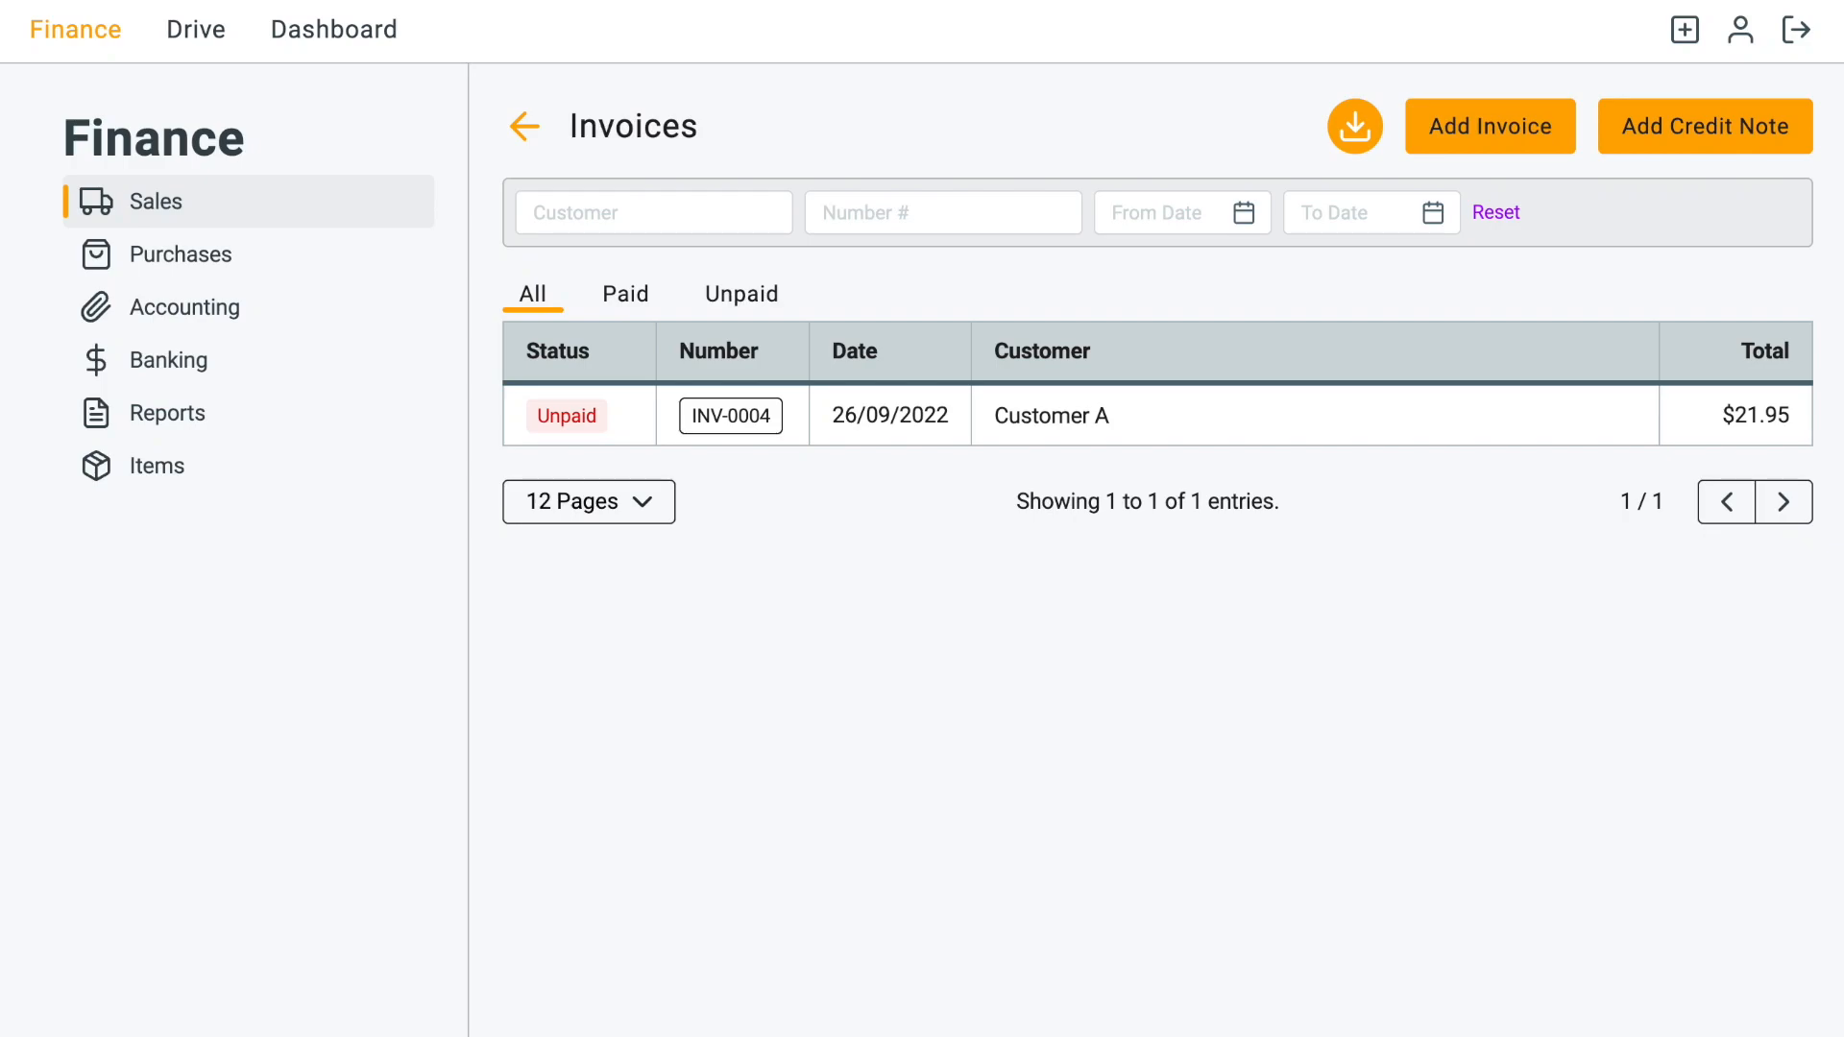
pyautogui.moveTo(1533, 995)
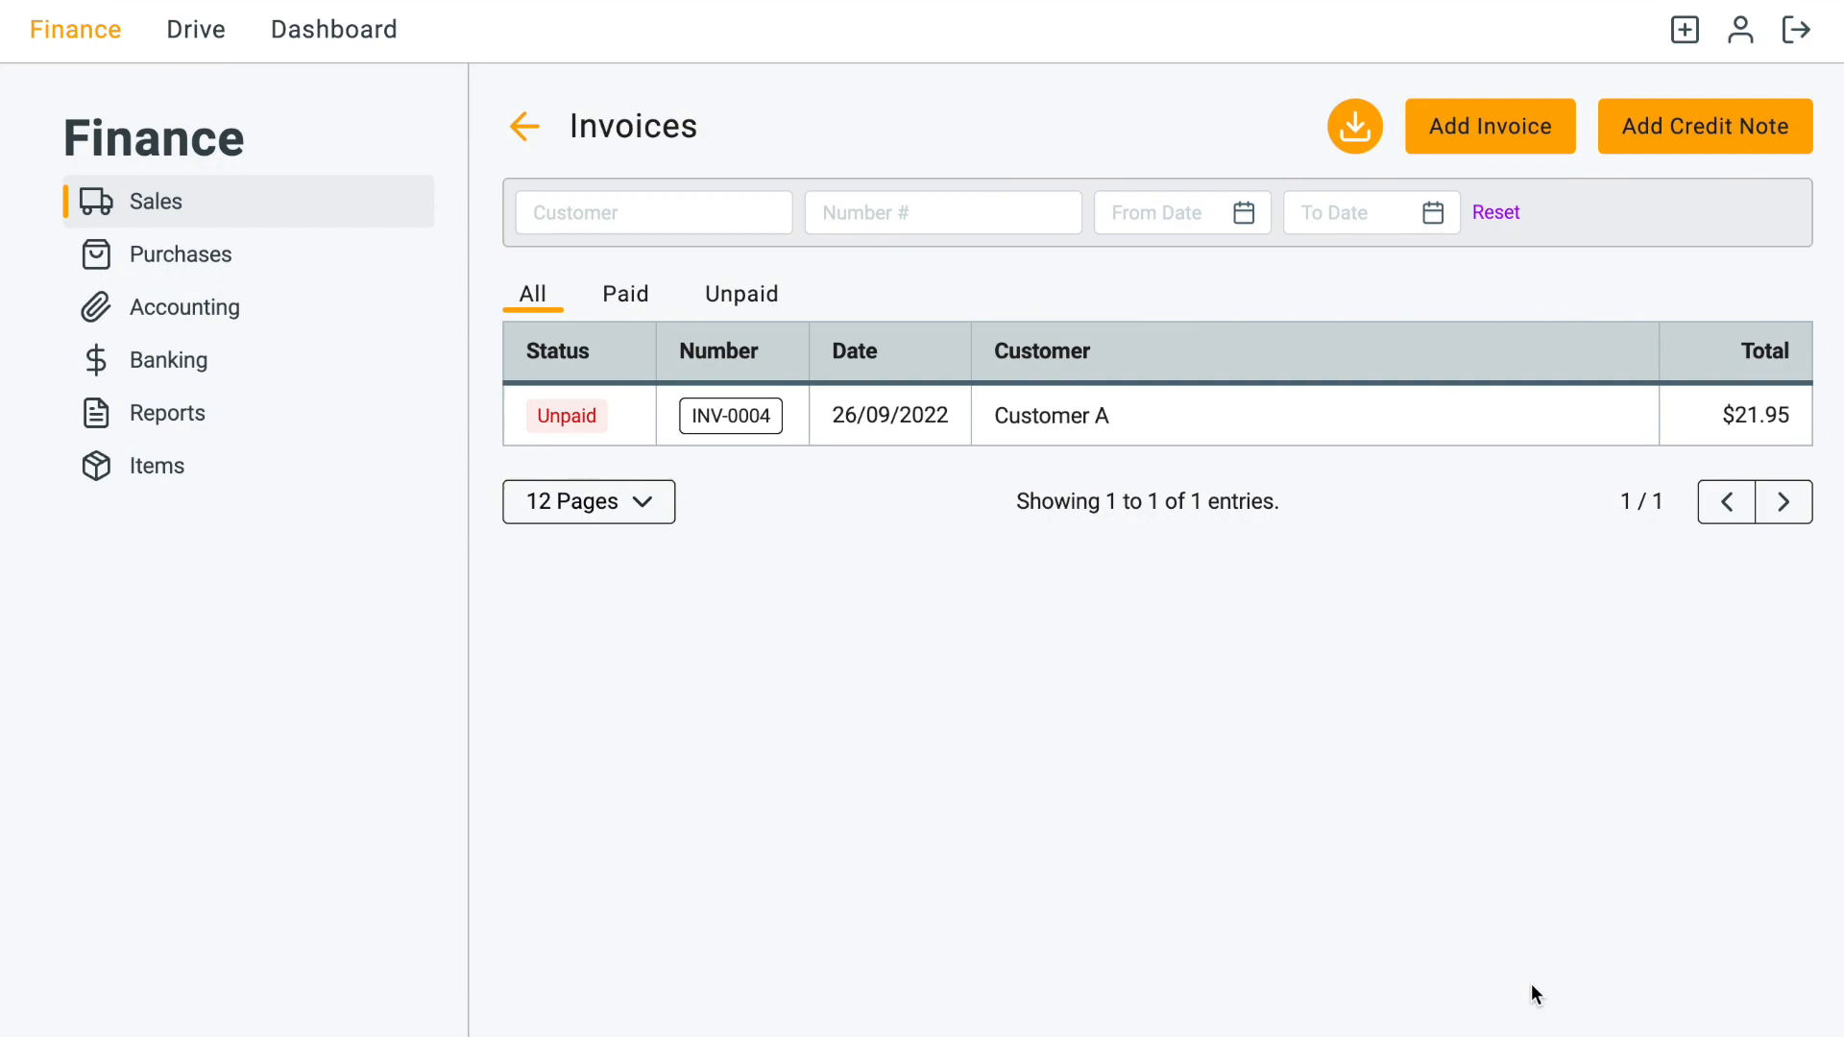
pyautogui.moveTo(1512, 782)
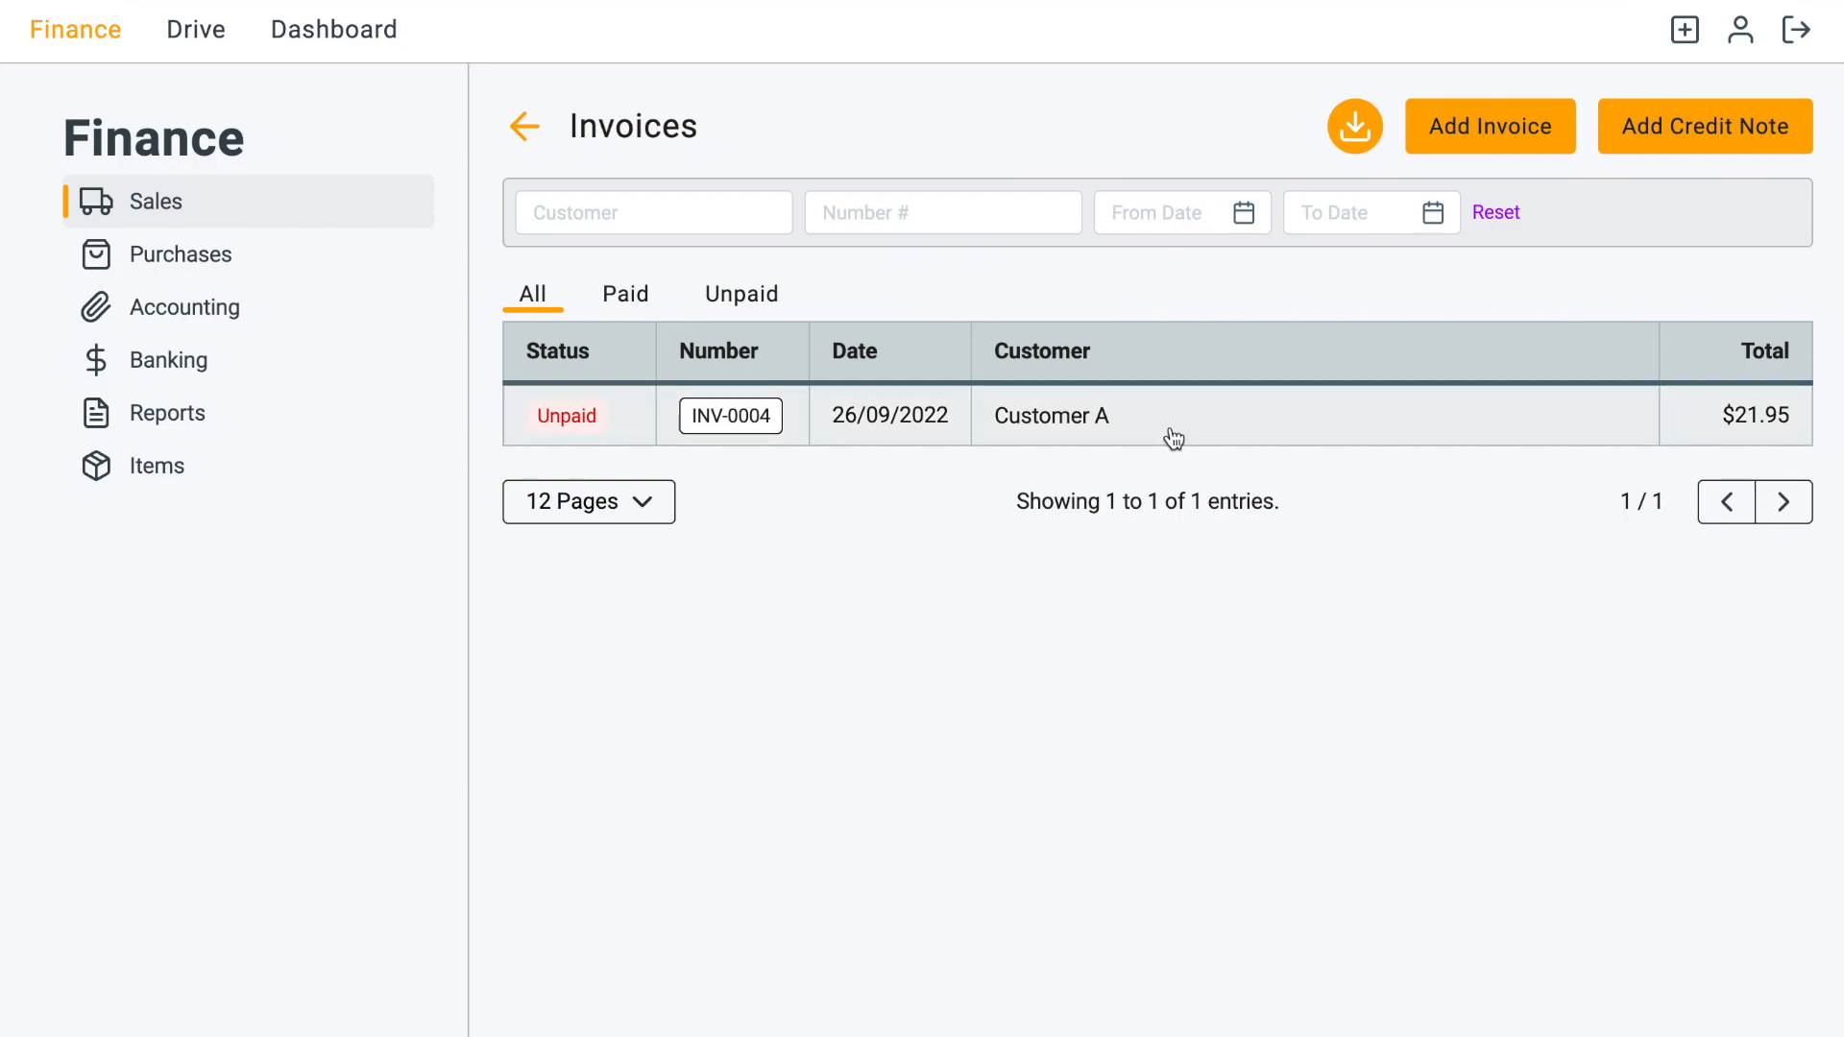
pyautogui.moveTo(1349, 411)
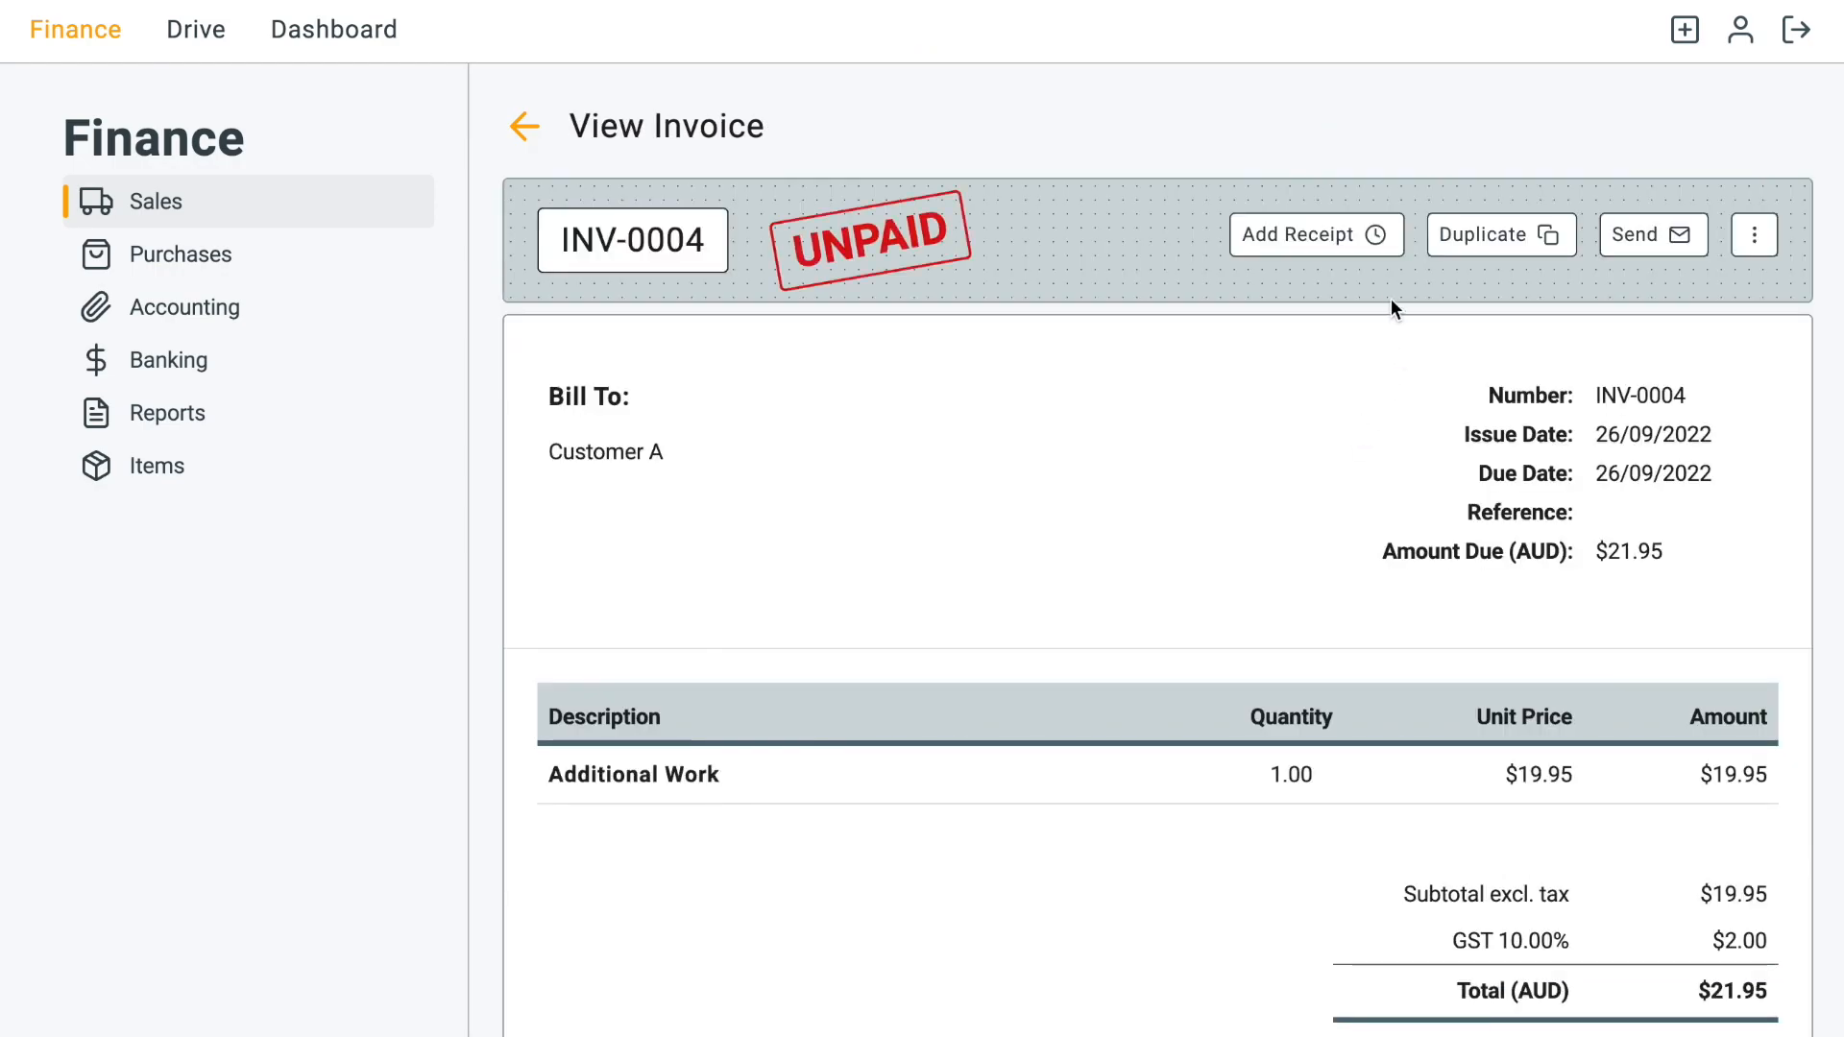
# Step: Dismiss the Add Receipt form for INV-0004 unsaved and return to the invoice list
pyautogui.click(1303, 235)
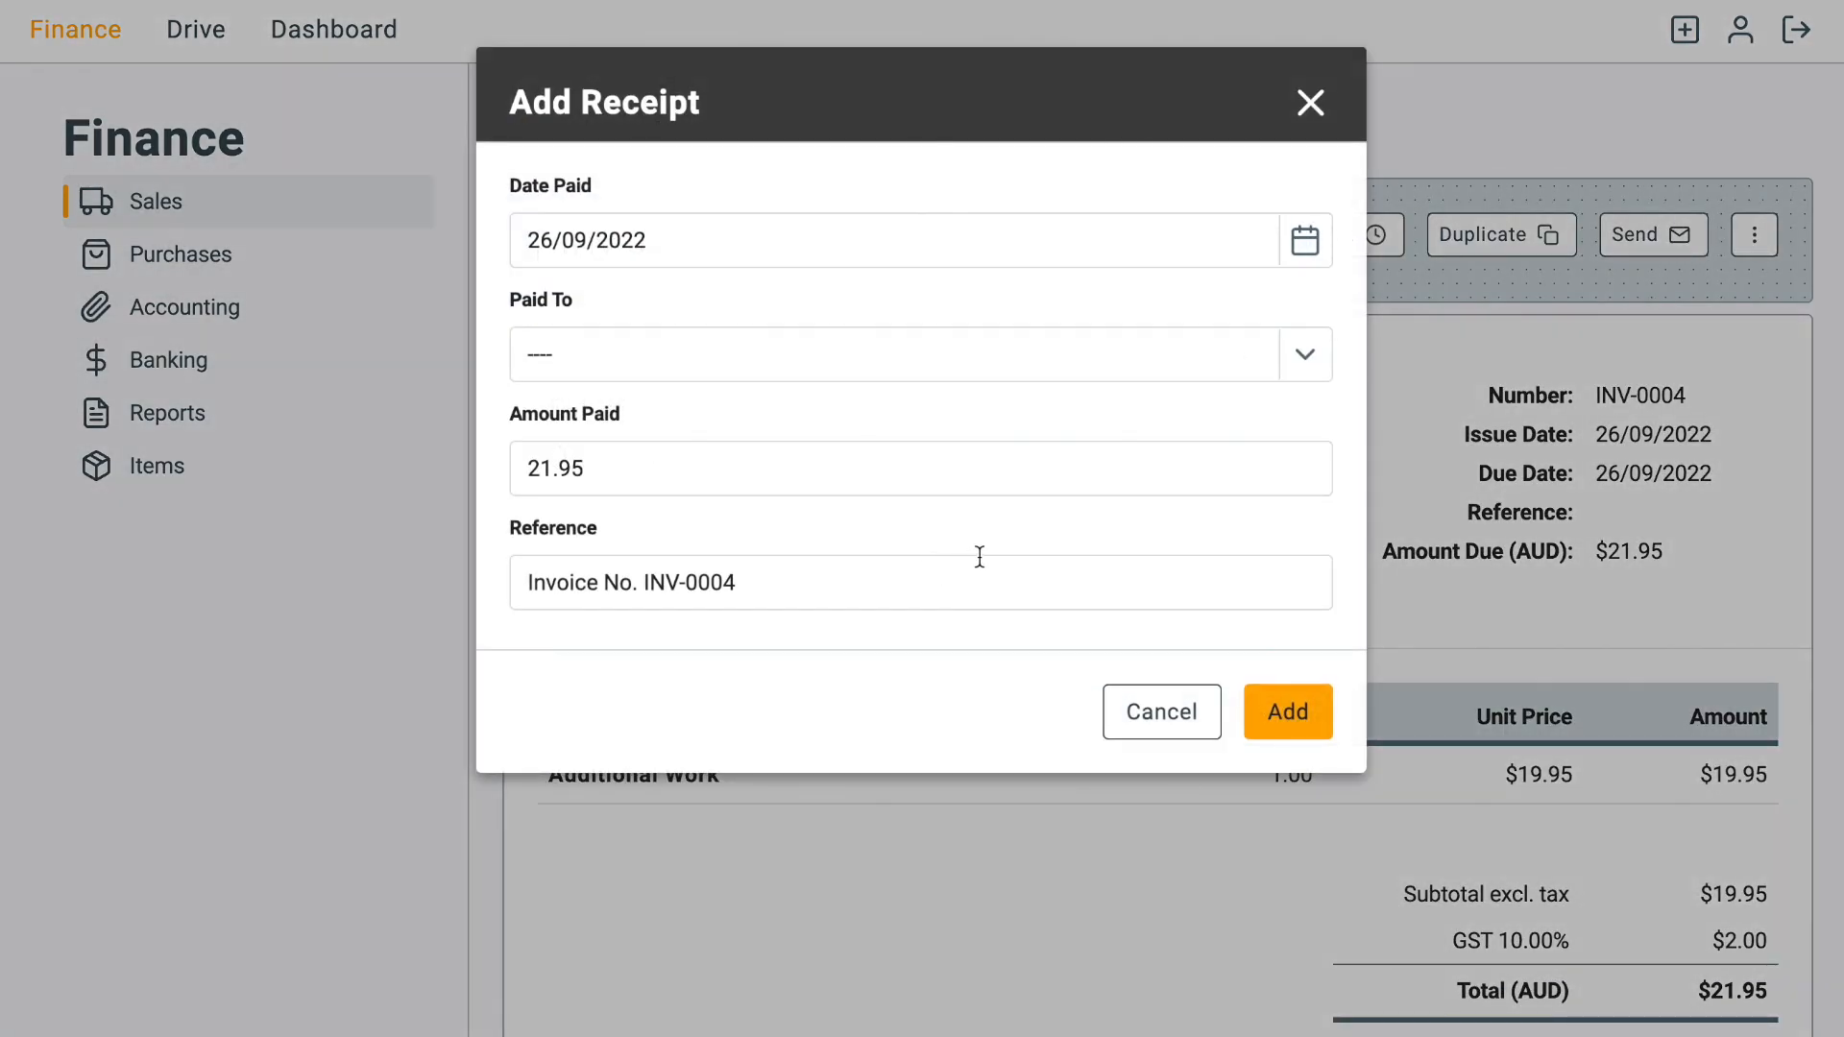
pyautogui.click(1160, 711)
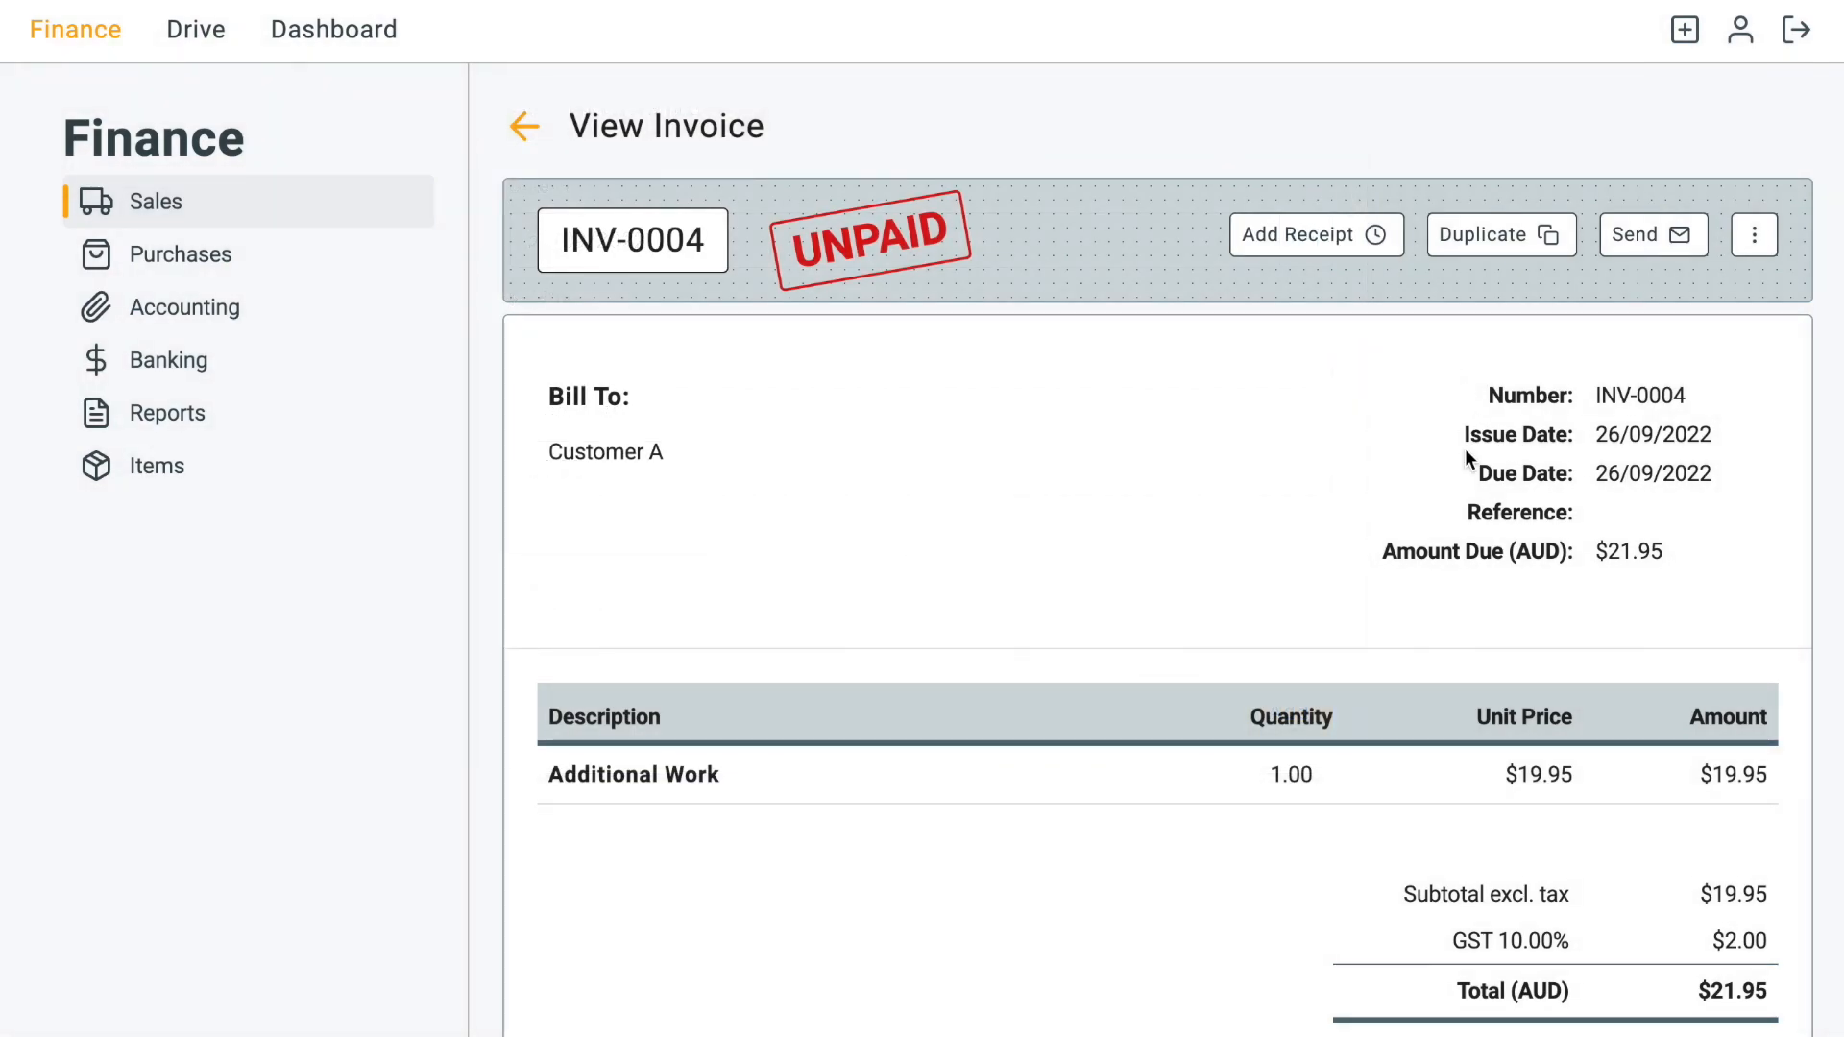
pyautogui.moveTo(1443, 423)
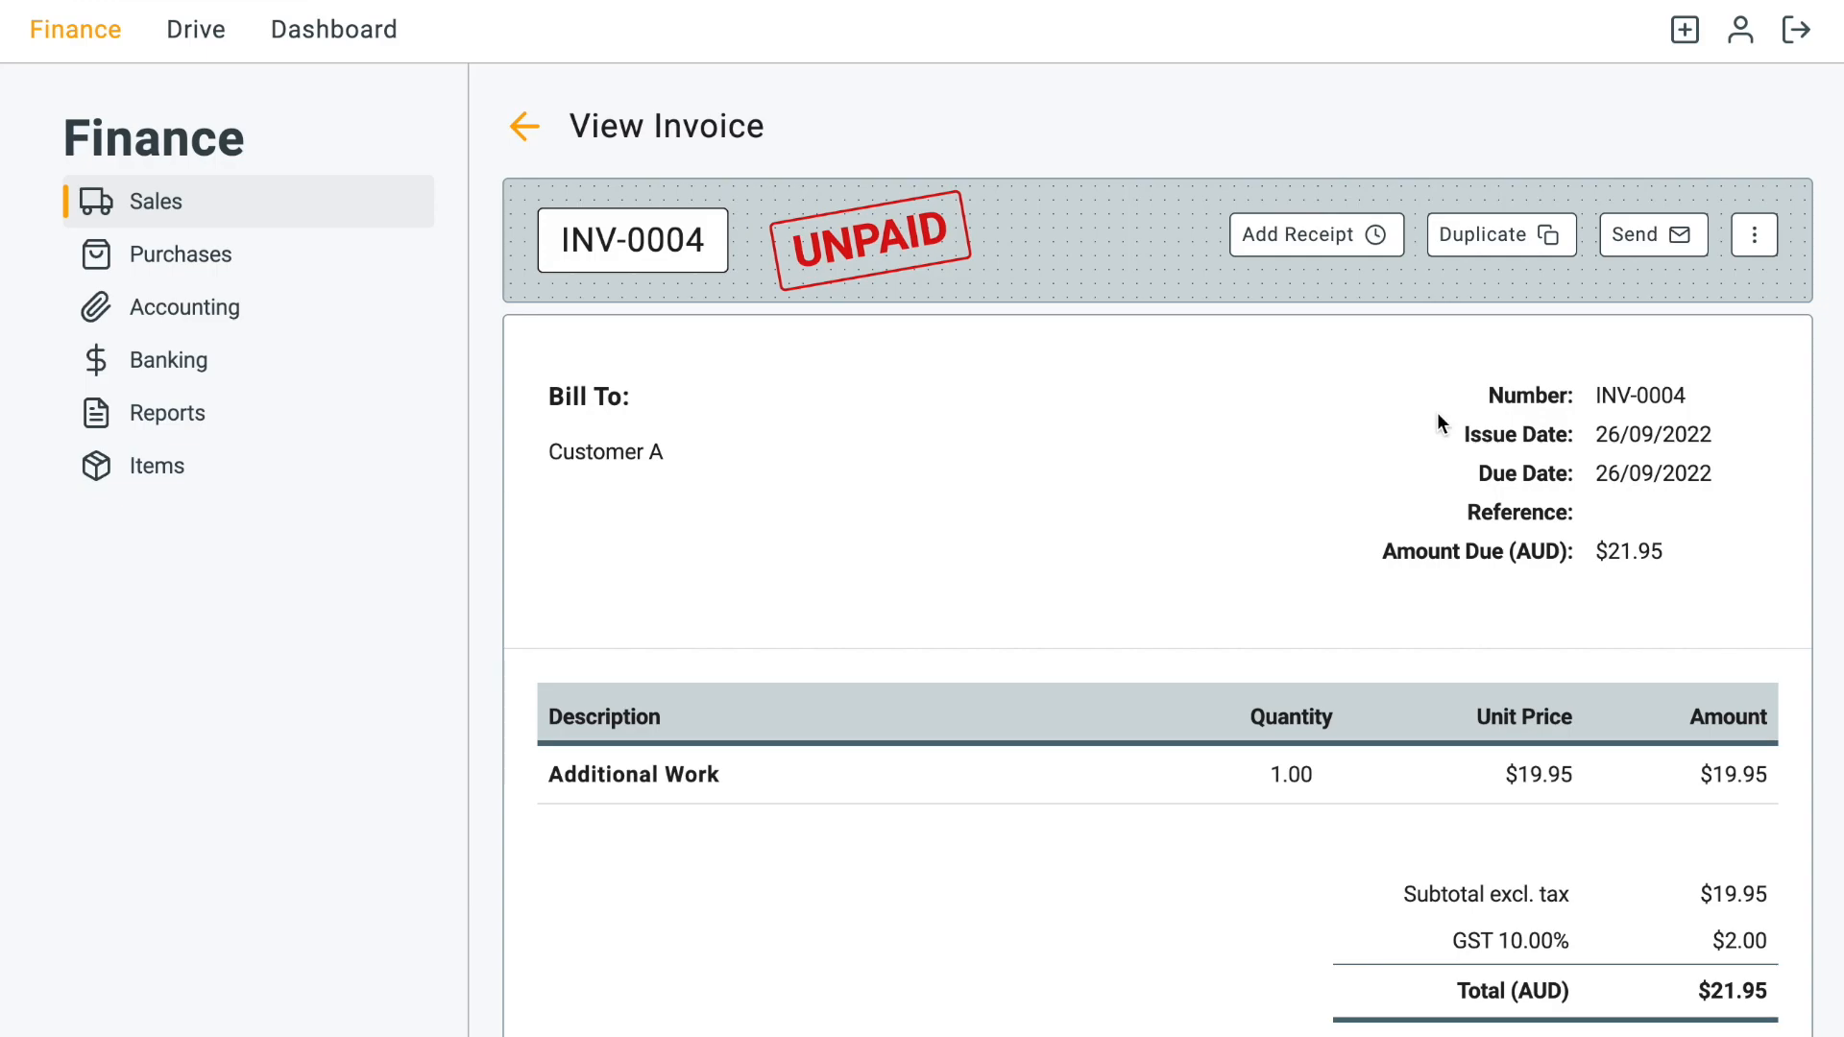
pyautogui.moveTo(647, 217)
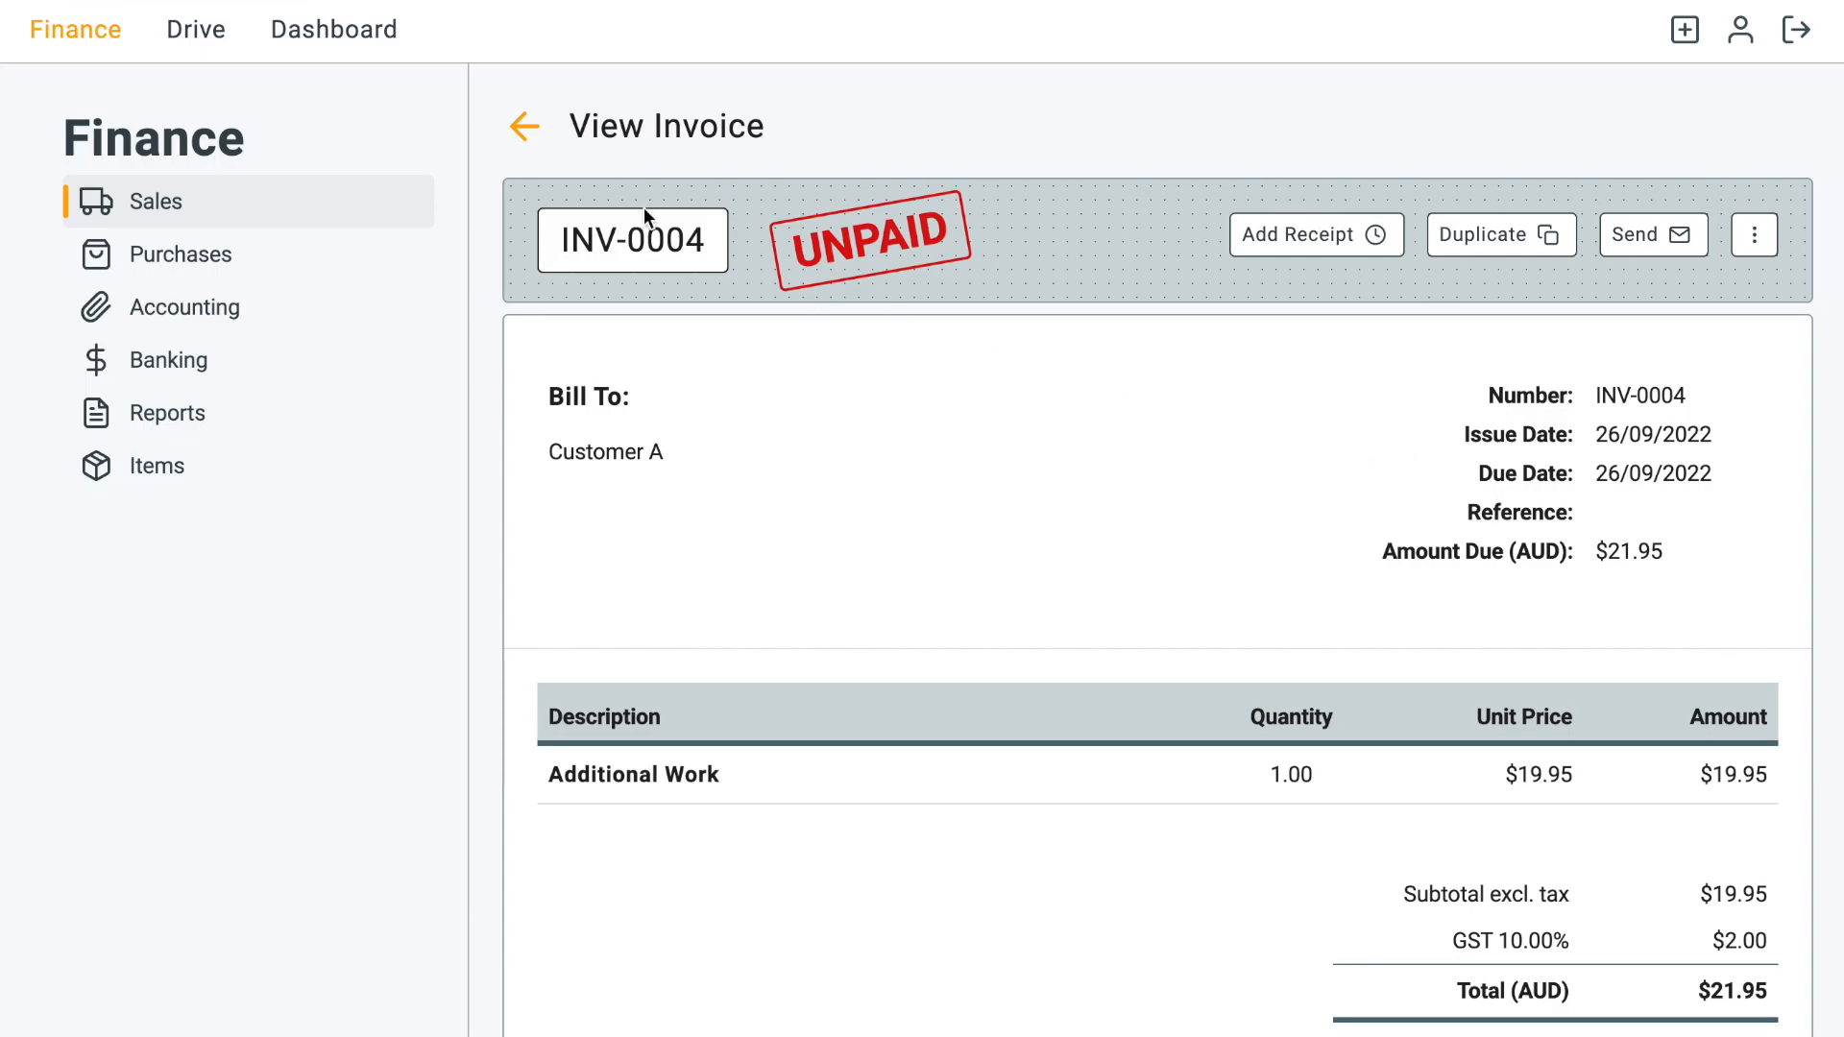
pyautogui.click(522, 127)
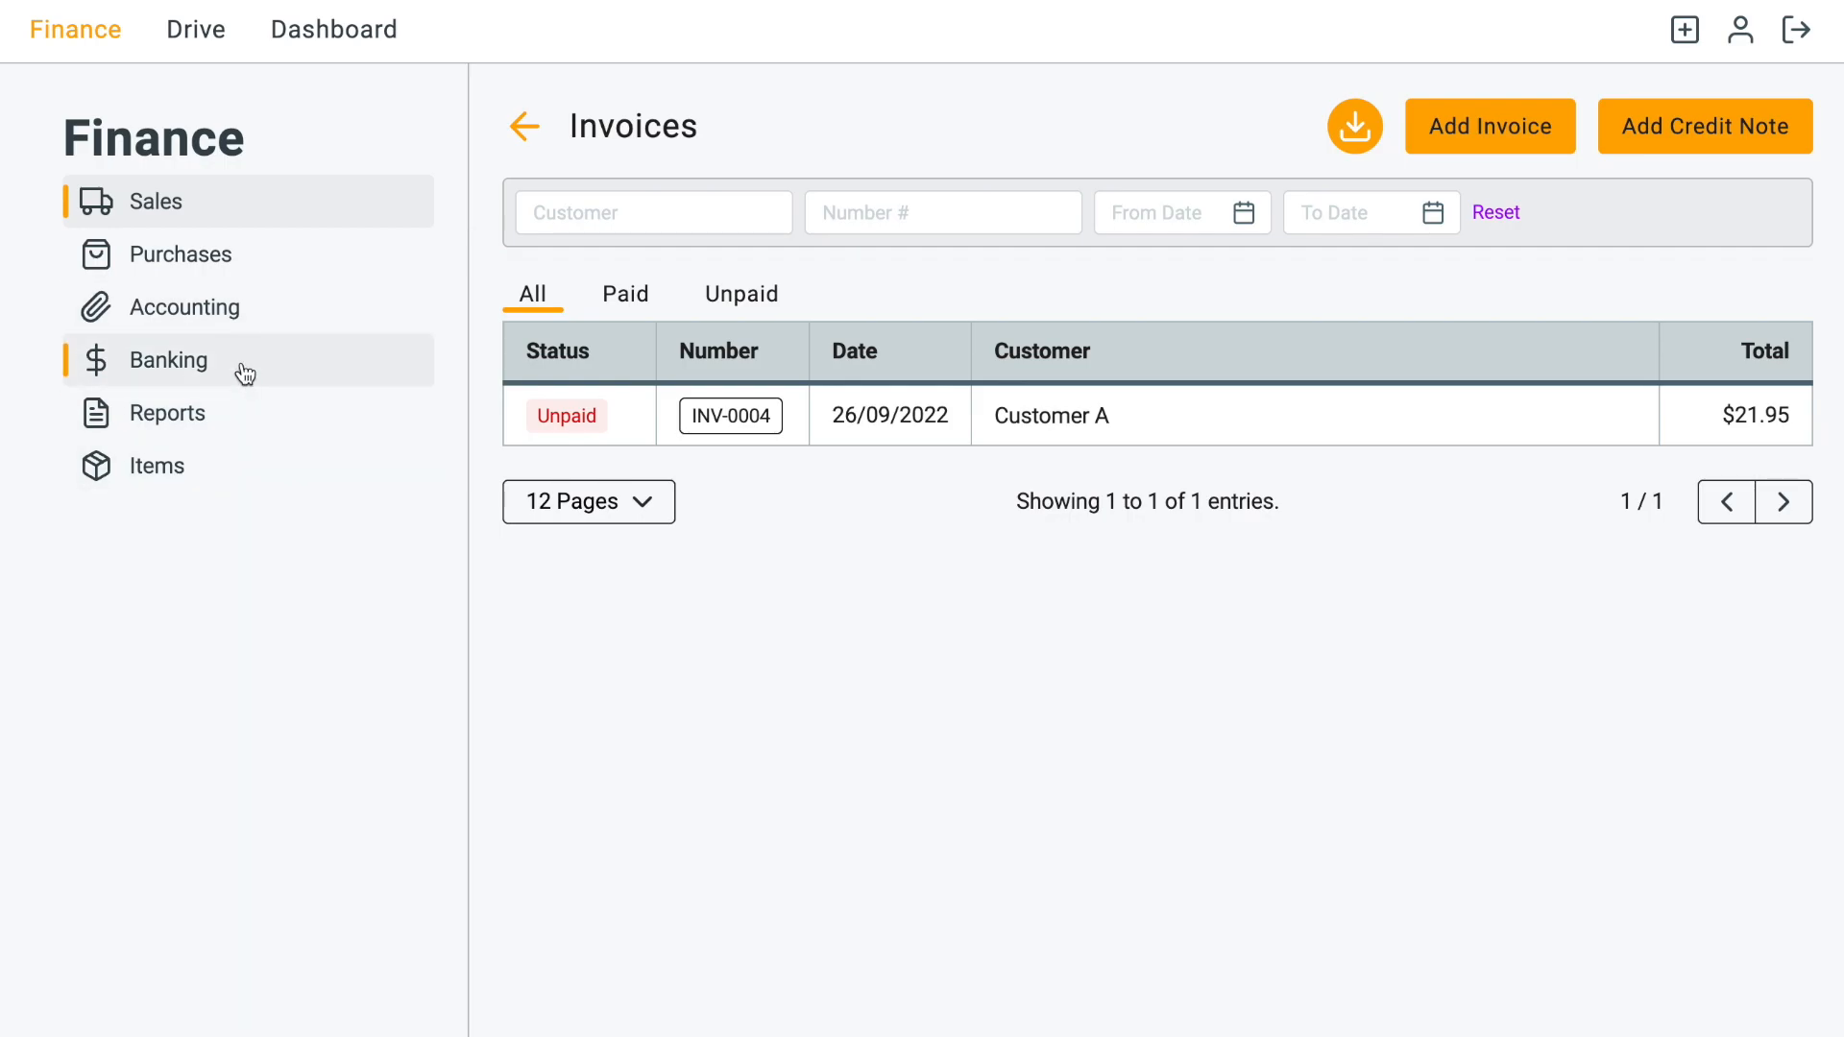
# Step: Show the empty Bank Transactions list from the Banking sidebar entry
pyautogui.click(172, 359)
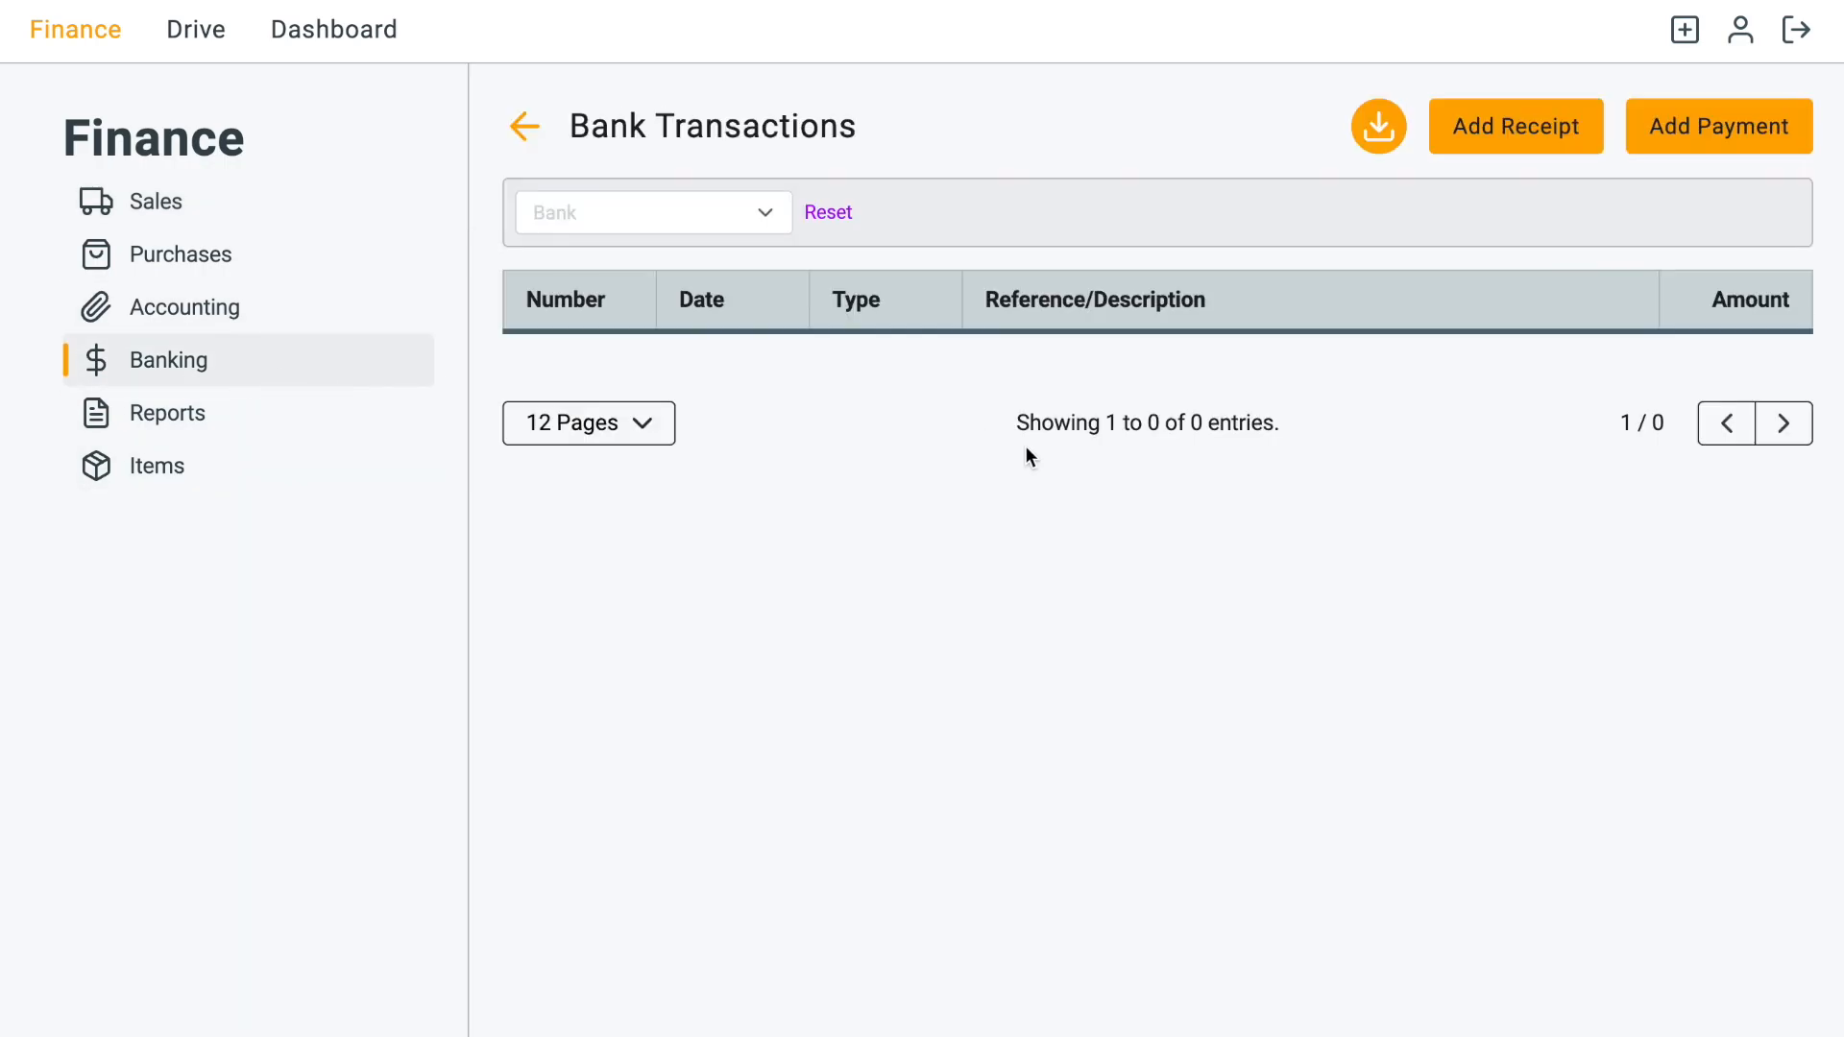
pyautogui.moveTo(1484, 488)
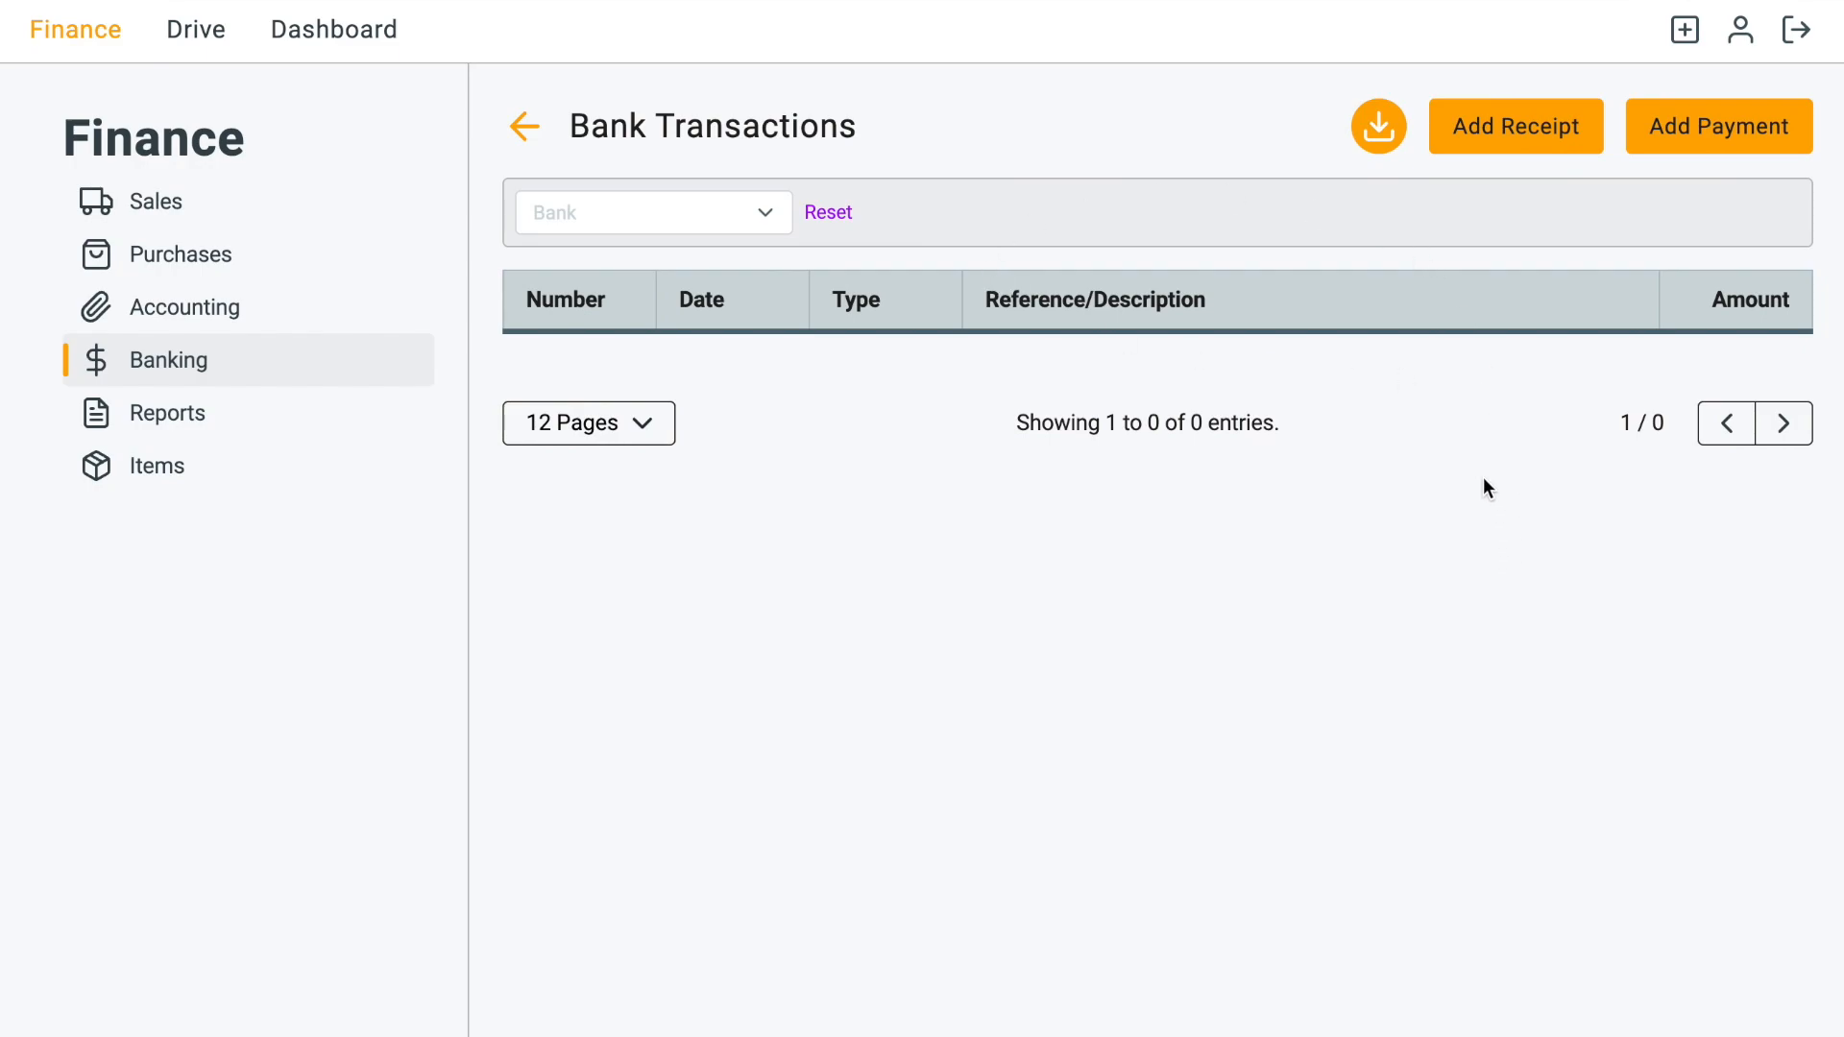
pyautogui.moveTo(1448, 540)
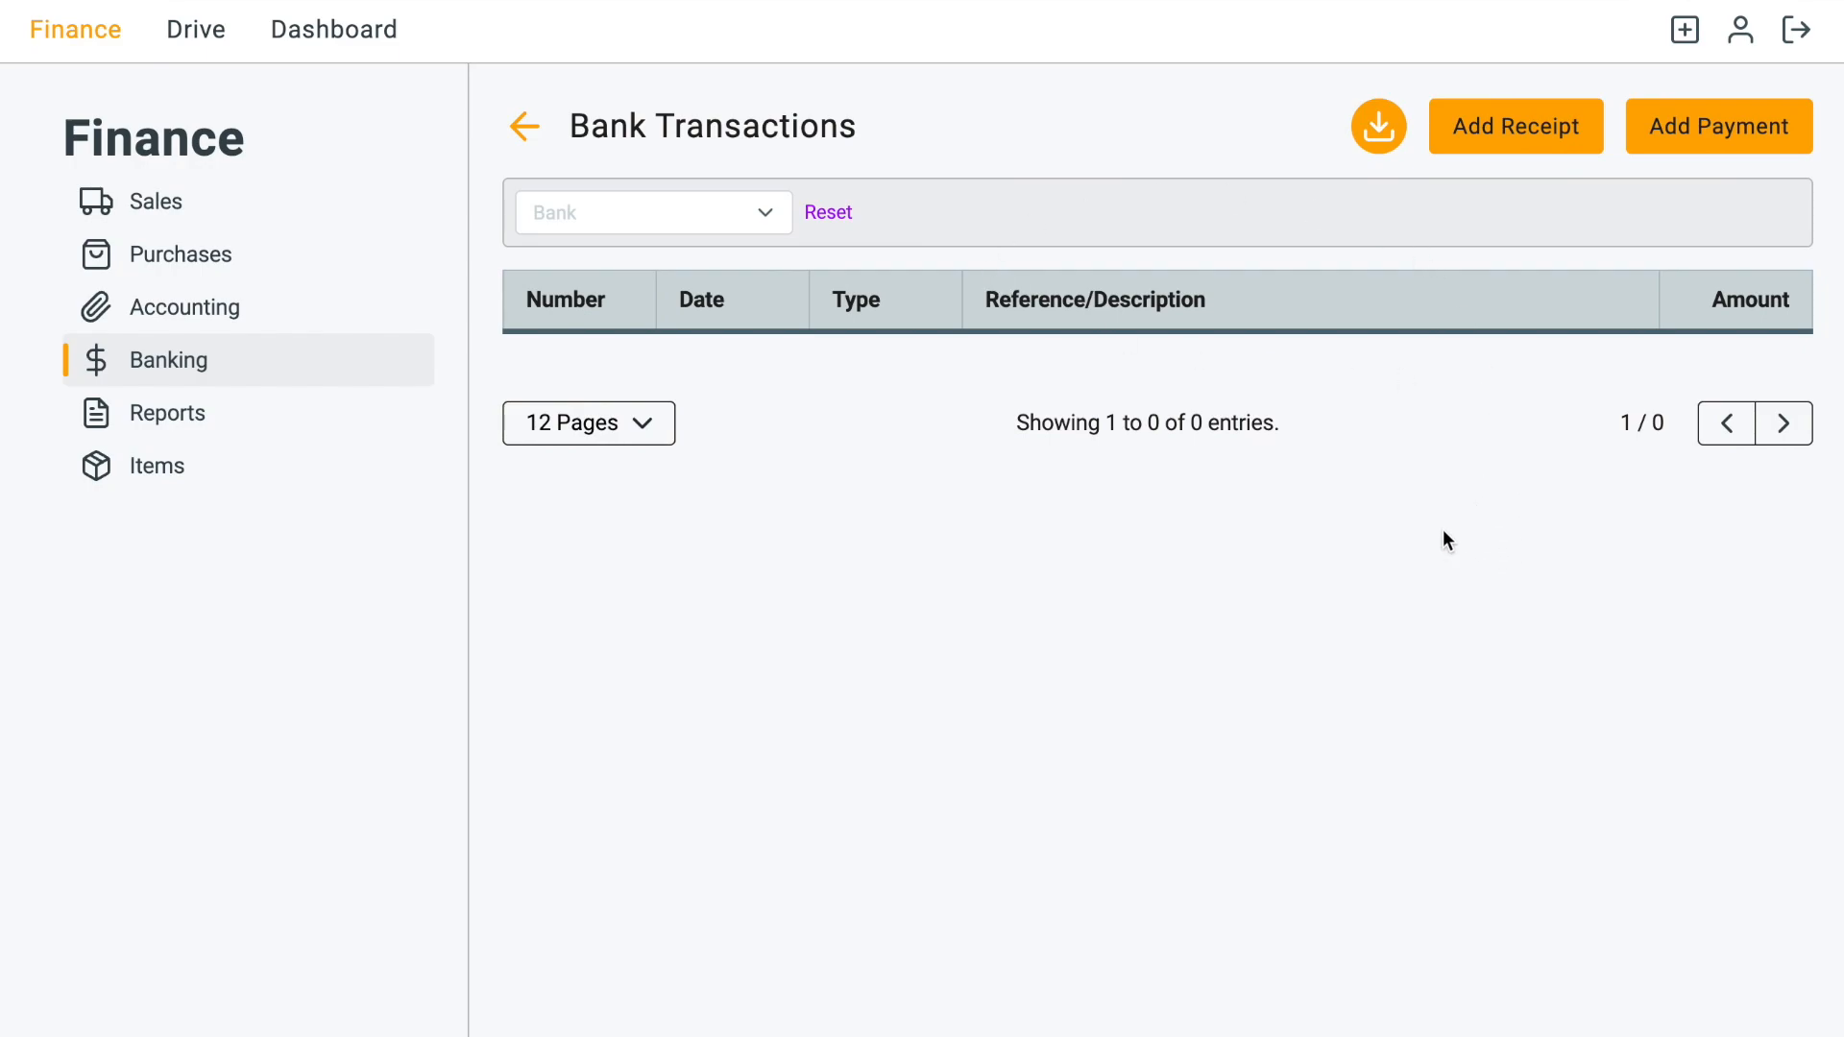
pyautogui.moveTo(1560, 242)
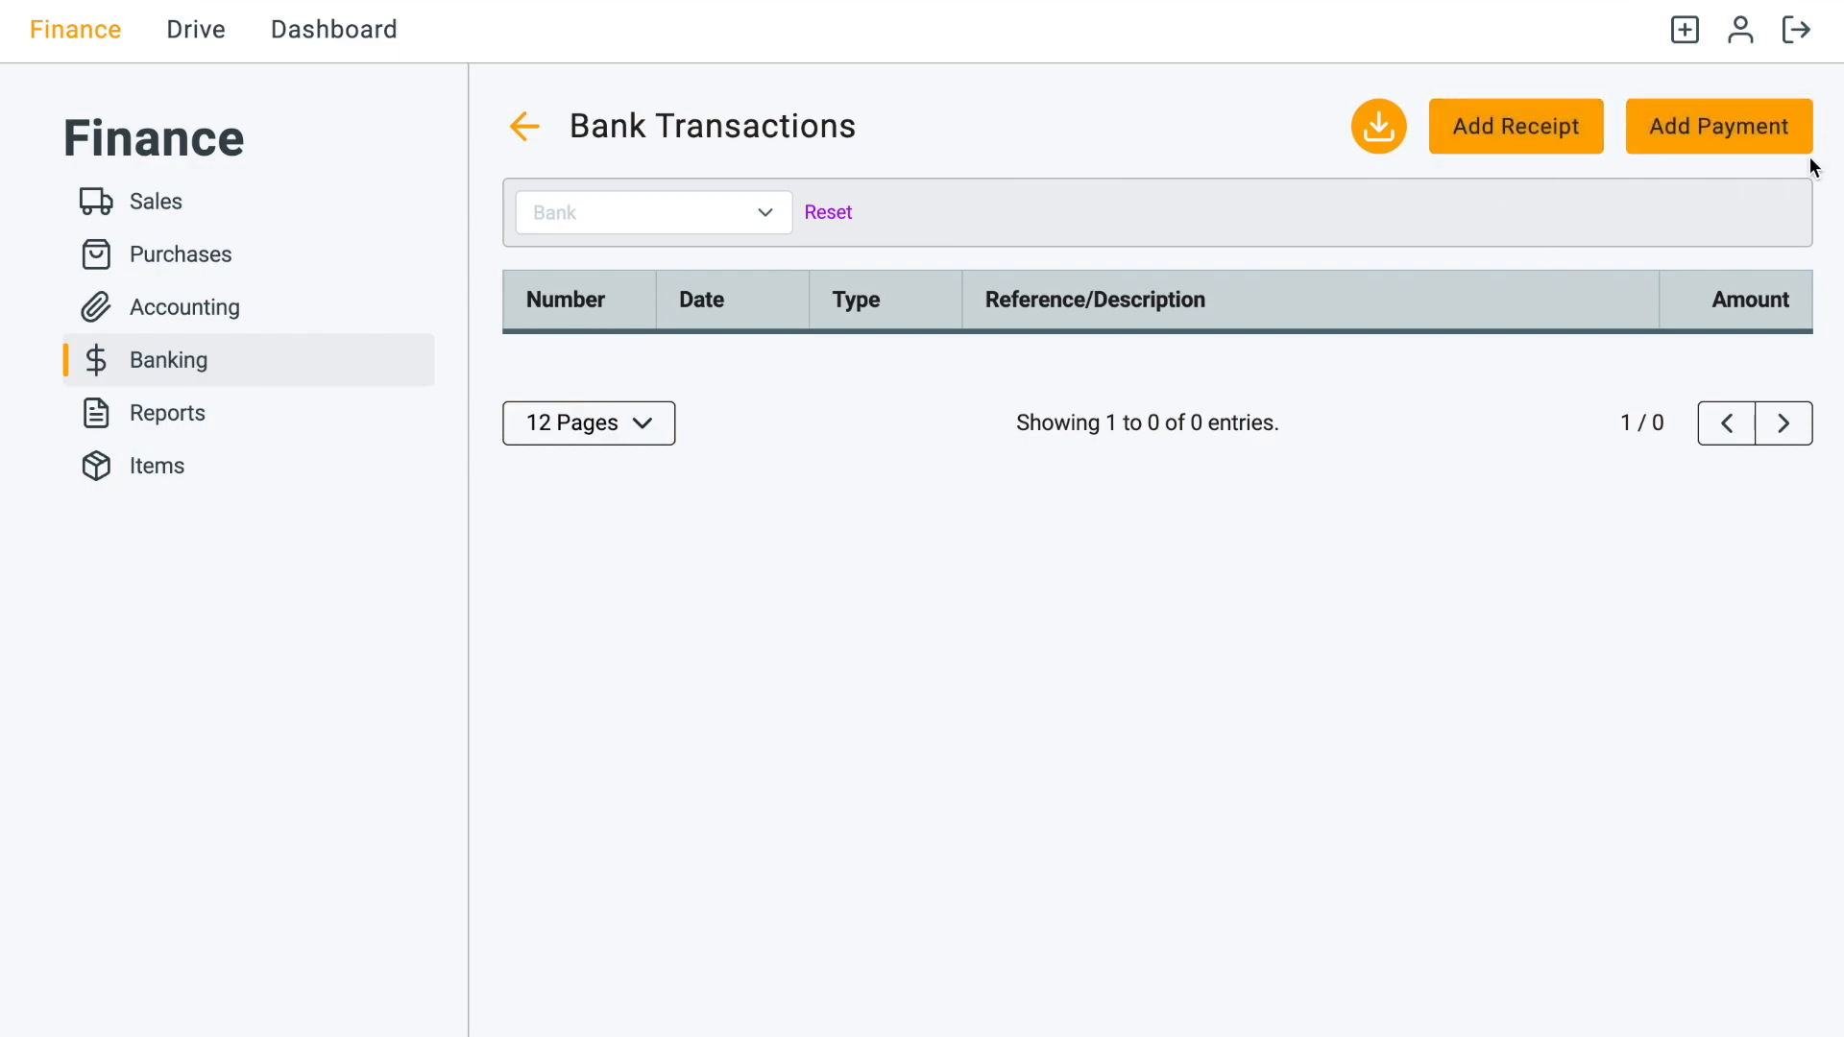
pyautogui.moveTo(1518, 233)
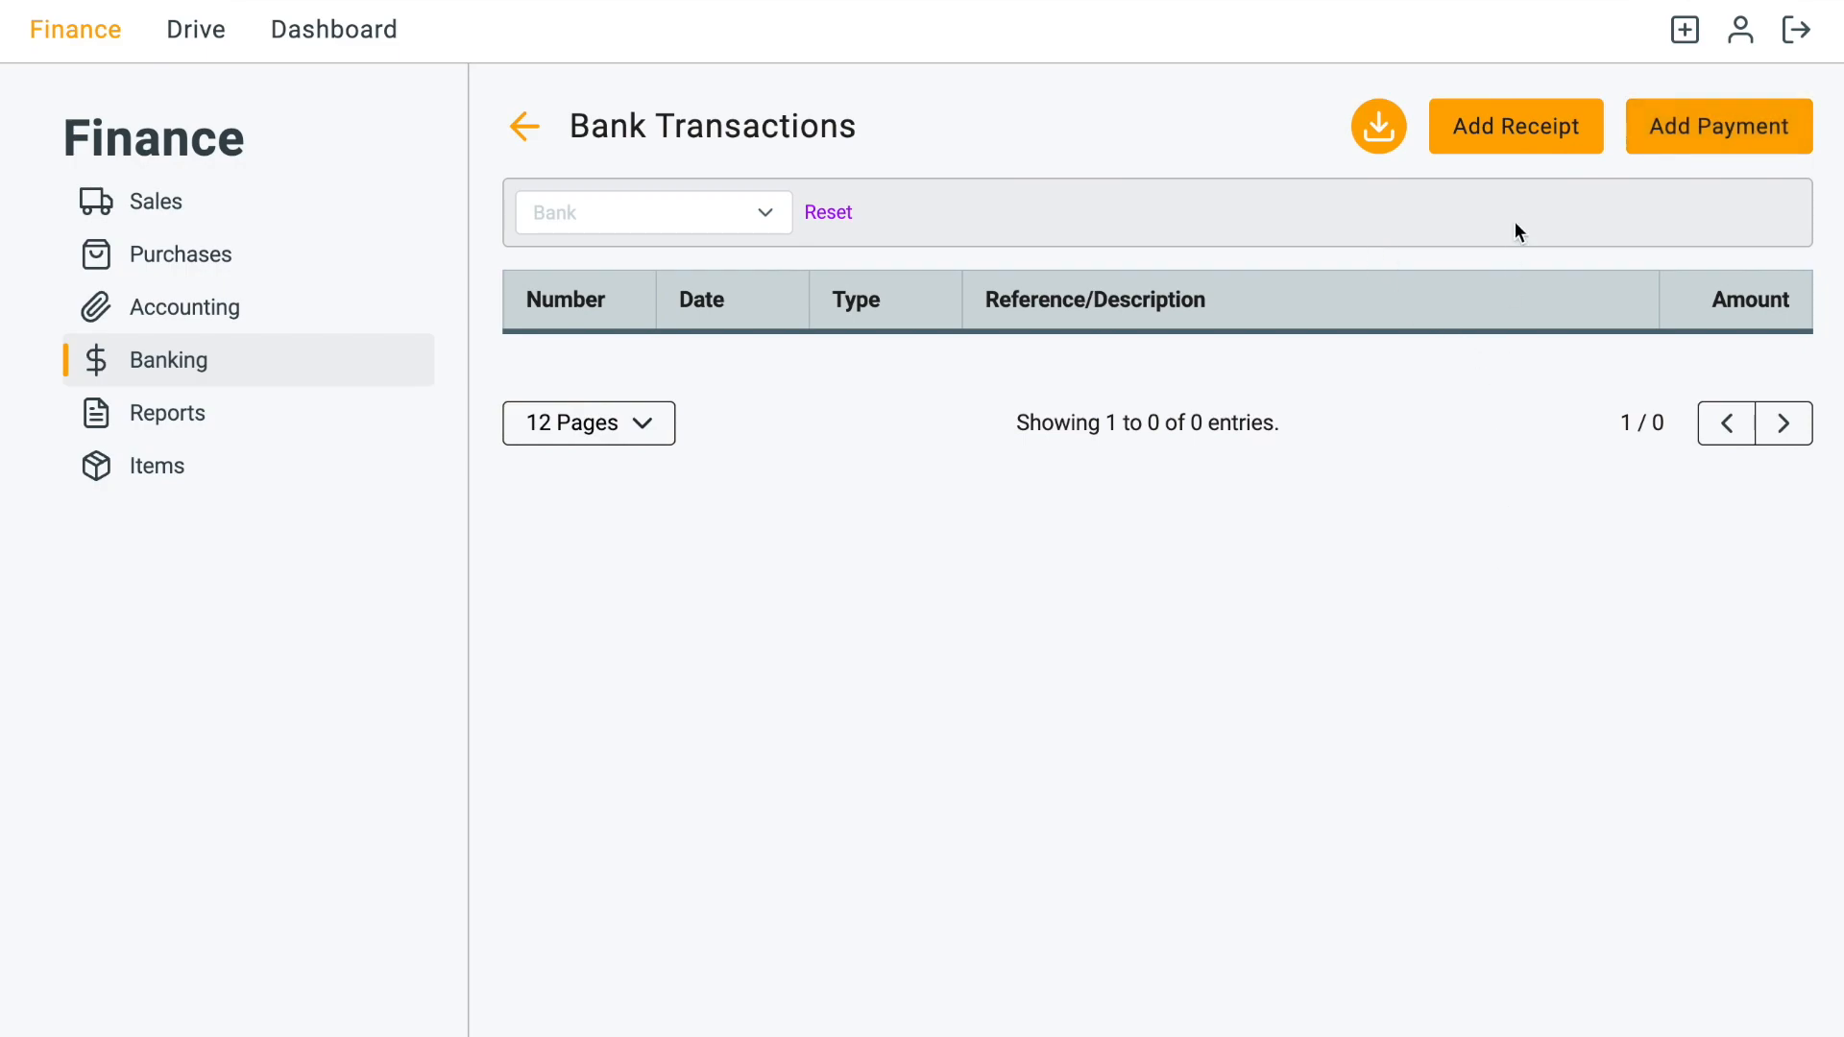
pyautogui.moveTo(1521, 175)
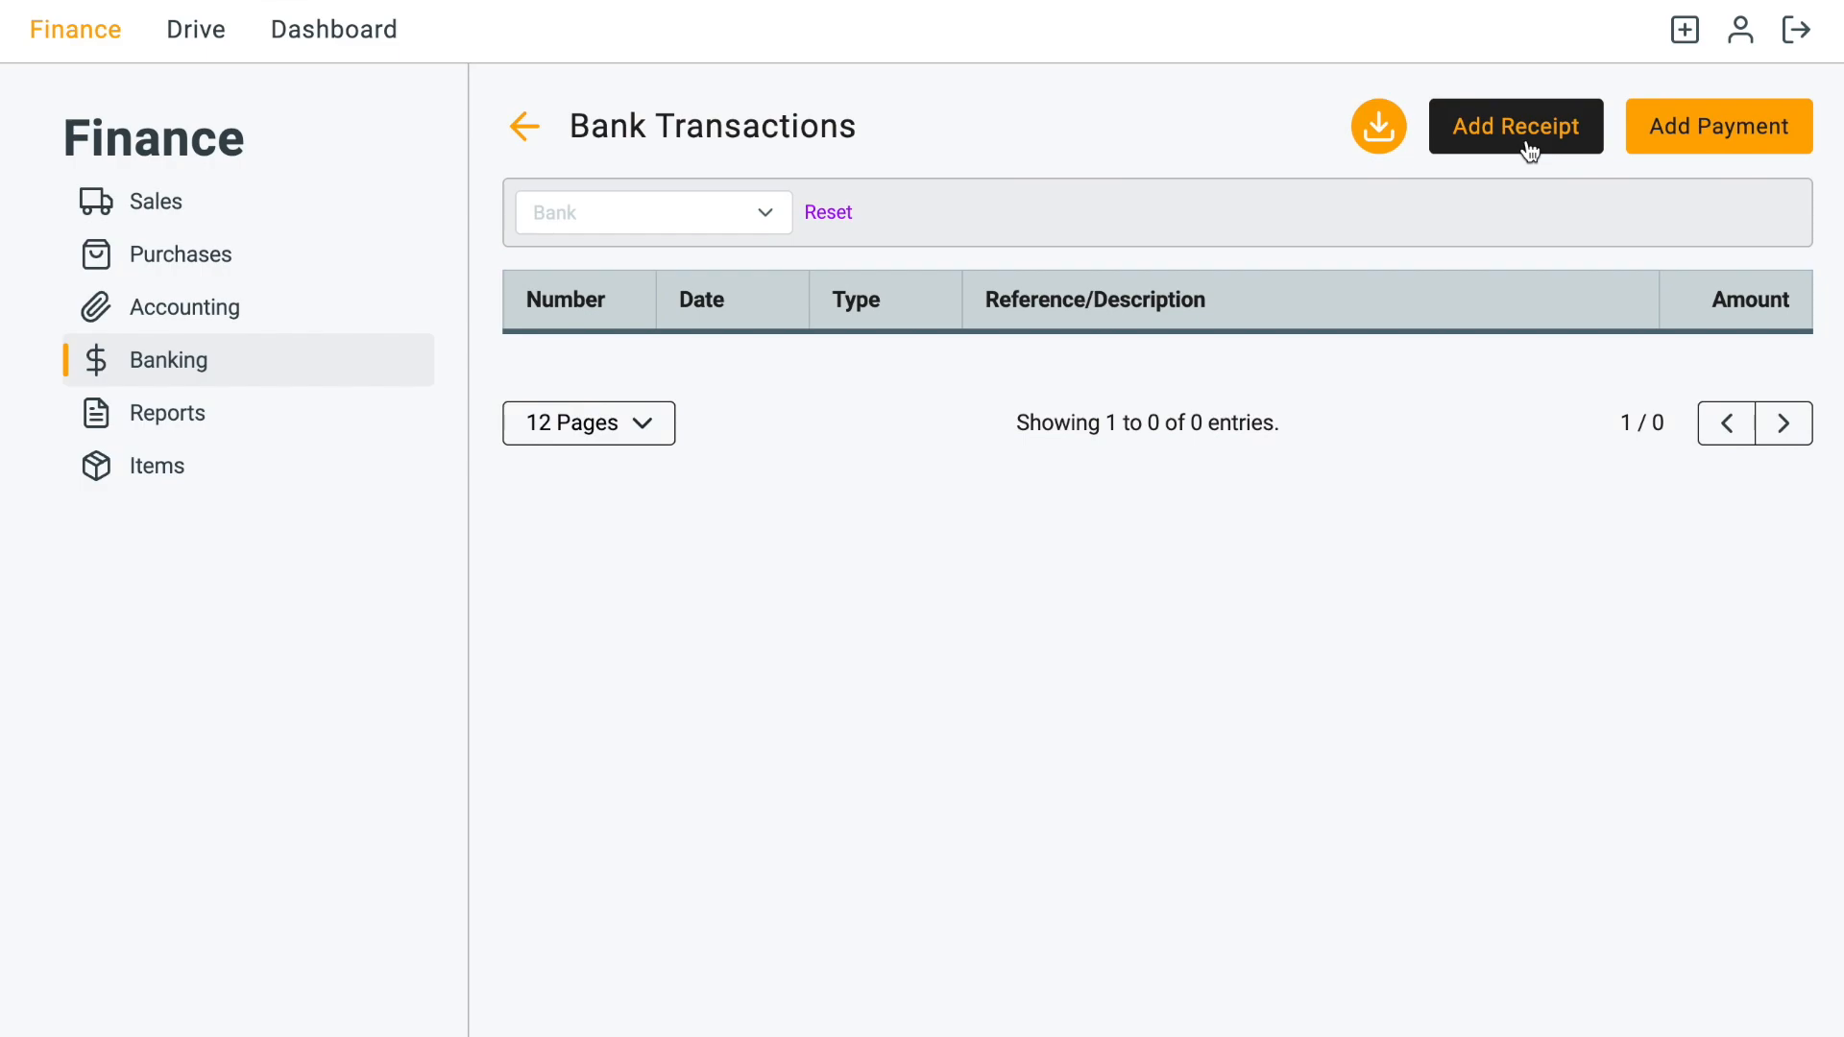
# Step: Start a direct receipt into Petty Cash with a new item titled 'Additiona…'
pyautogui.click(1516, 126)
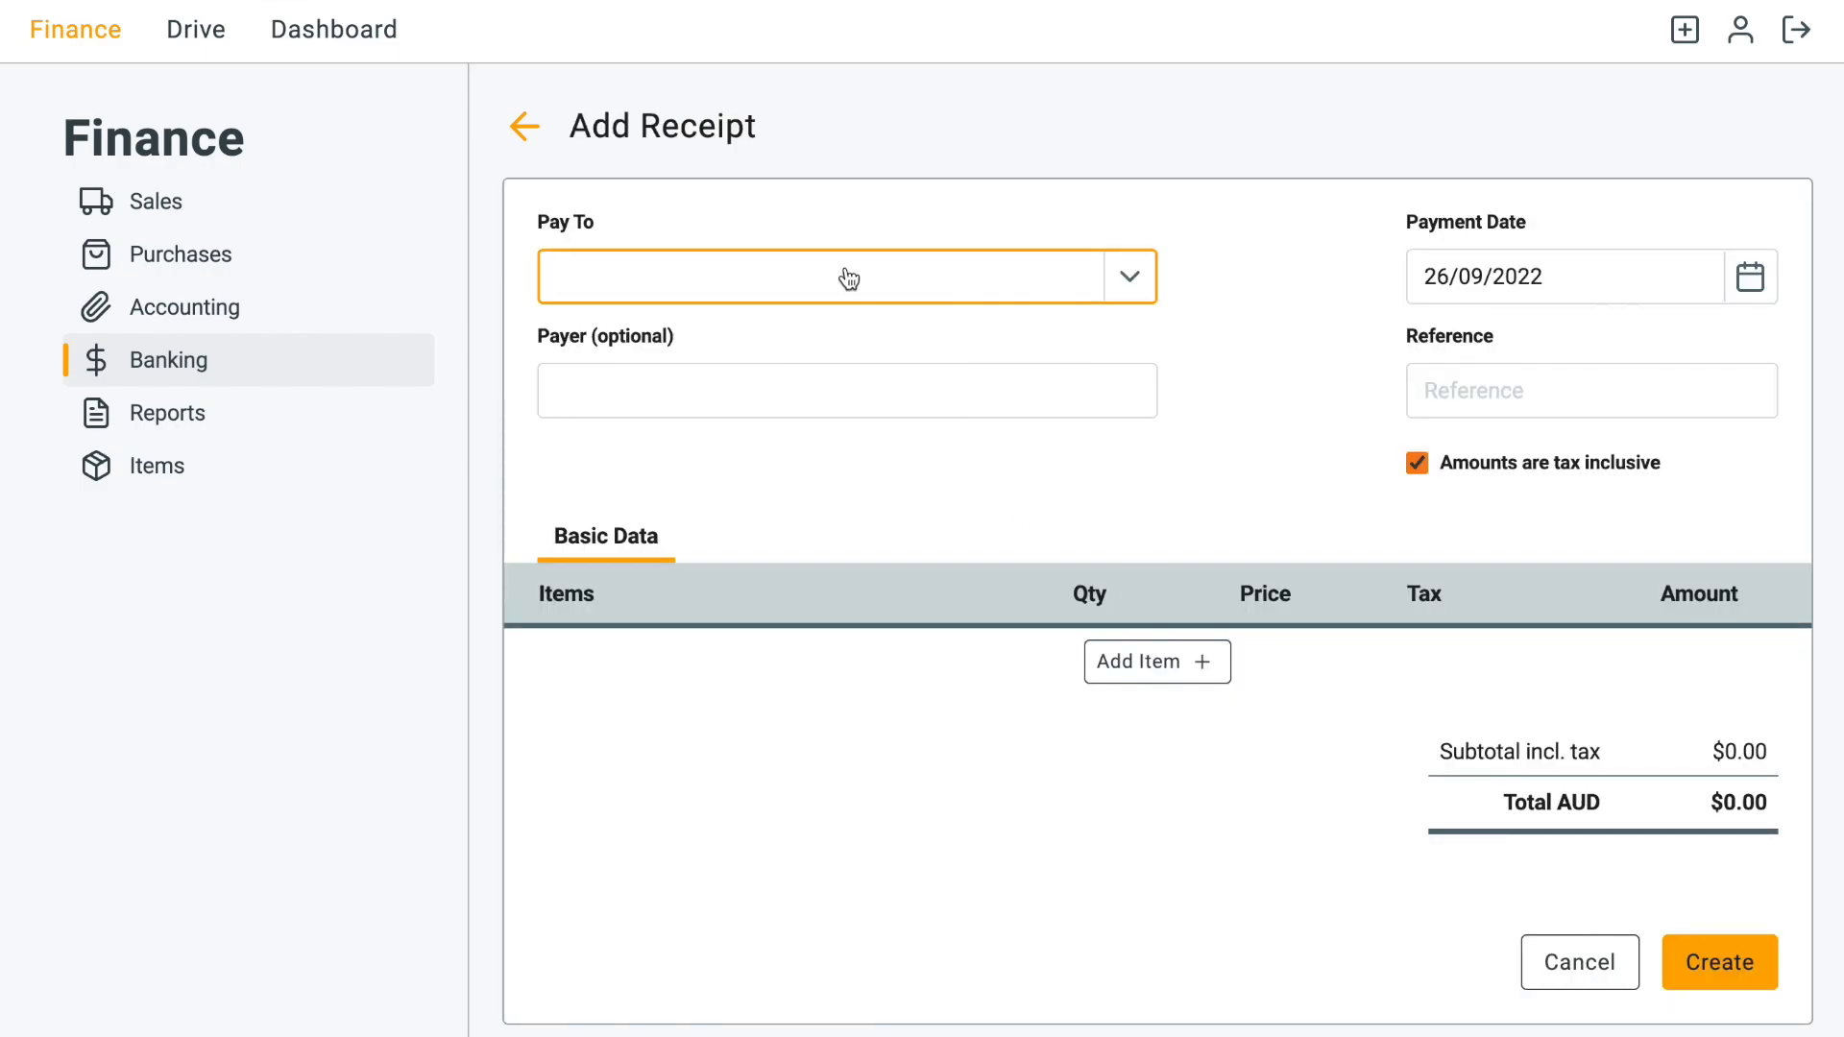
pyautogui.click(847, 277)
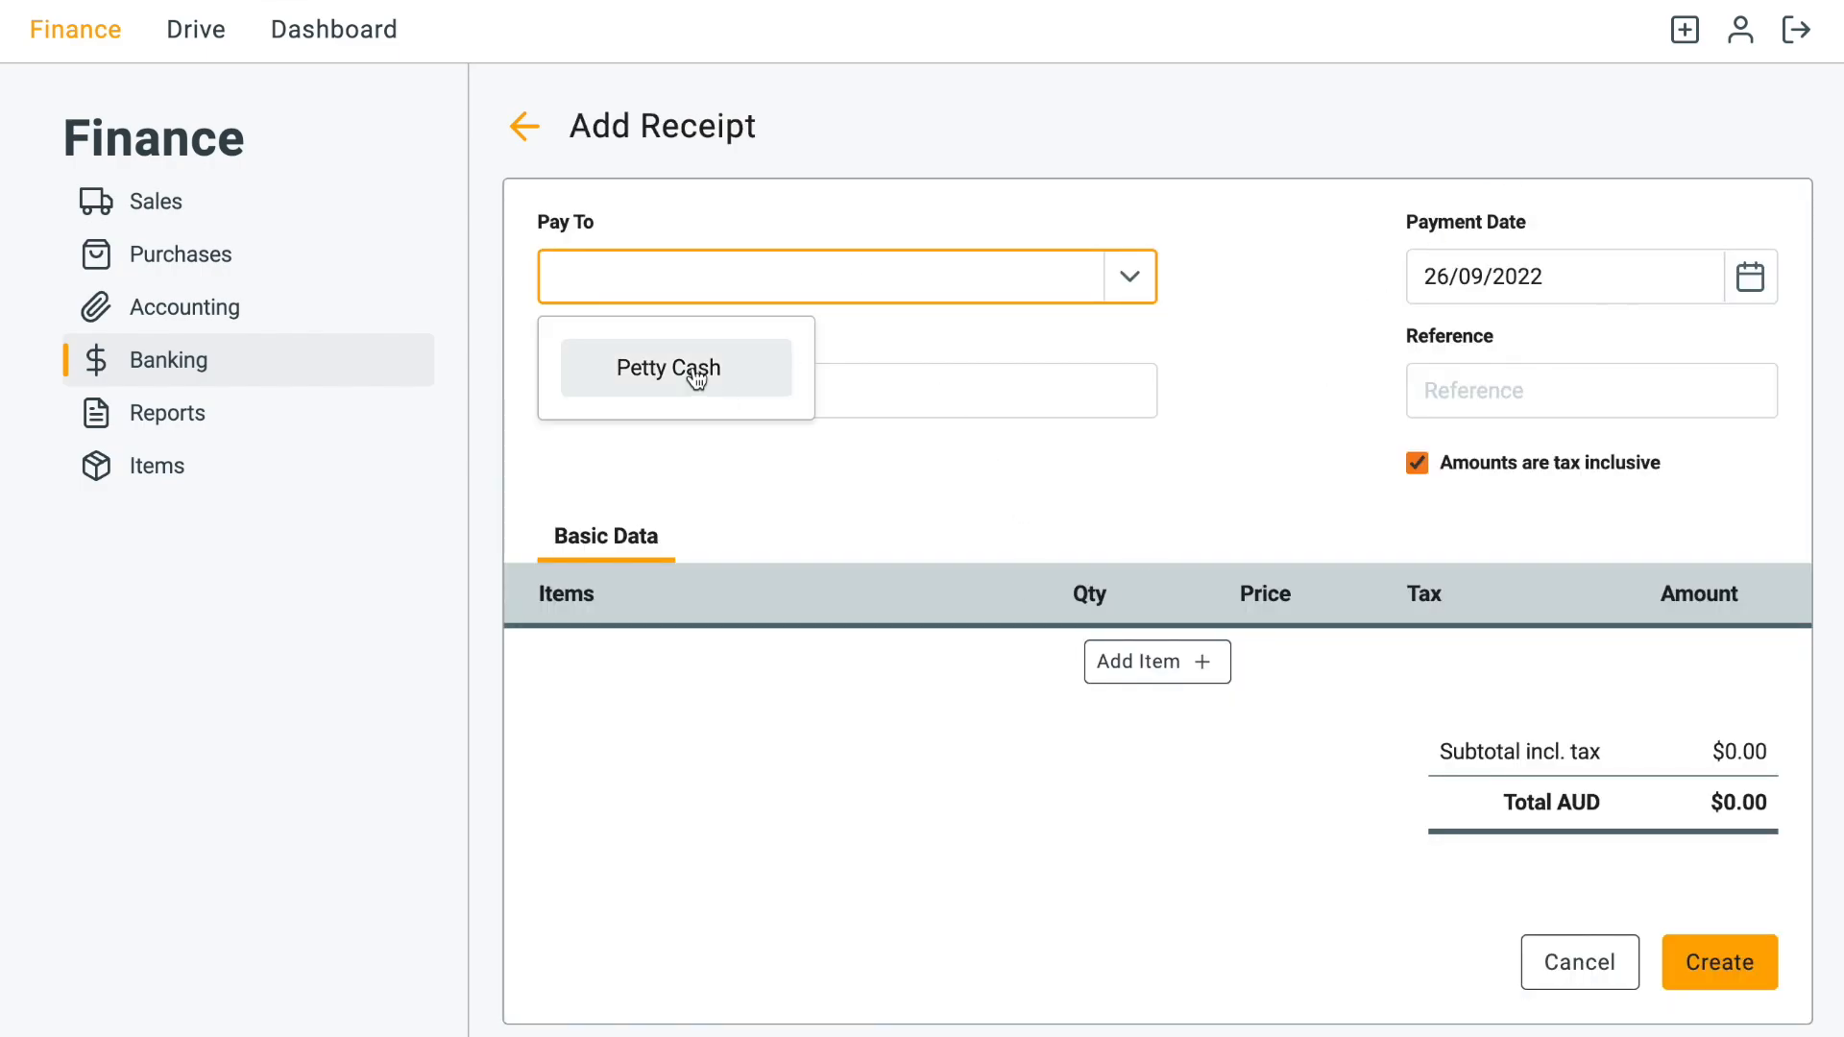
pyautogui.click(667, 367)
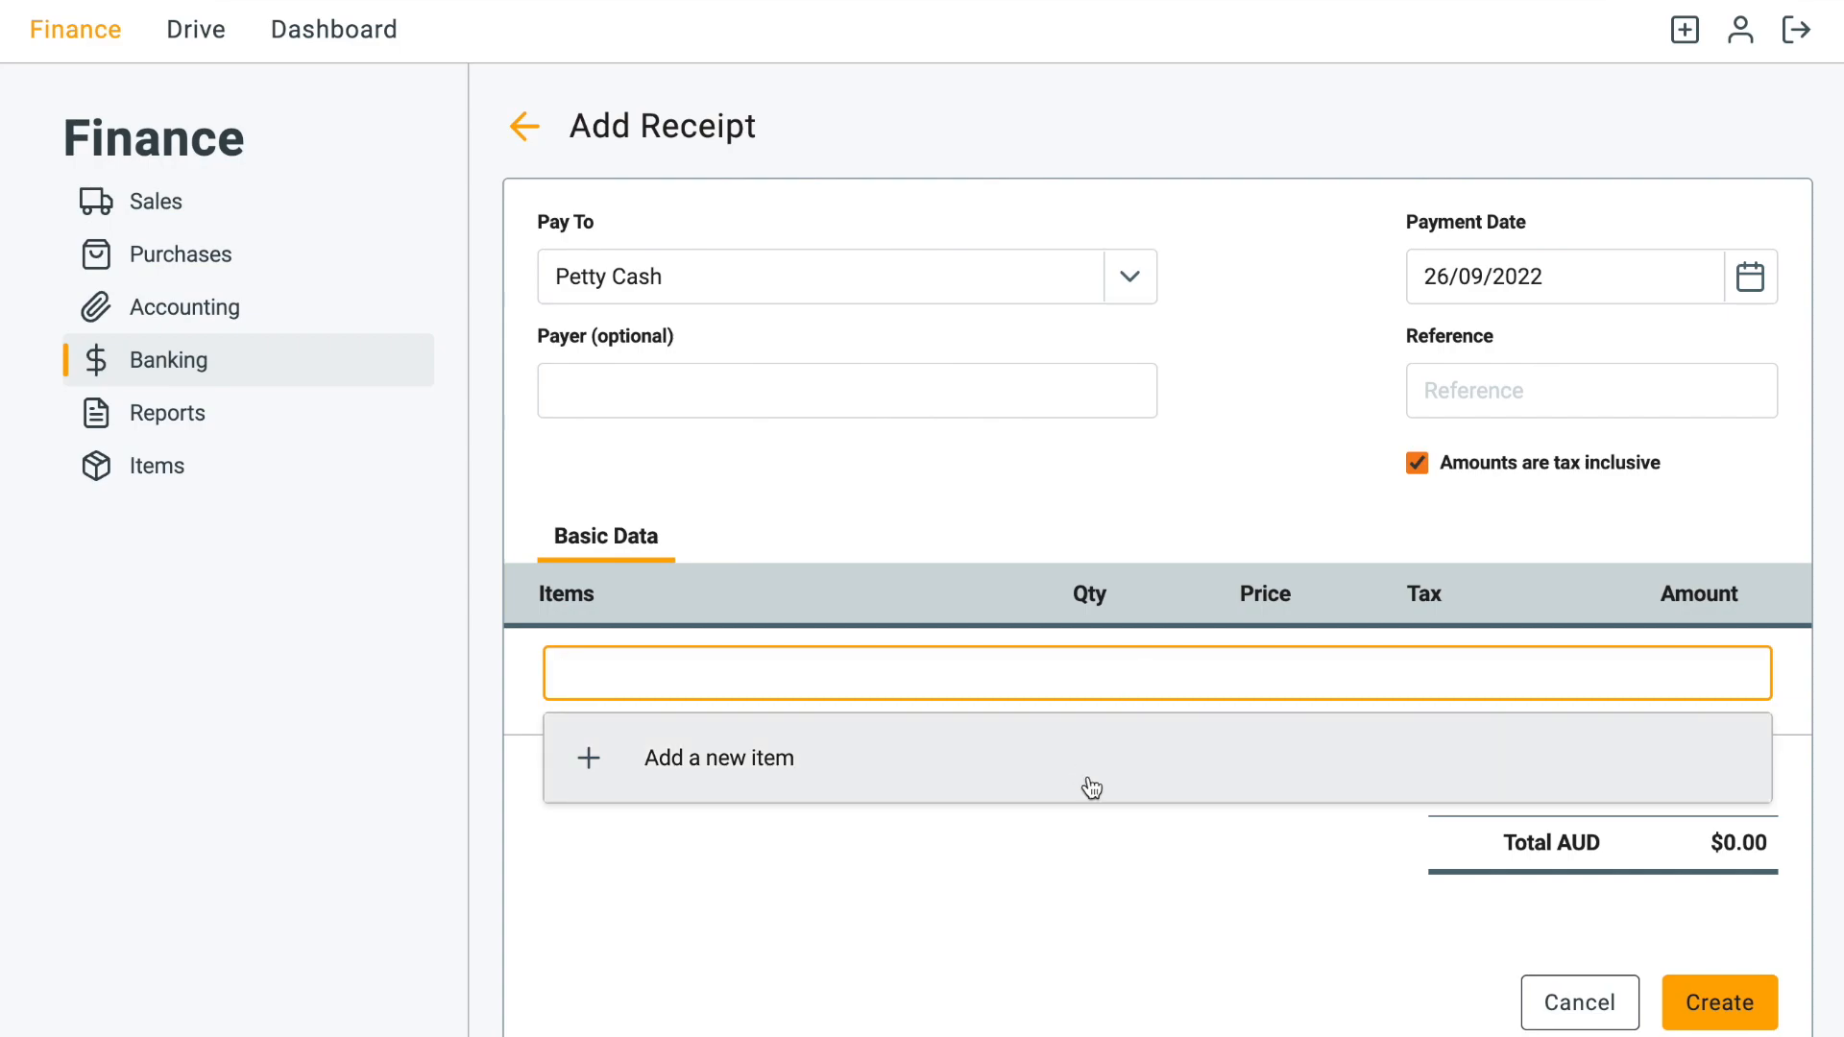
pyautogui.click(716, 757)
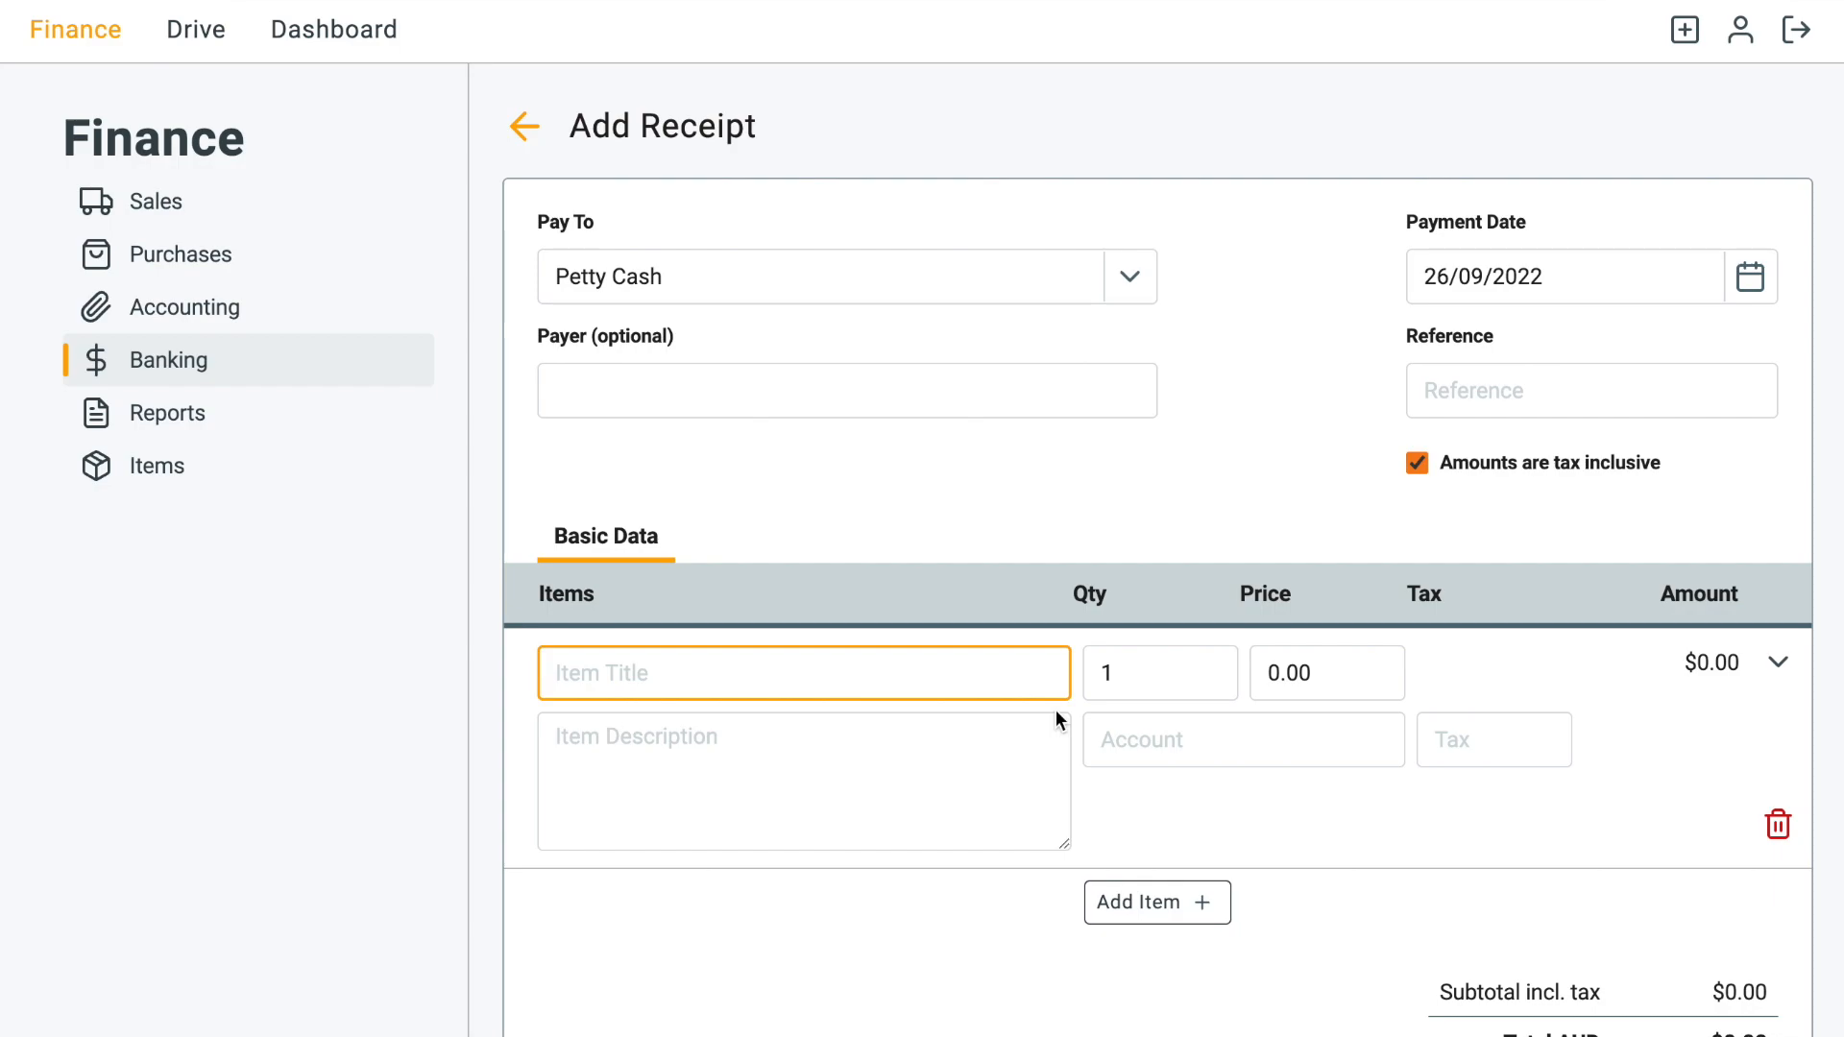
pyautogui.write('Additiona')
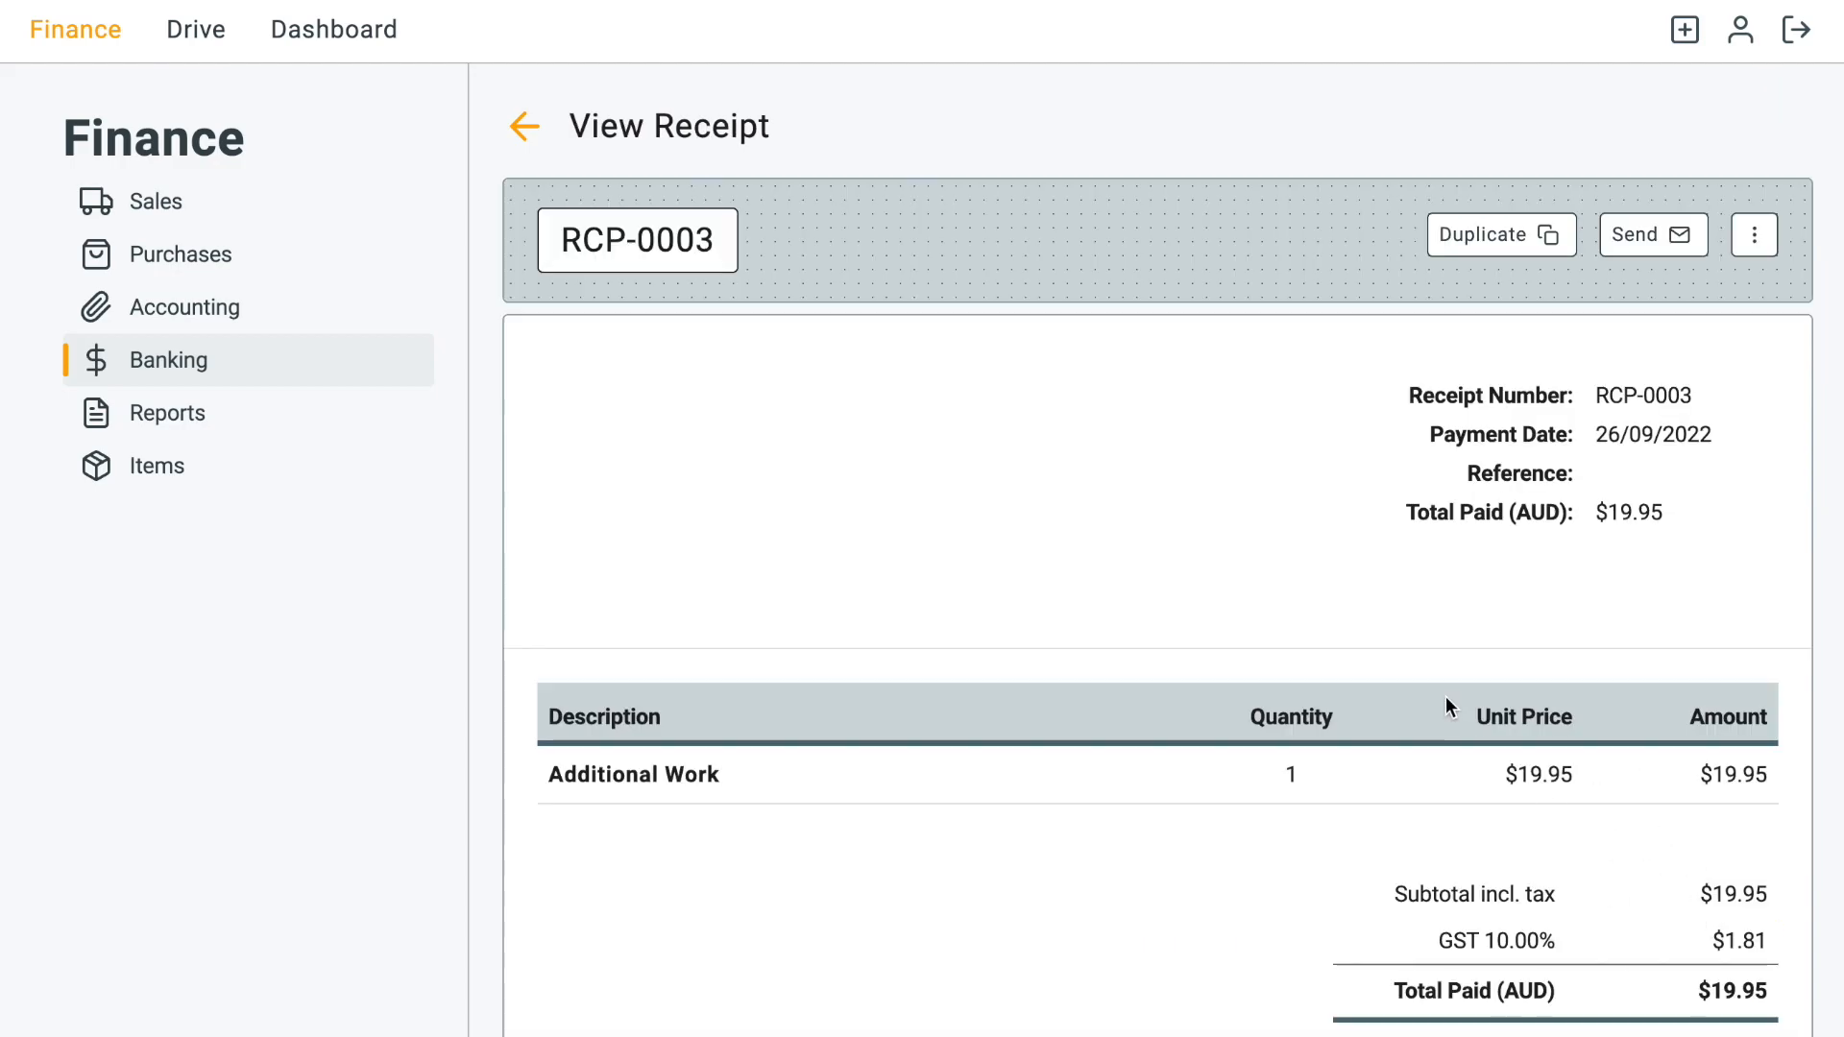
pyautogui.moveTo(701, 319)
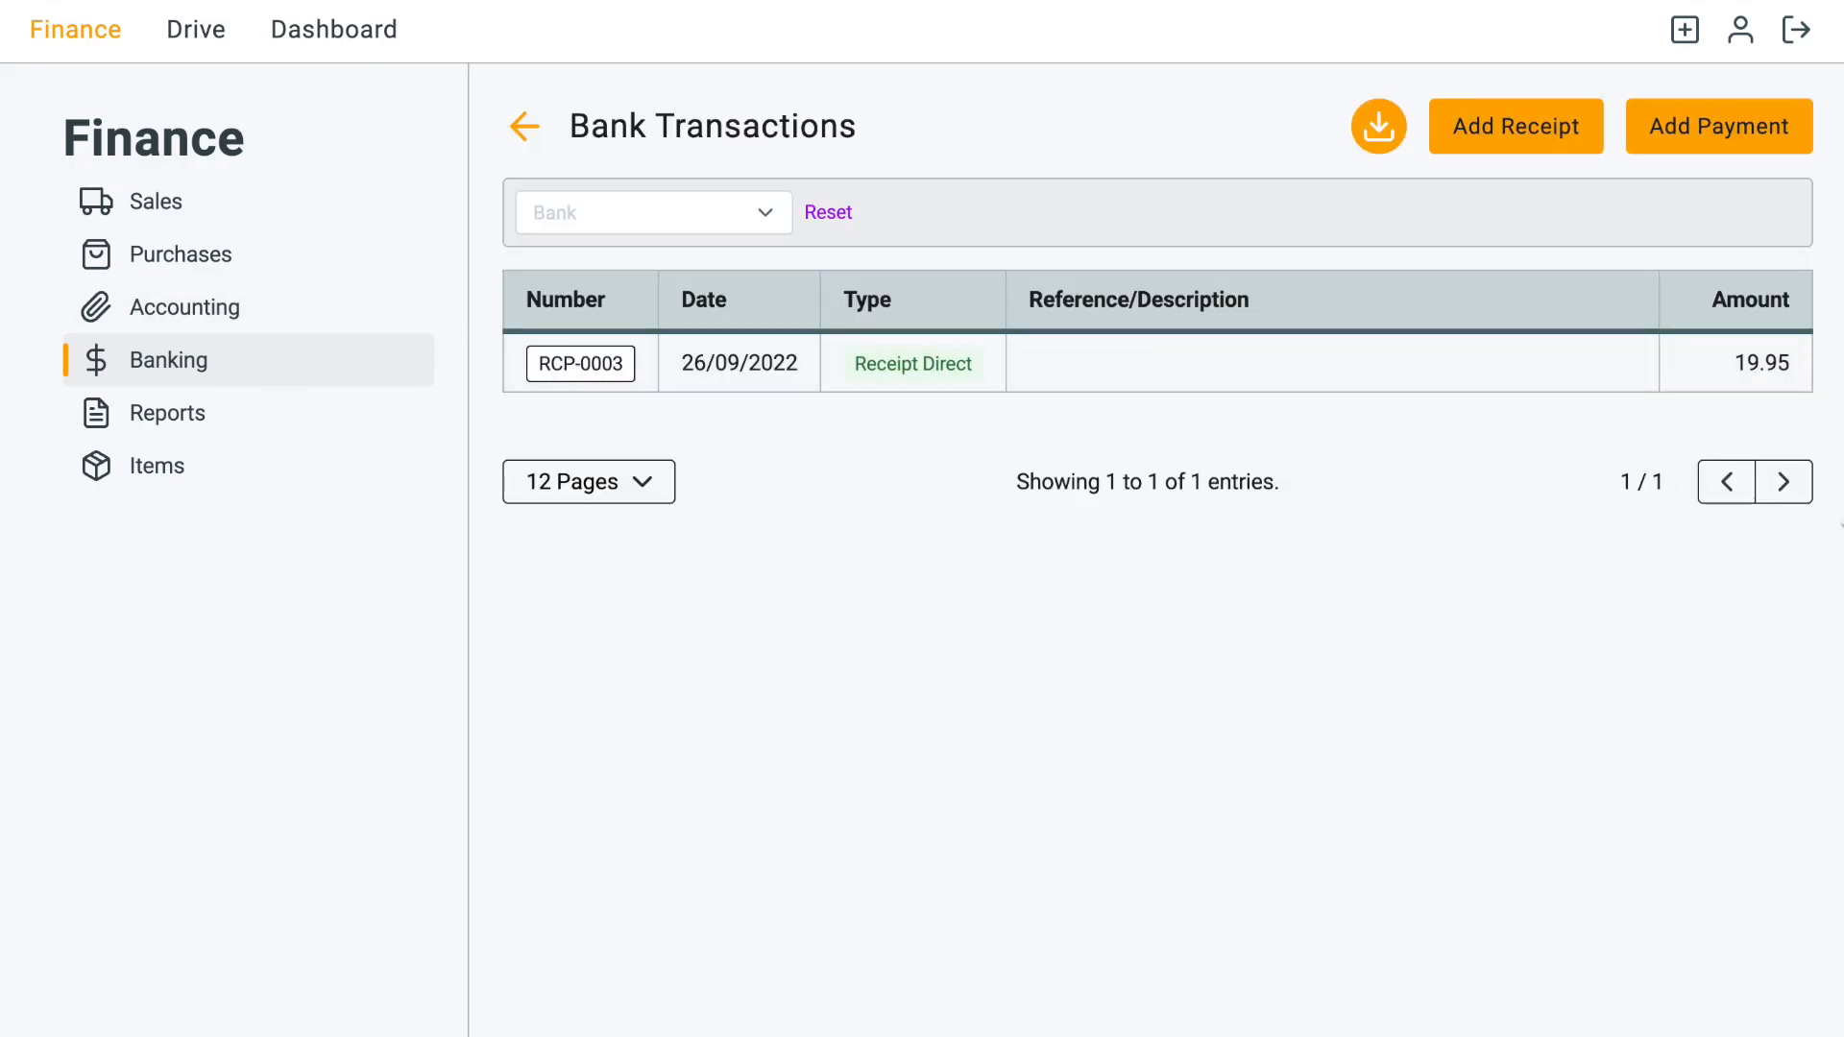
pyautogui.moveTo(1103, 444)
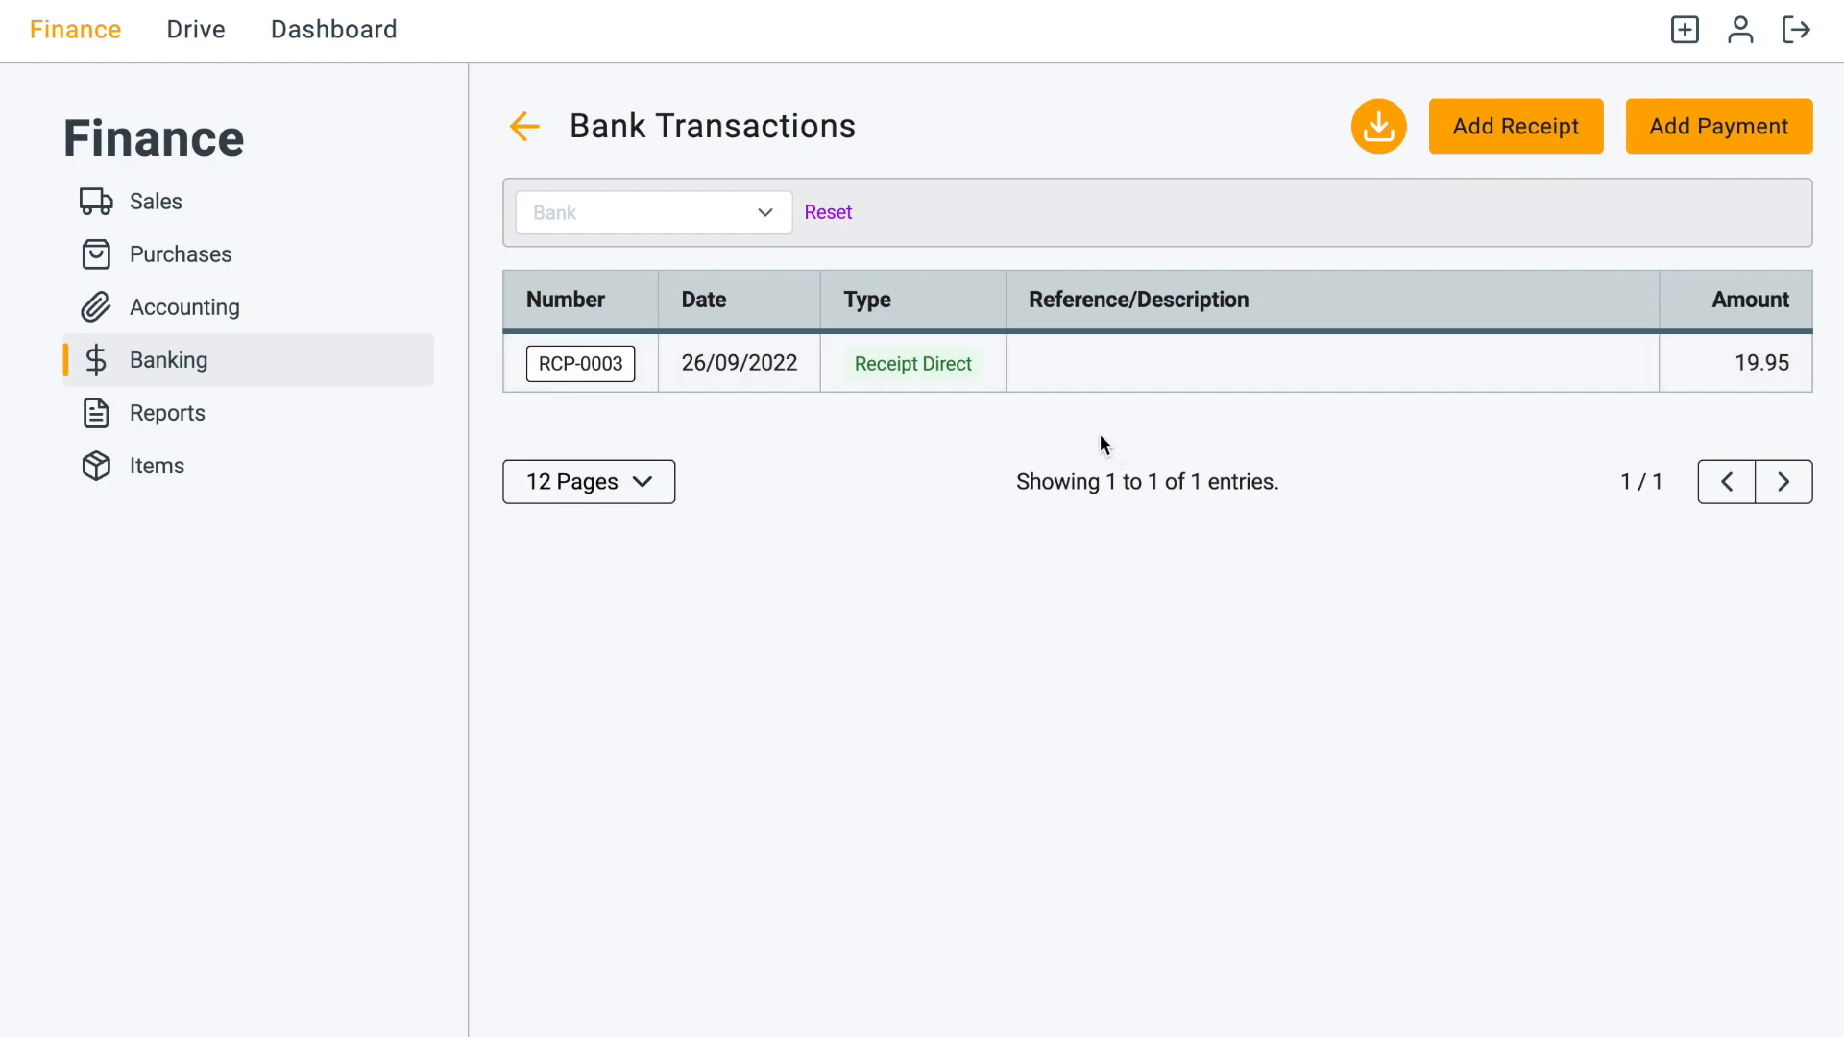
pyautogui.moveTo(947, 392)
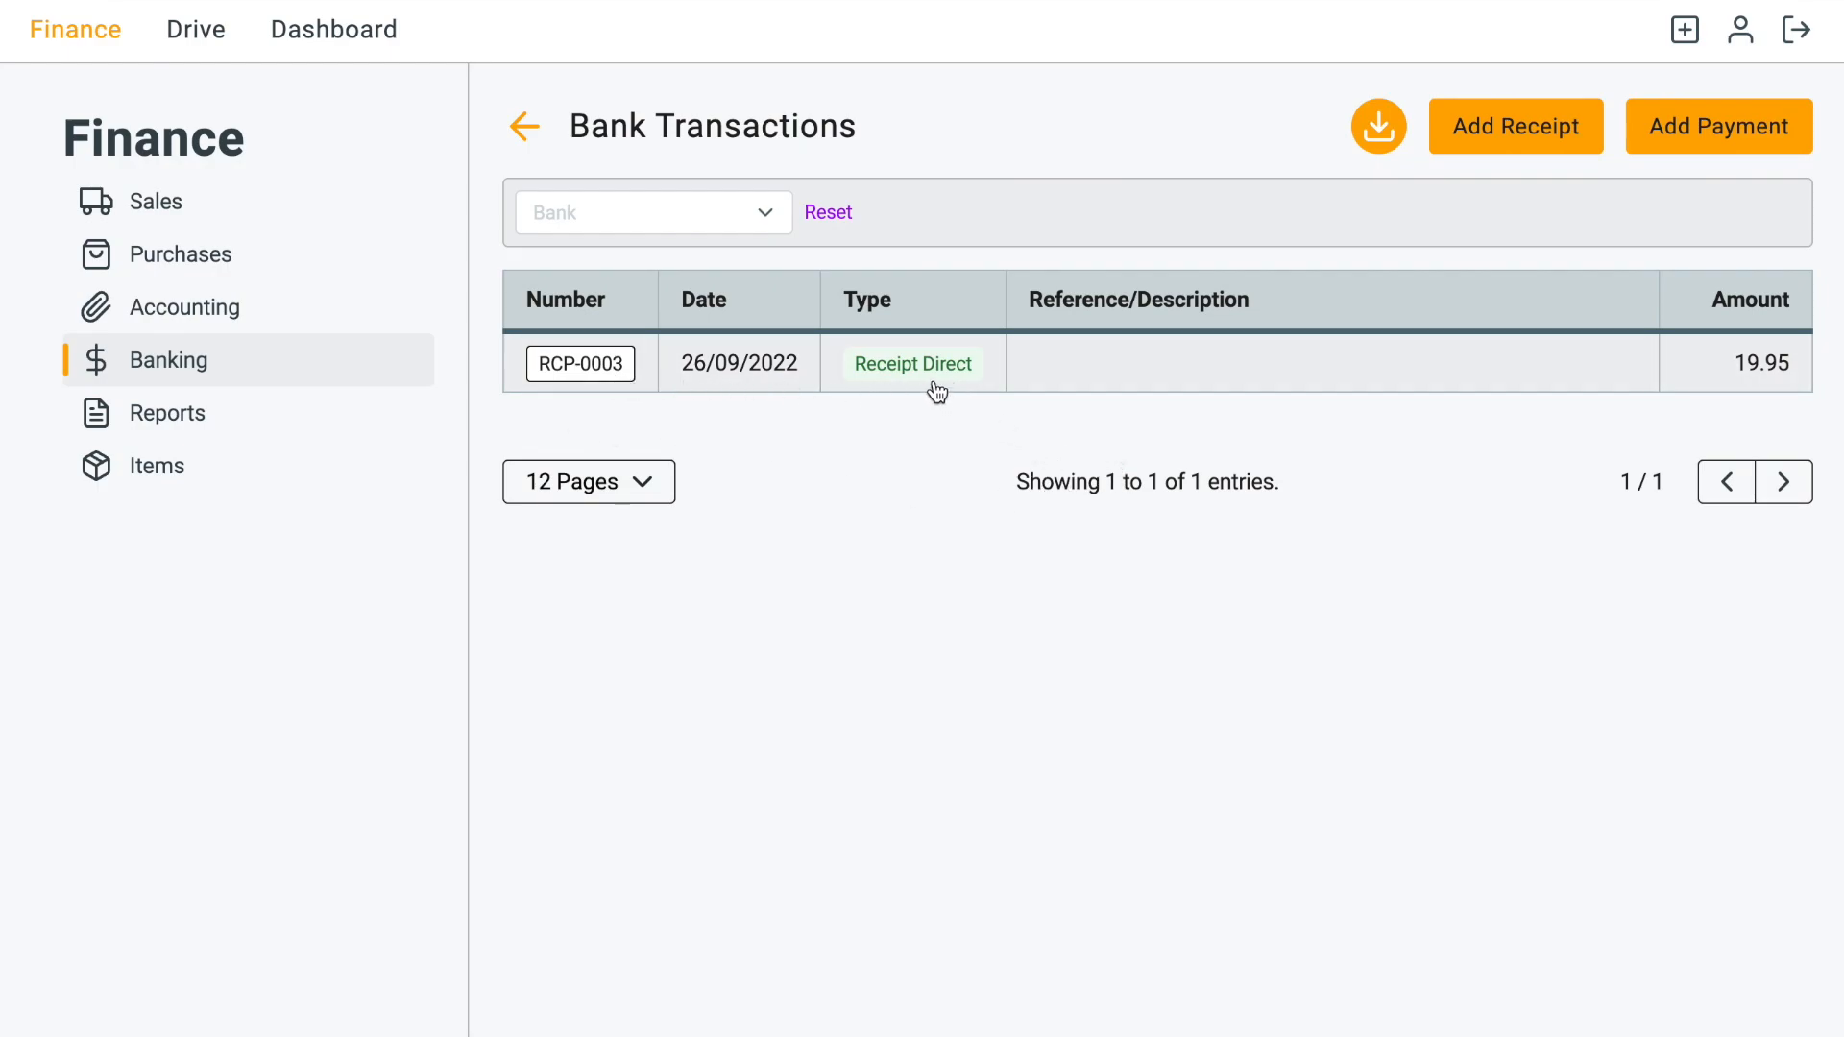
pyautogui.moveTo(1044, 385)
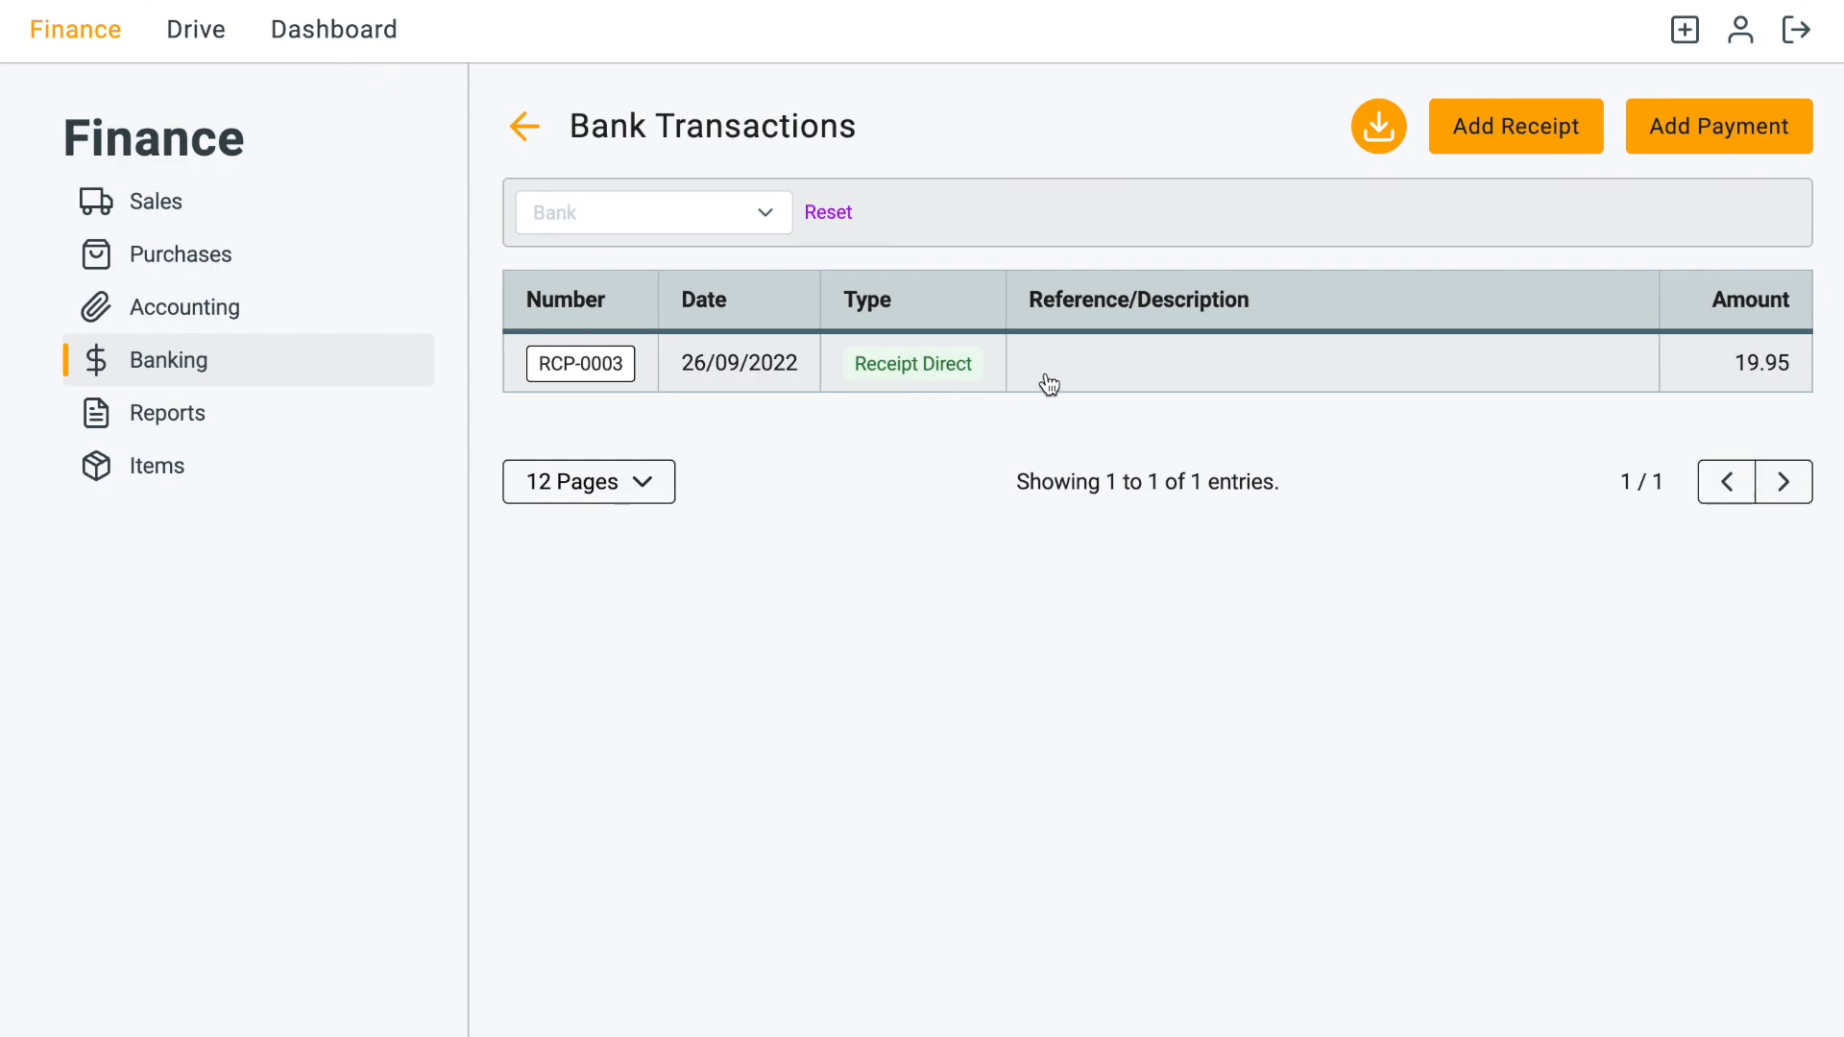
pyautogui.moveTo(494, 350)
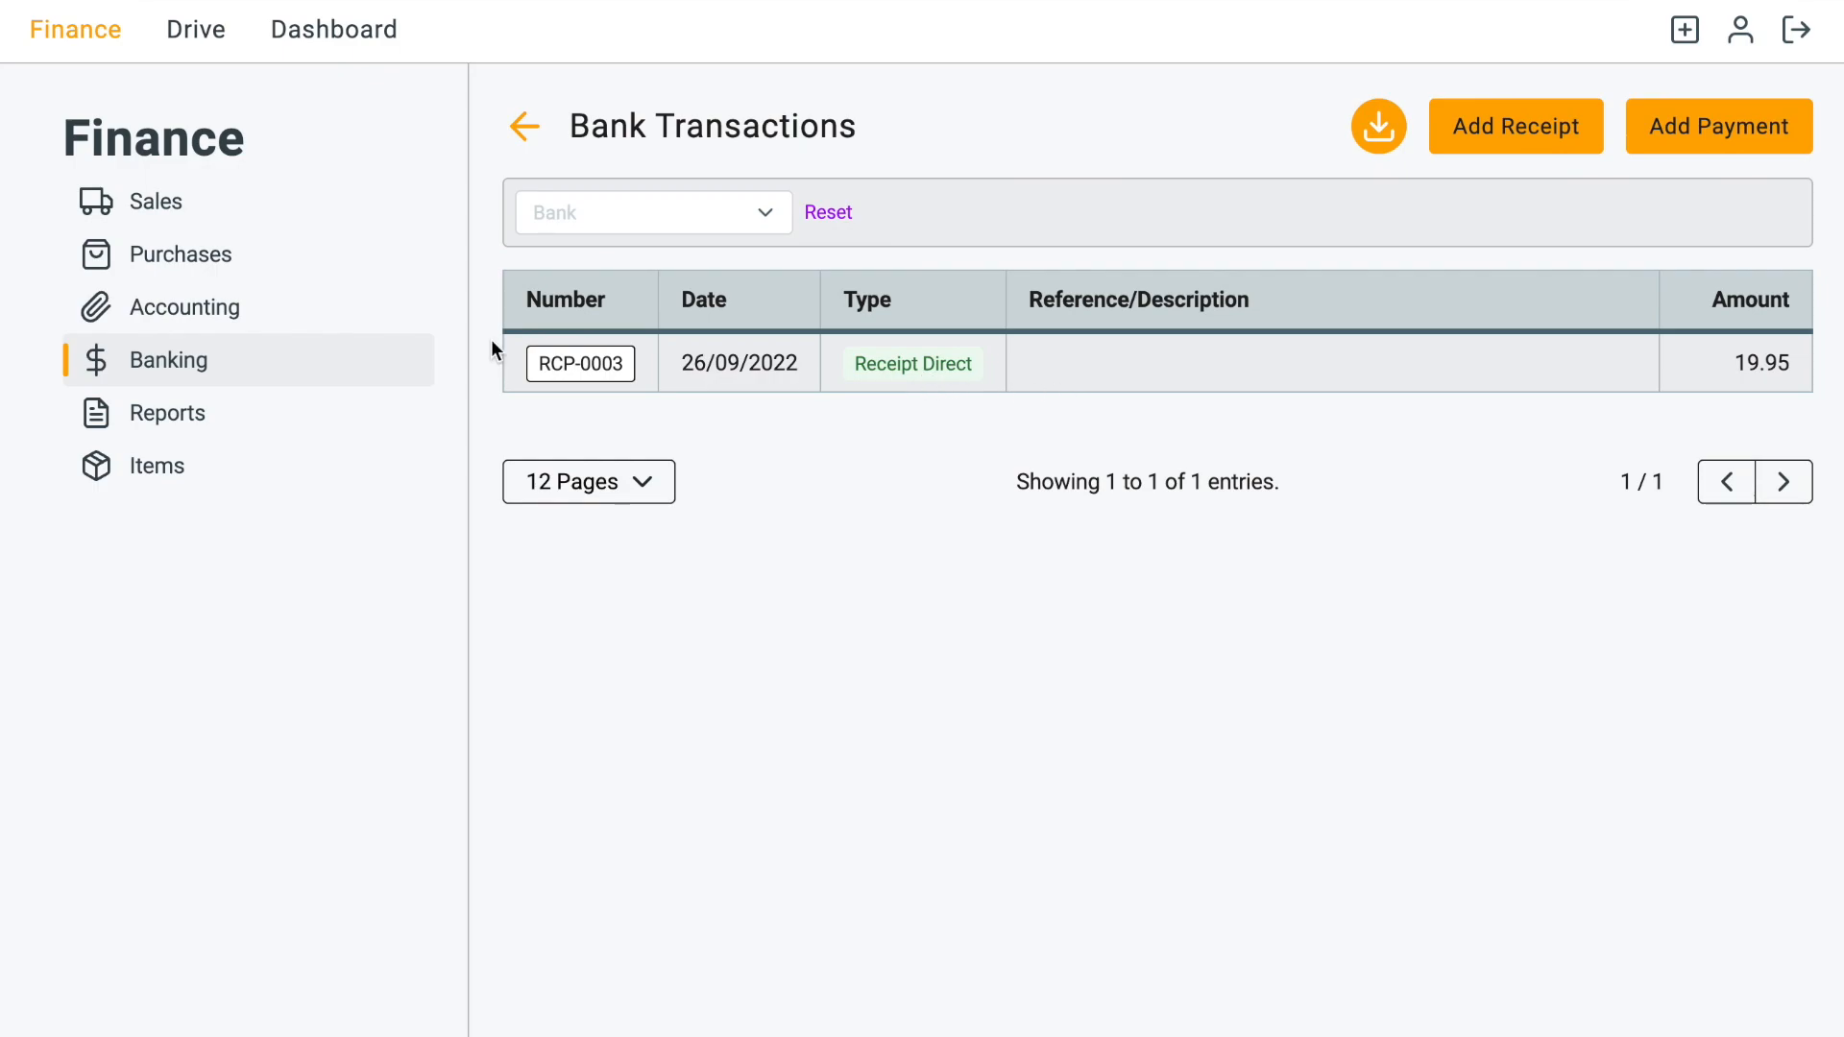
# Step: Record a Petty Cash receipt from Sales against INV-0004 and dismiss the confirmation
pyautogui.click(153, 202)
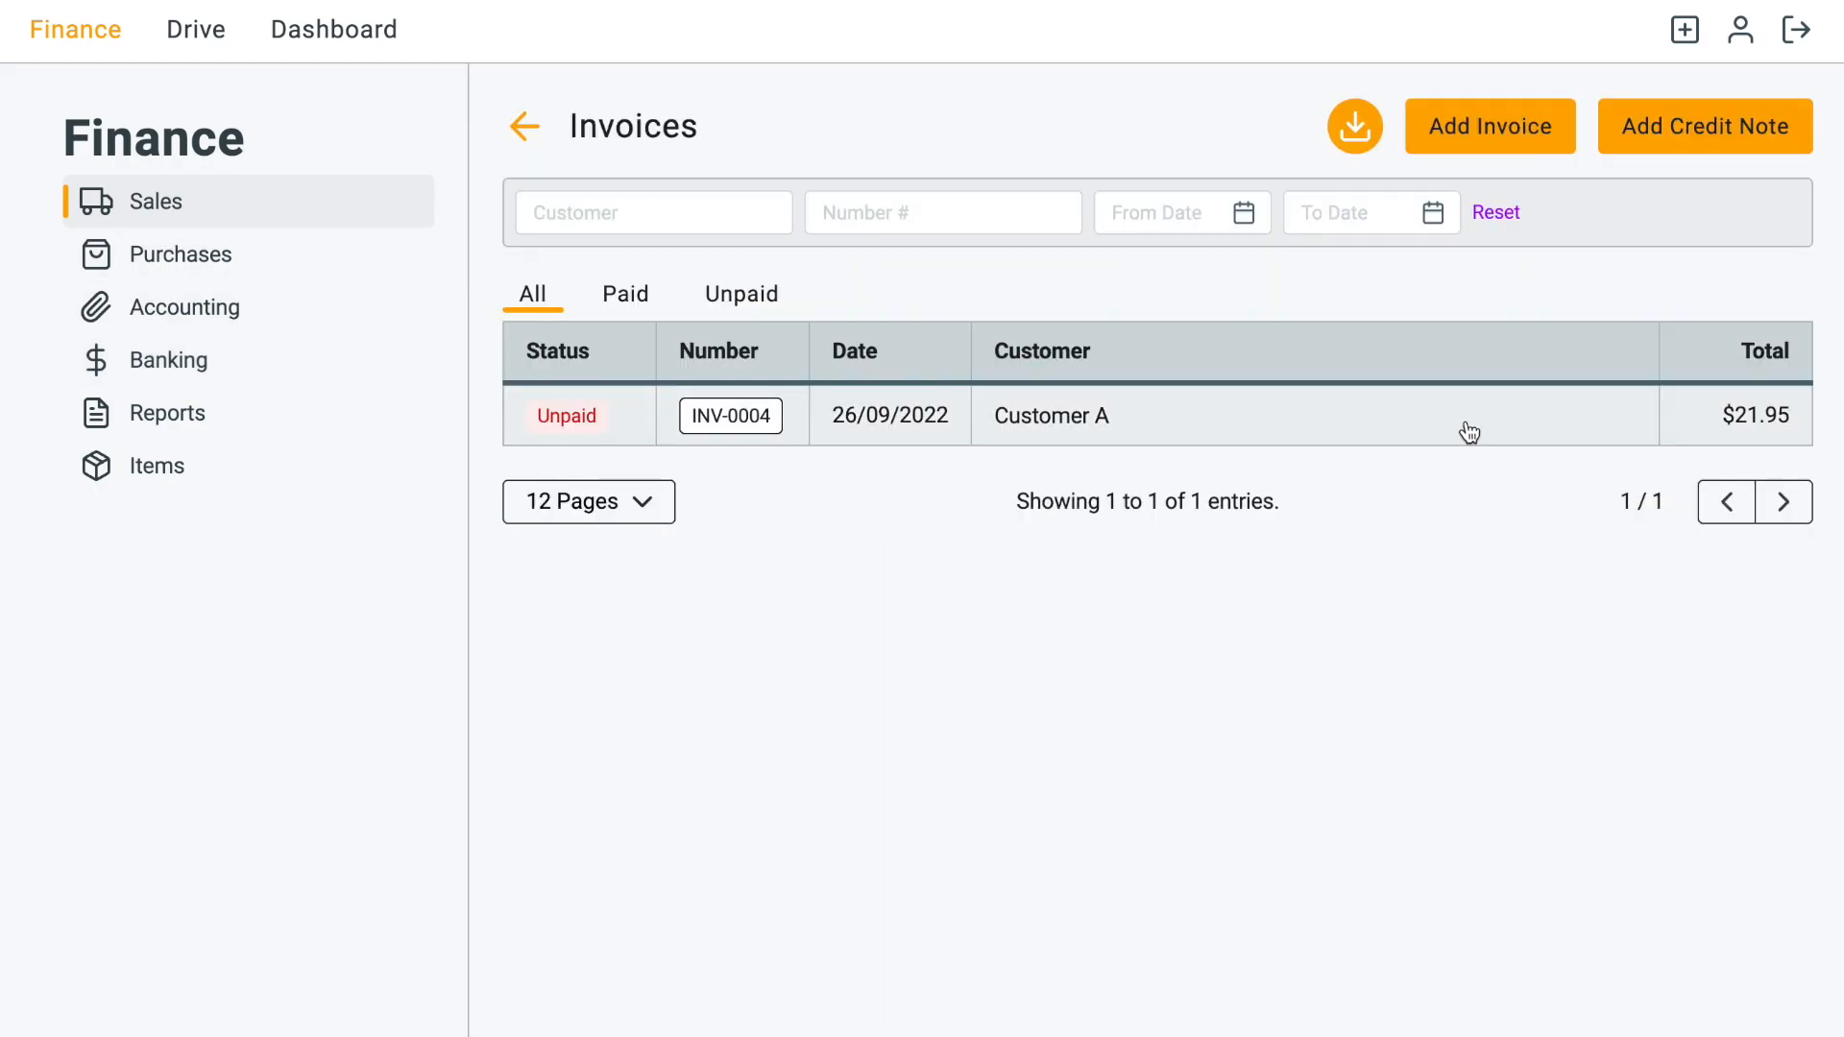
pyautogui.click(918, 357)
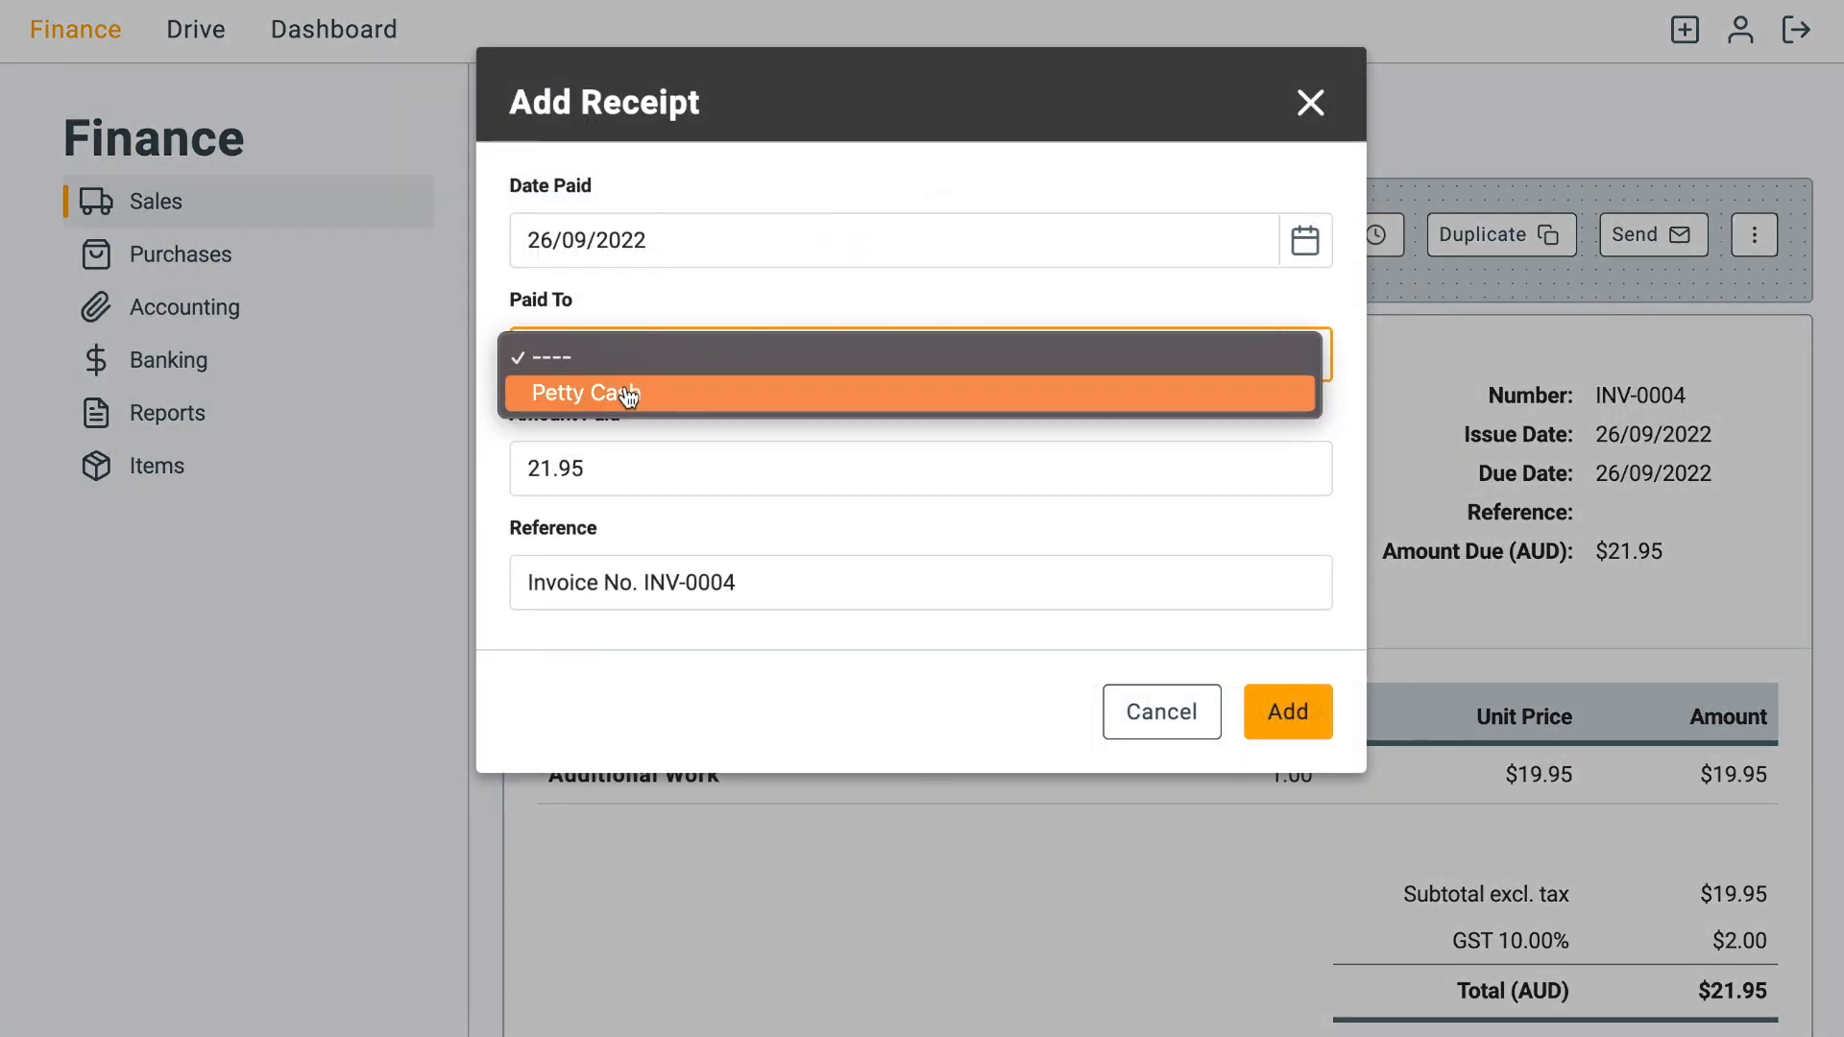
pyautogui.click(584, 392)
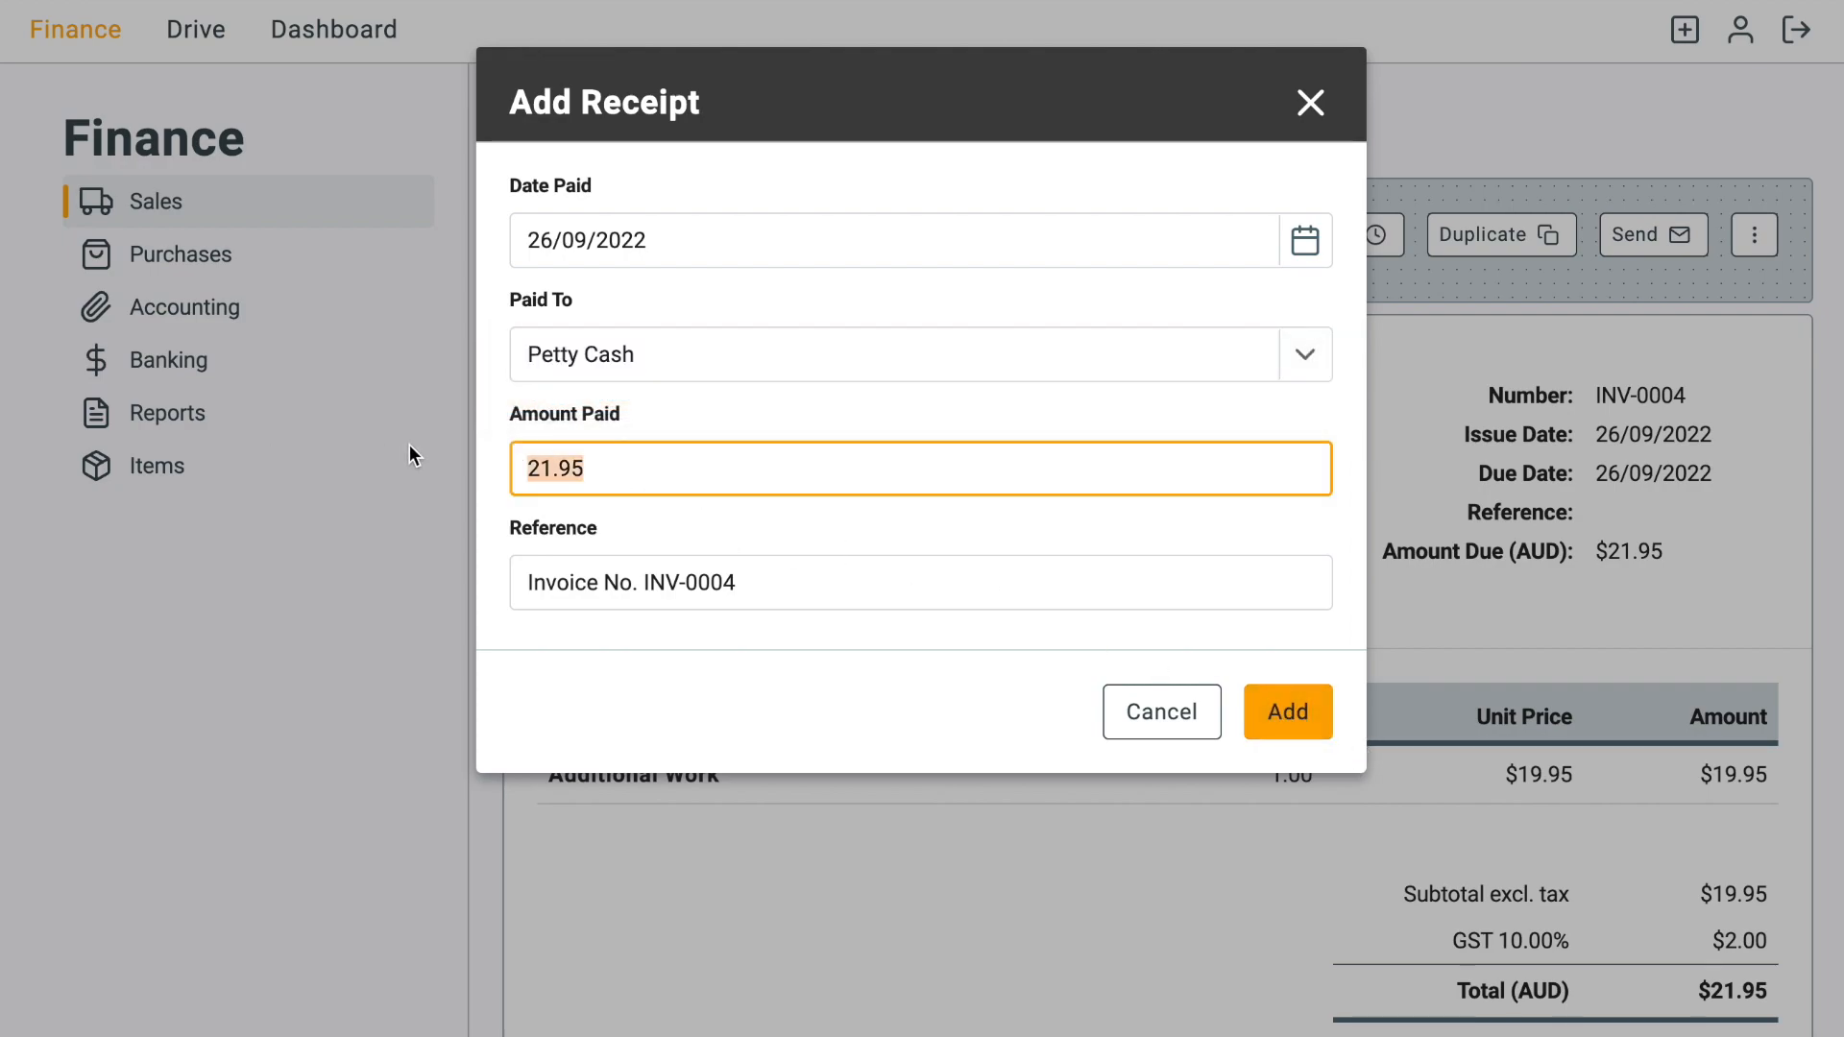
pyautogui.click(1287, 710)
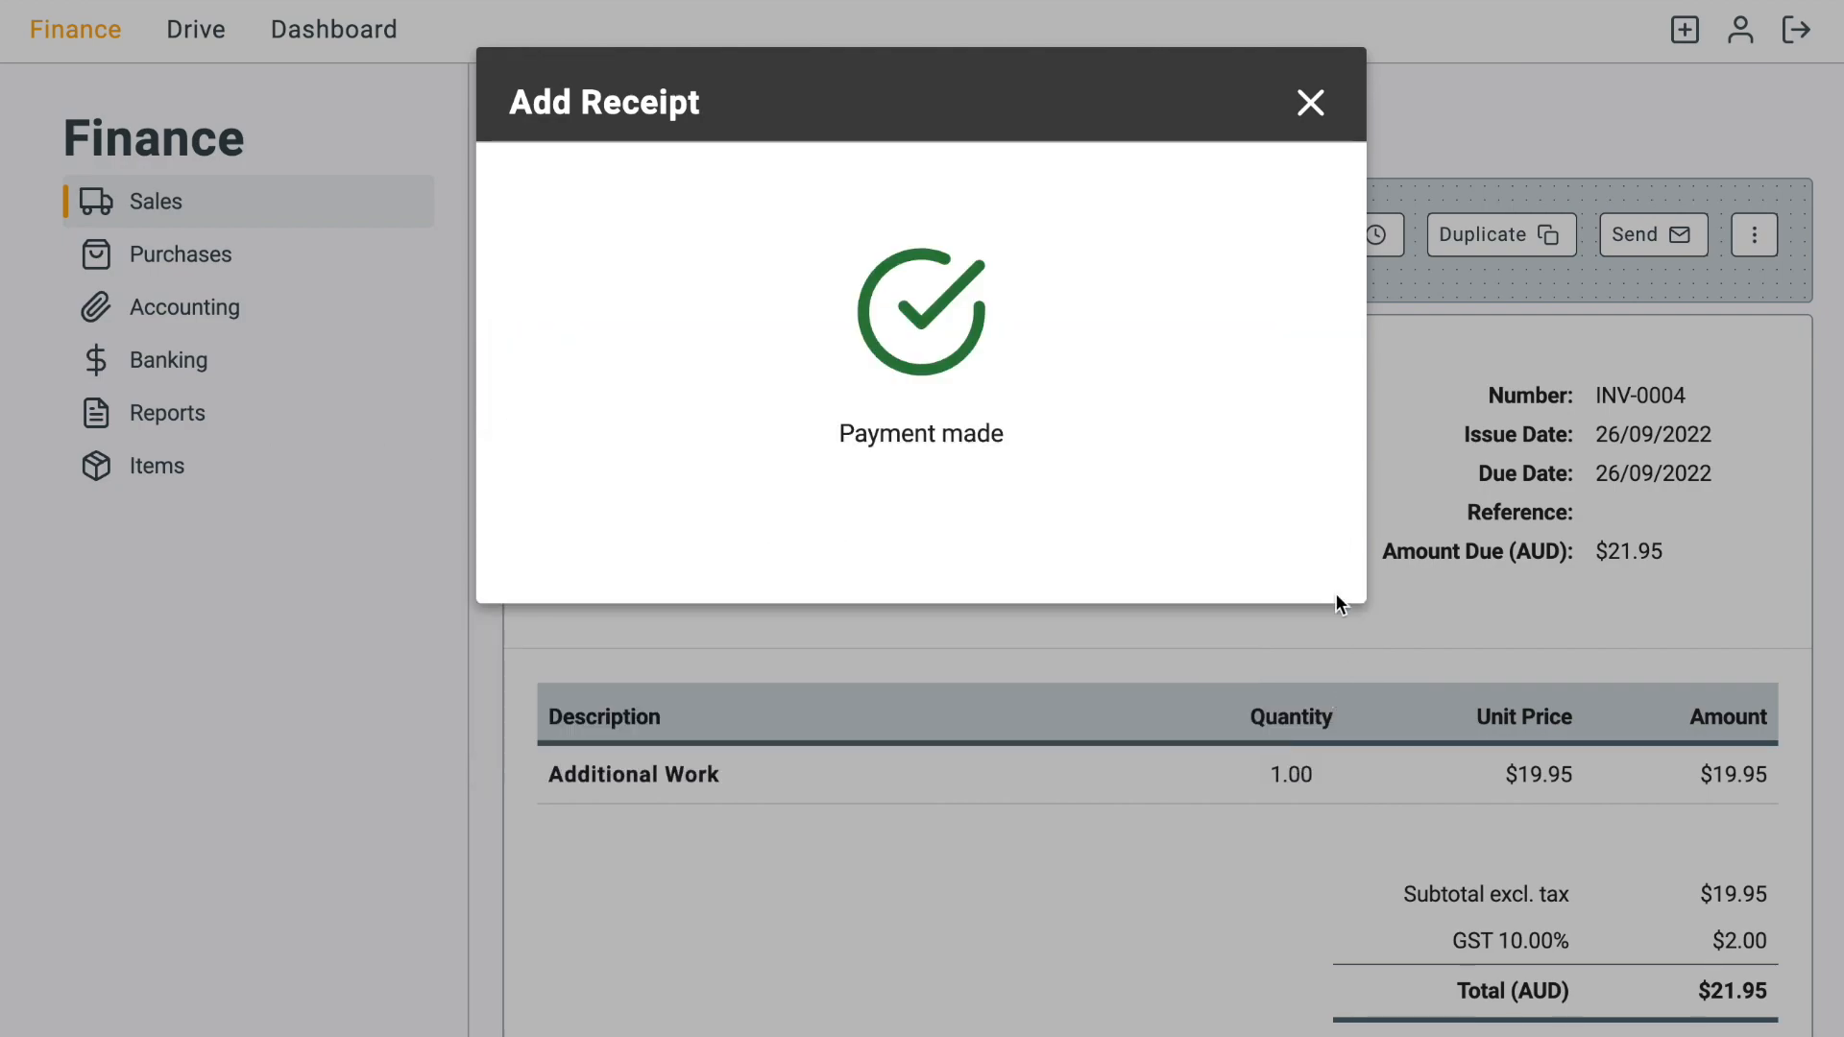
pyautogui.click(1310, 104)
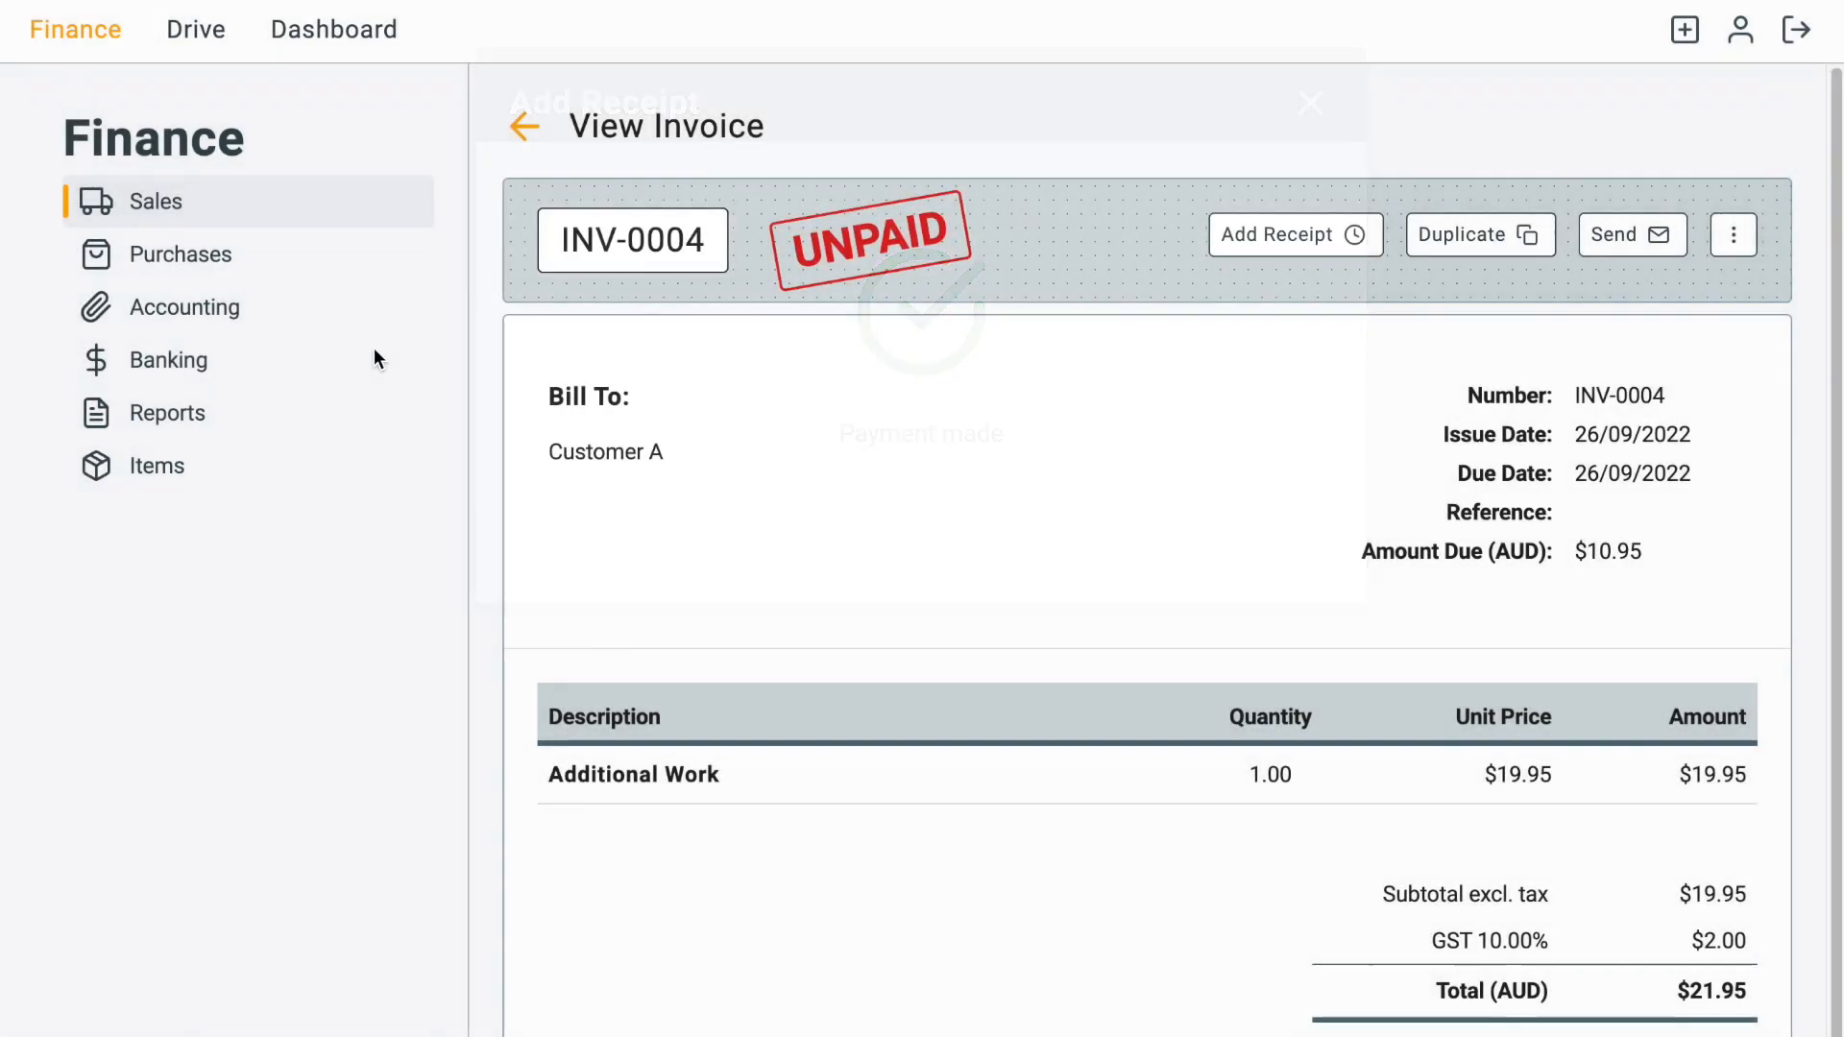
# Step: Show Bank Transactions listing RCP-0004 (11.00 for INV-0004) alongside RCP-0003
pyautogui.click(169, 359)
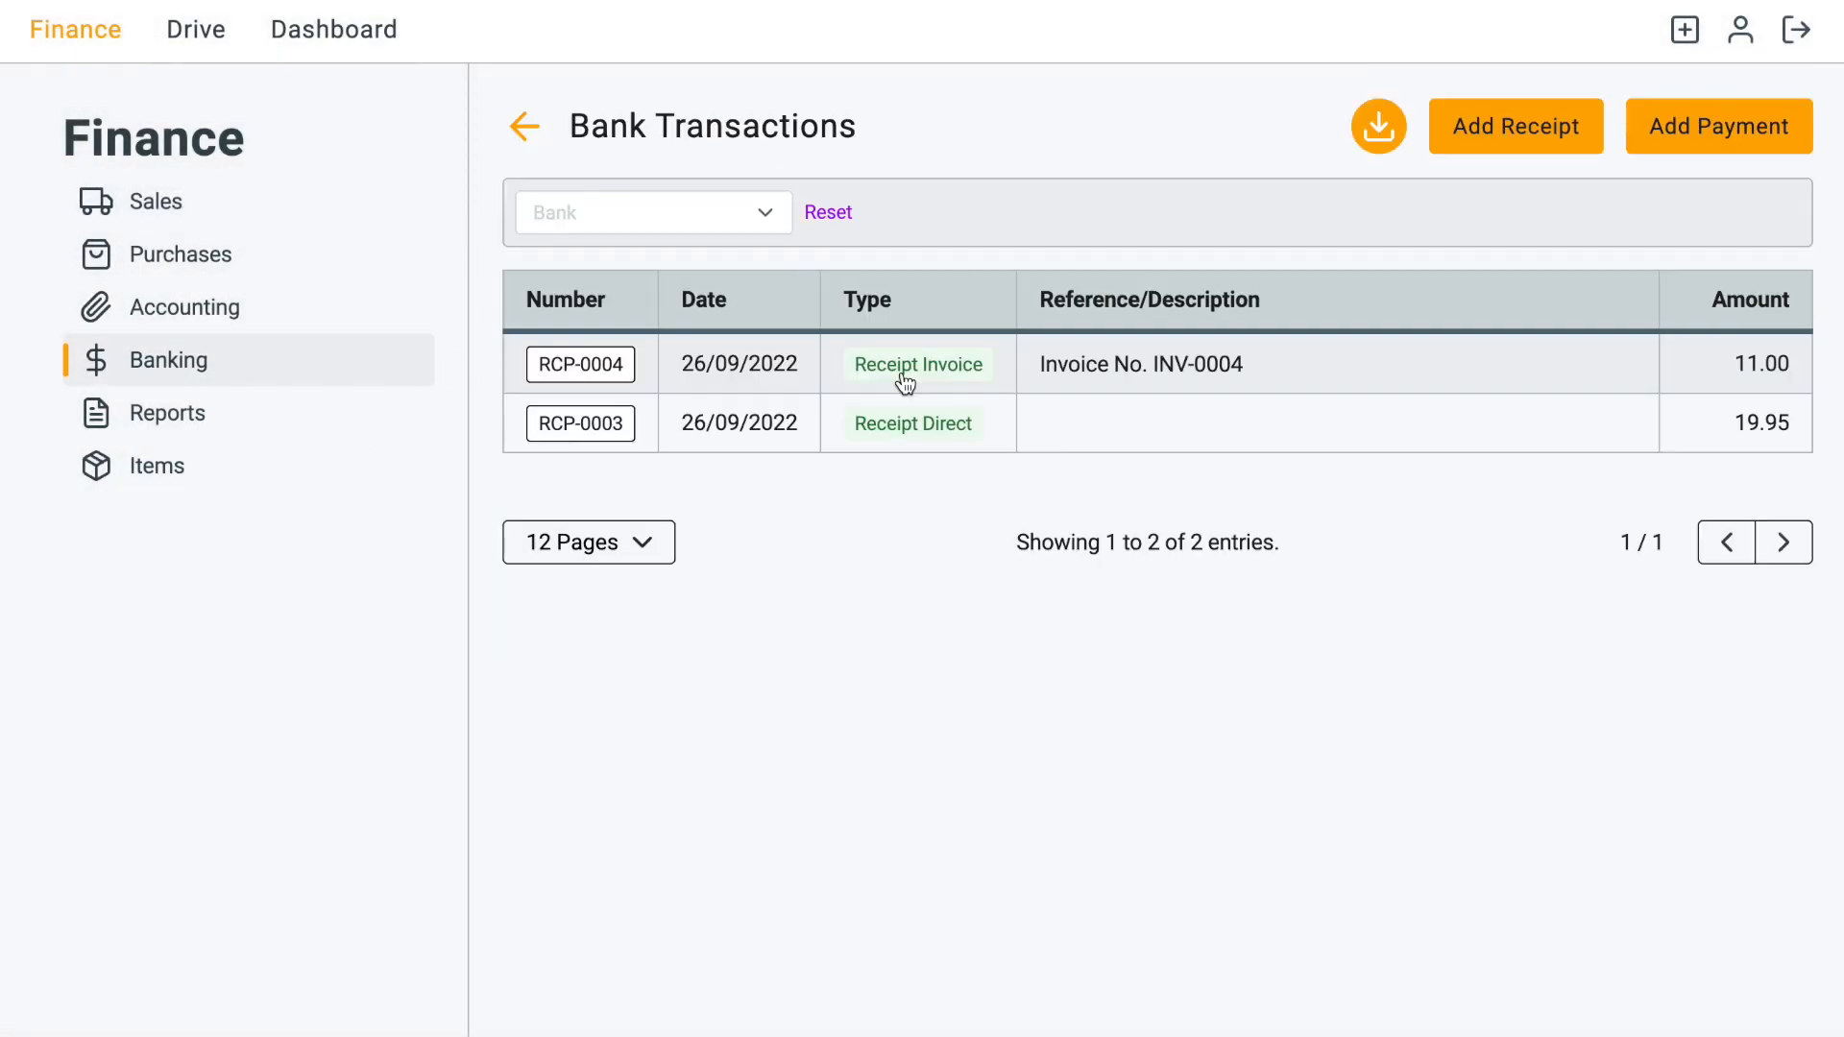
pyautogui.moveTo(897, 447)
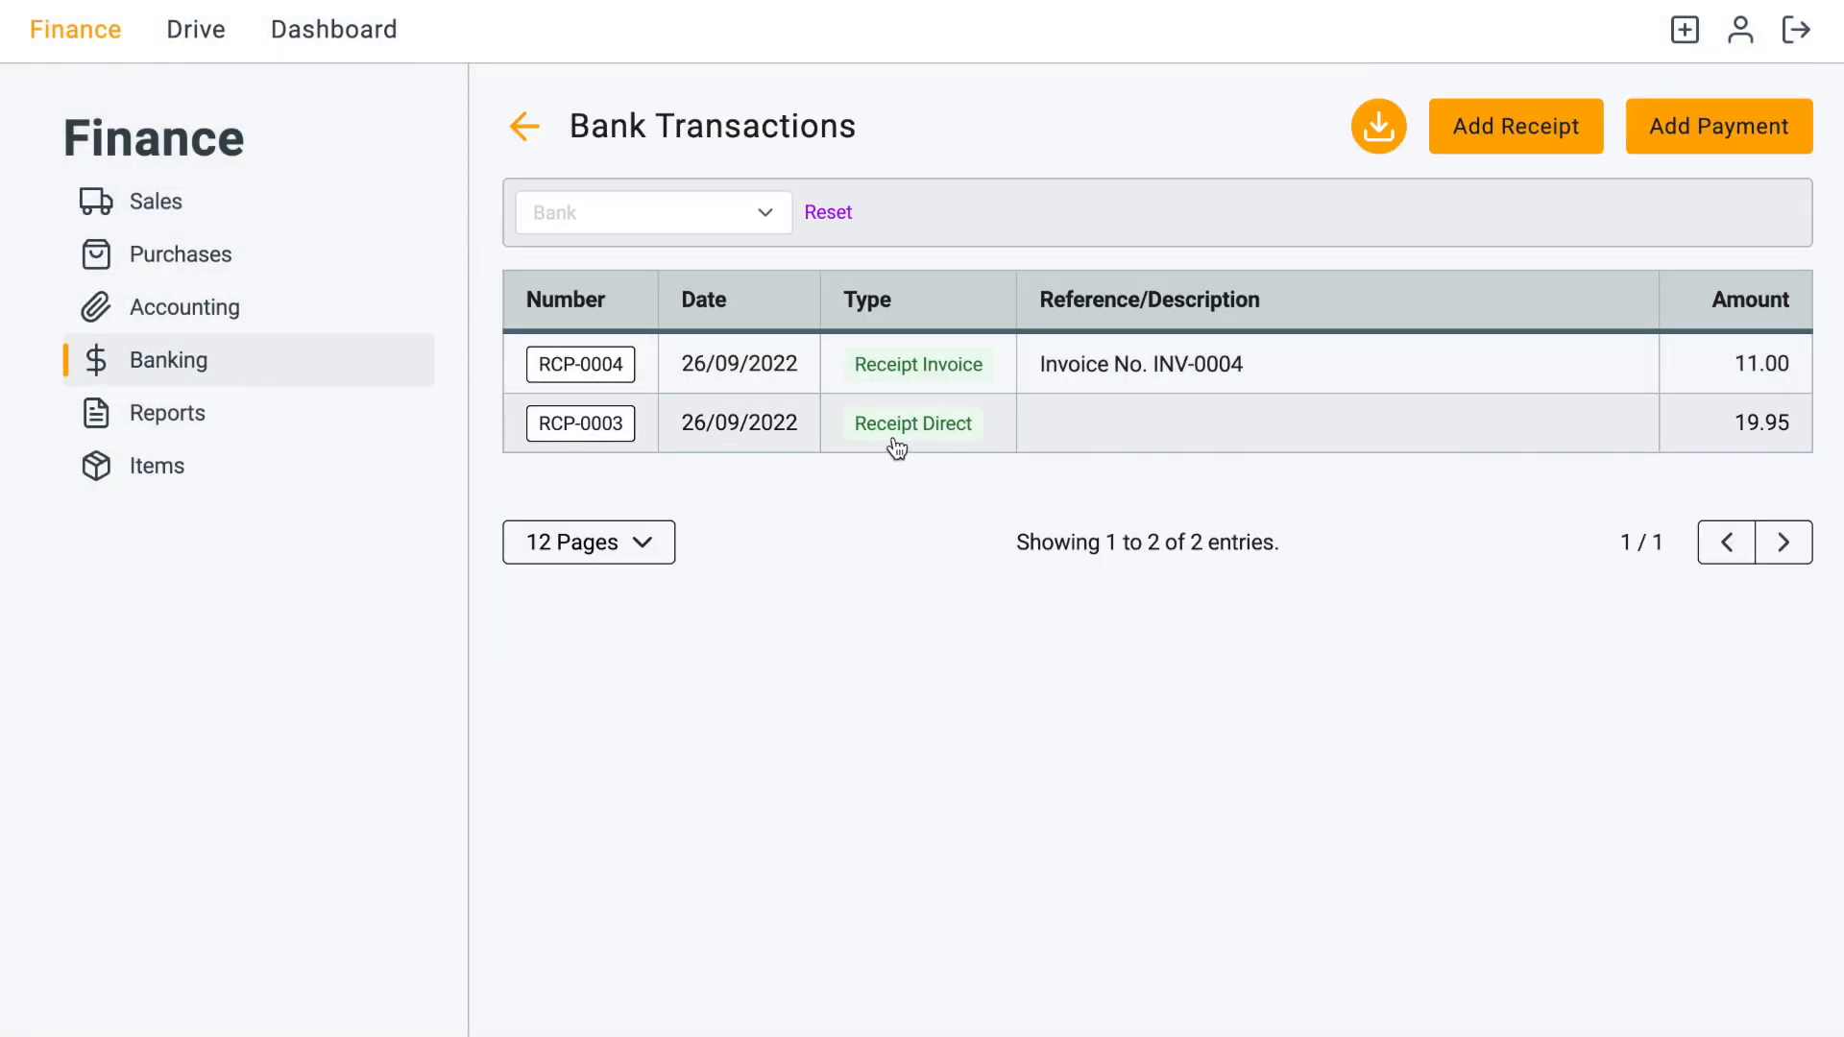
pyautogui.moveTo(947, 380)
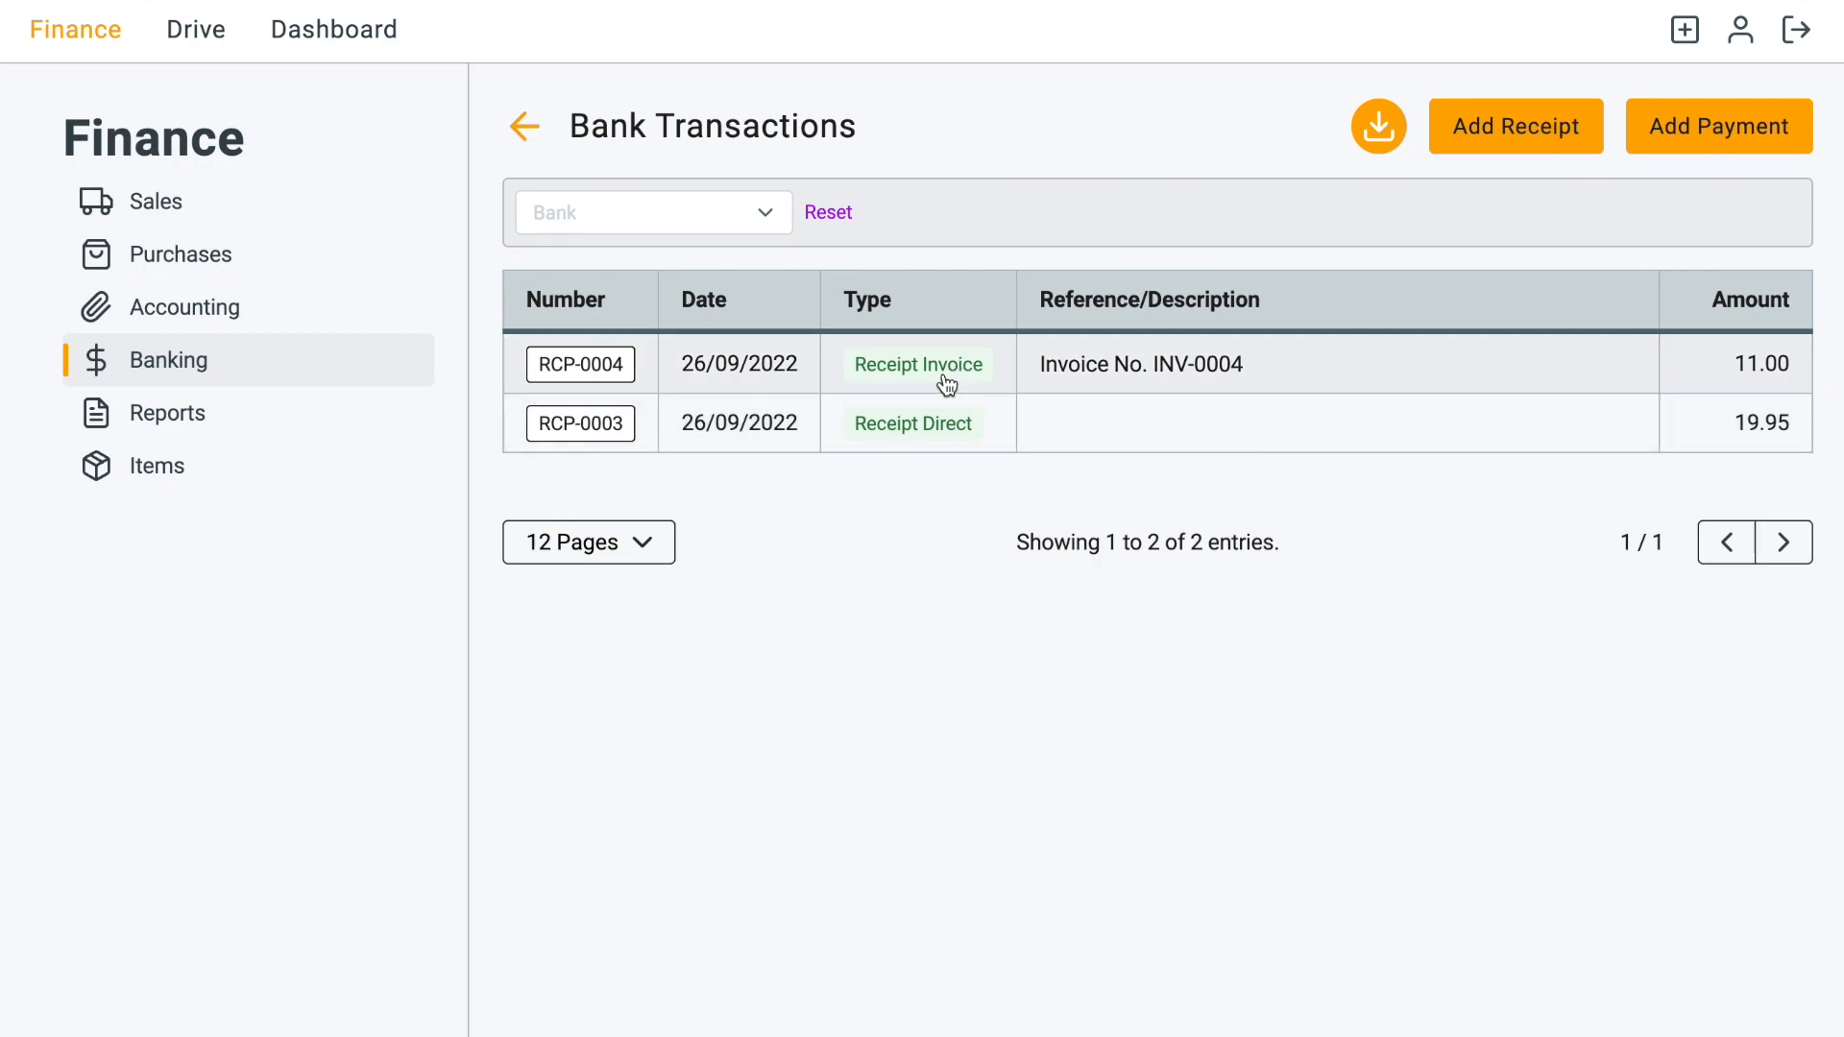
pyautogui.moveTo(1248, 383)
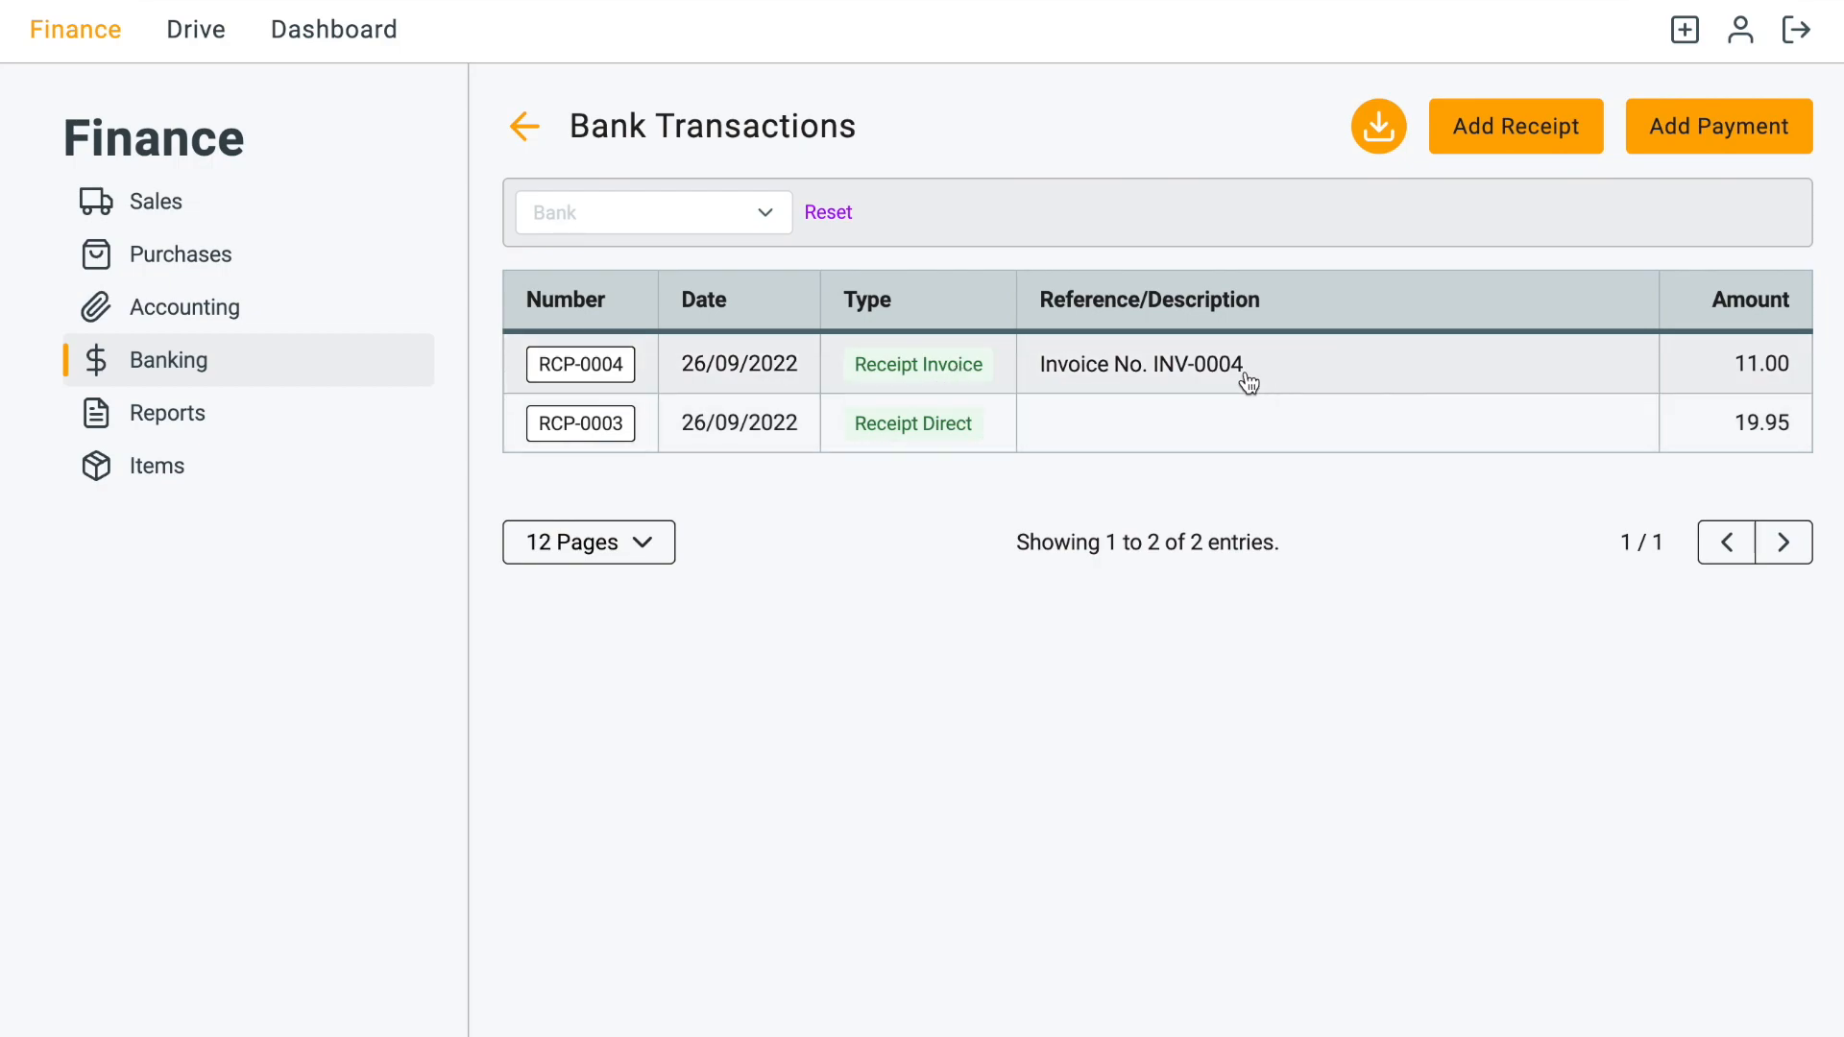
pyautogui.moveTo(1276, 400)
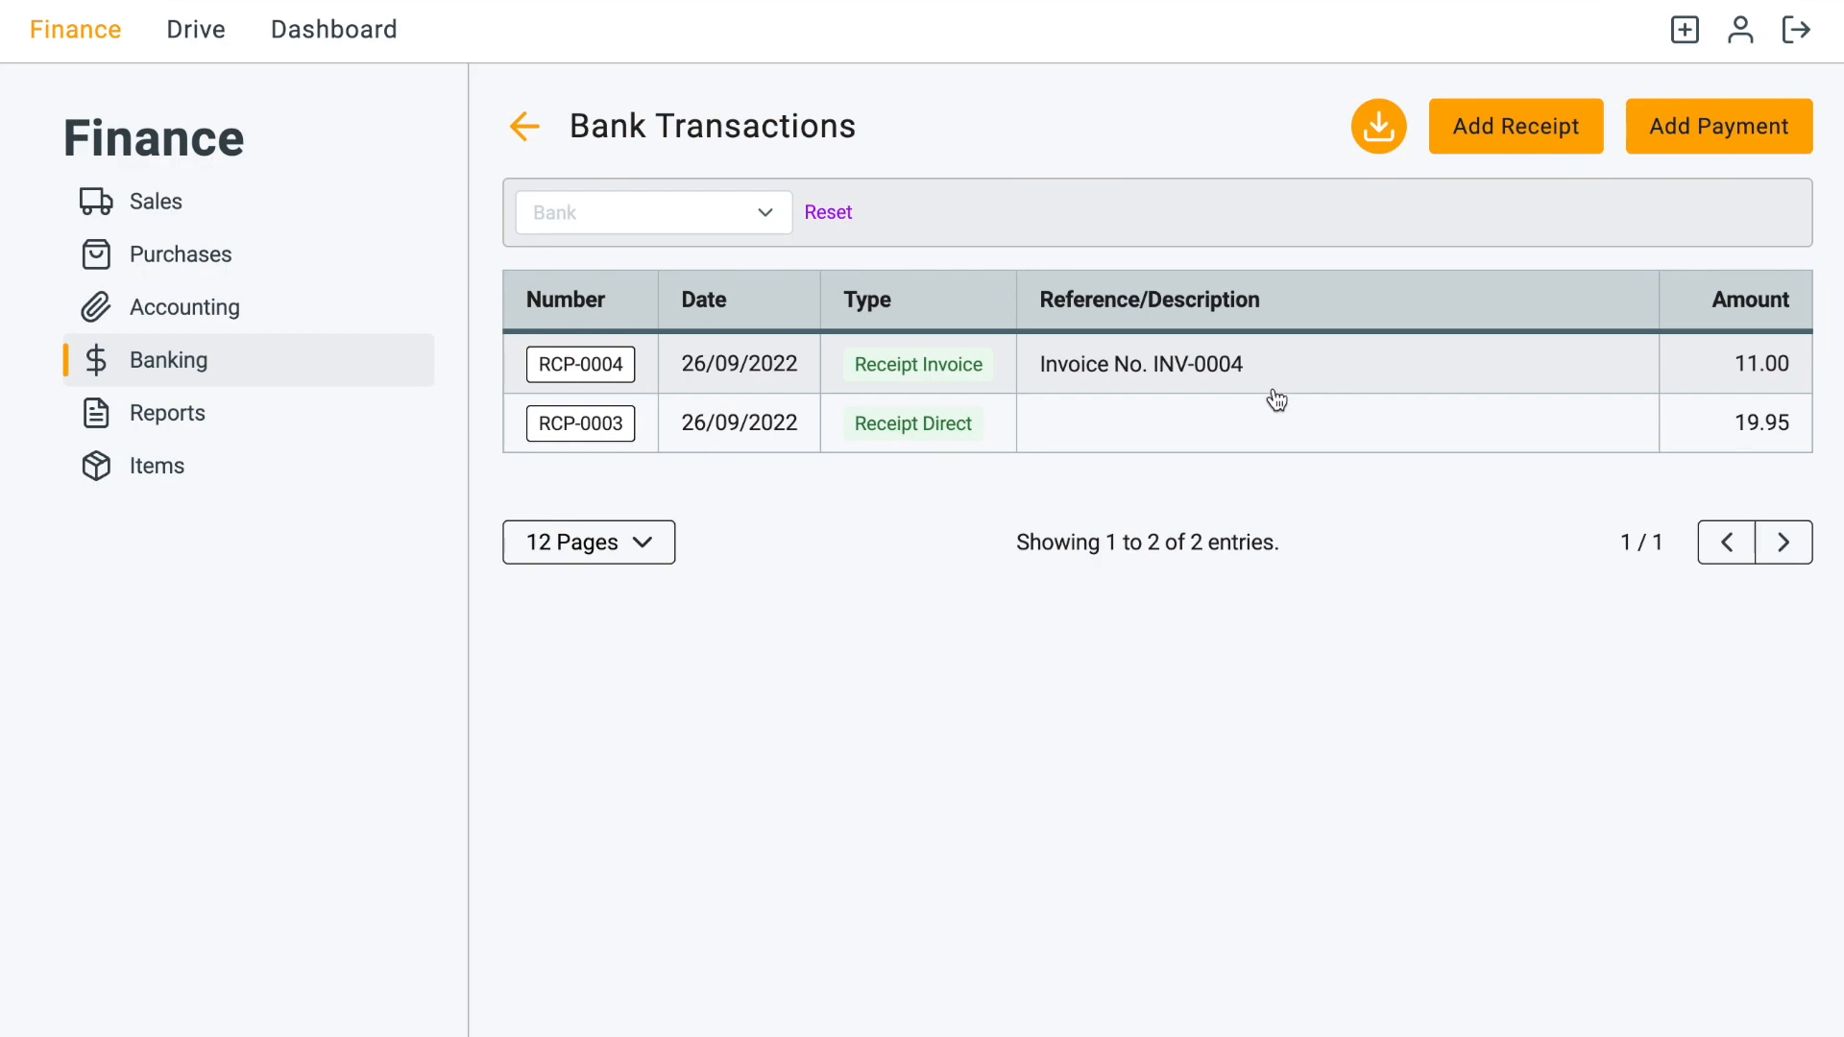
pyautogui.moveTo(1350, 588)
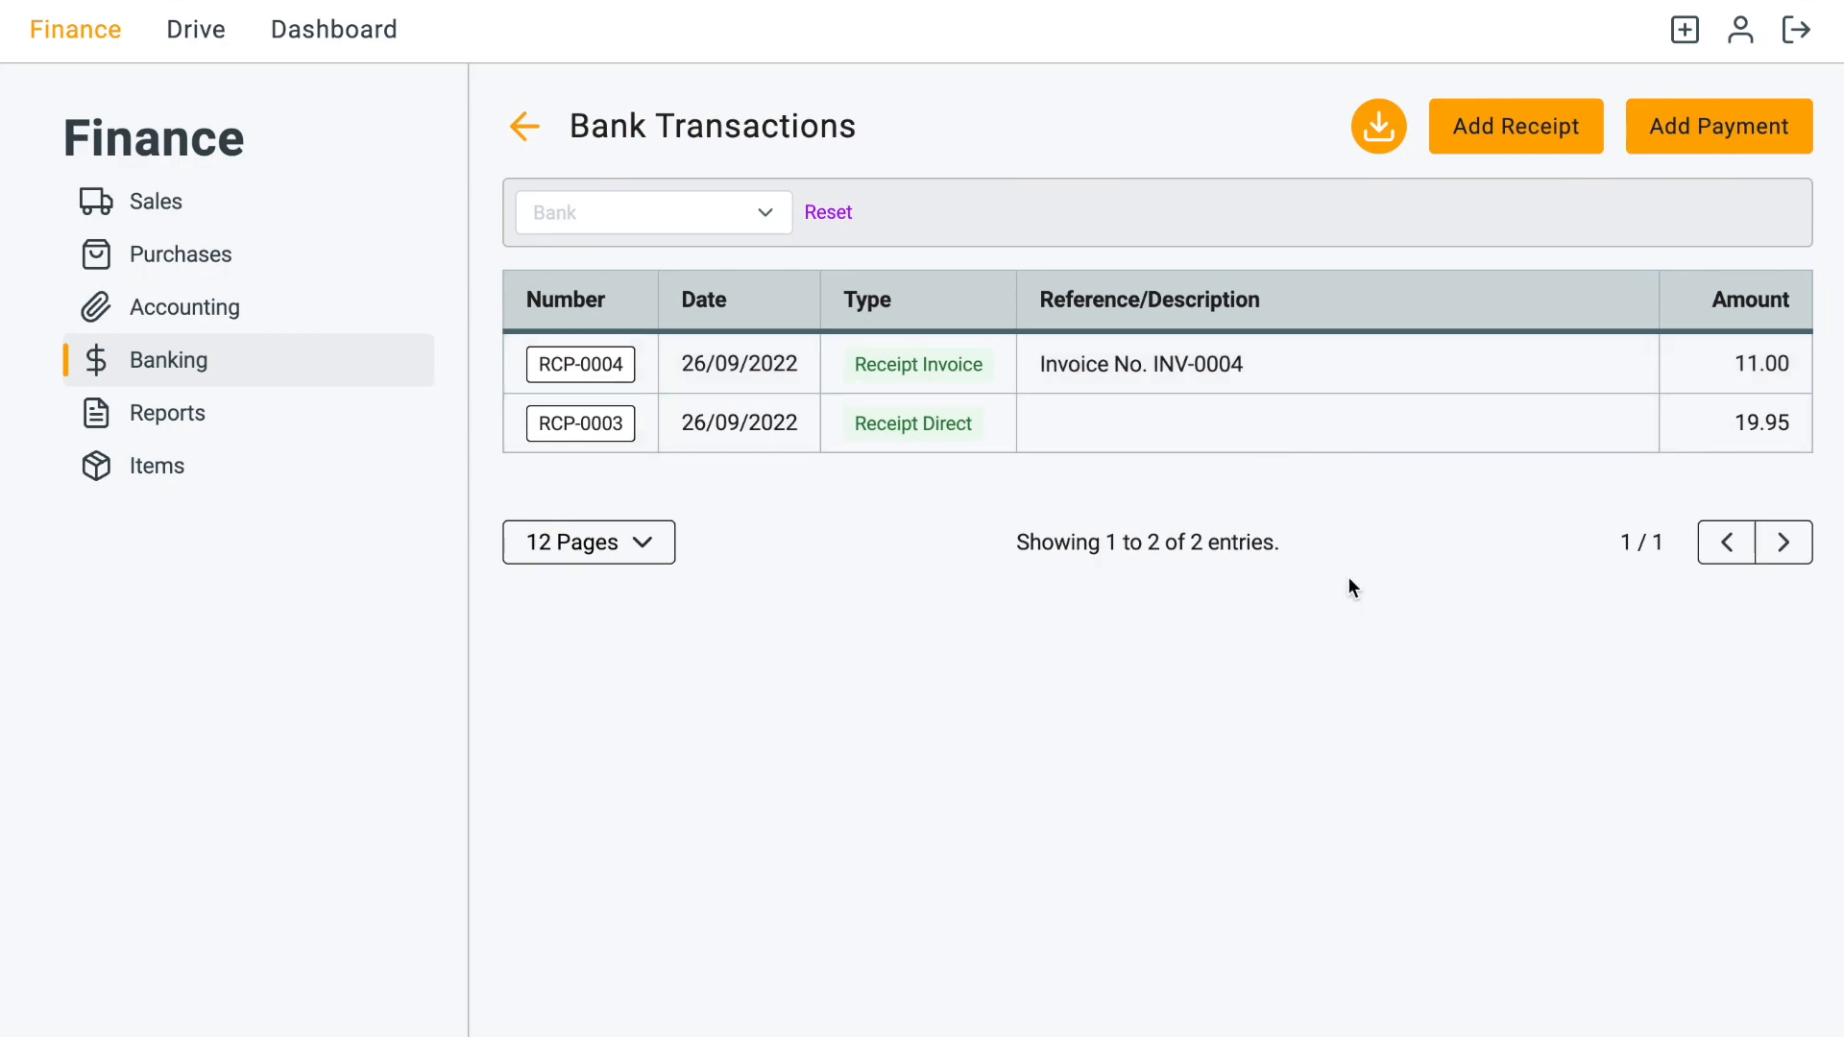
pyautogui.moveTo(1383, 737)
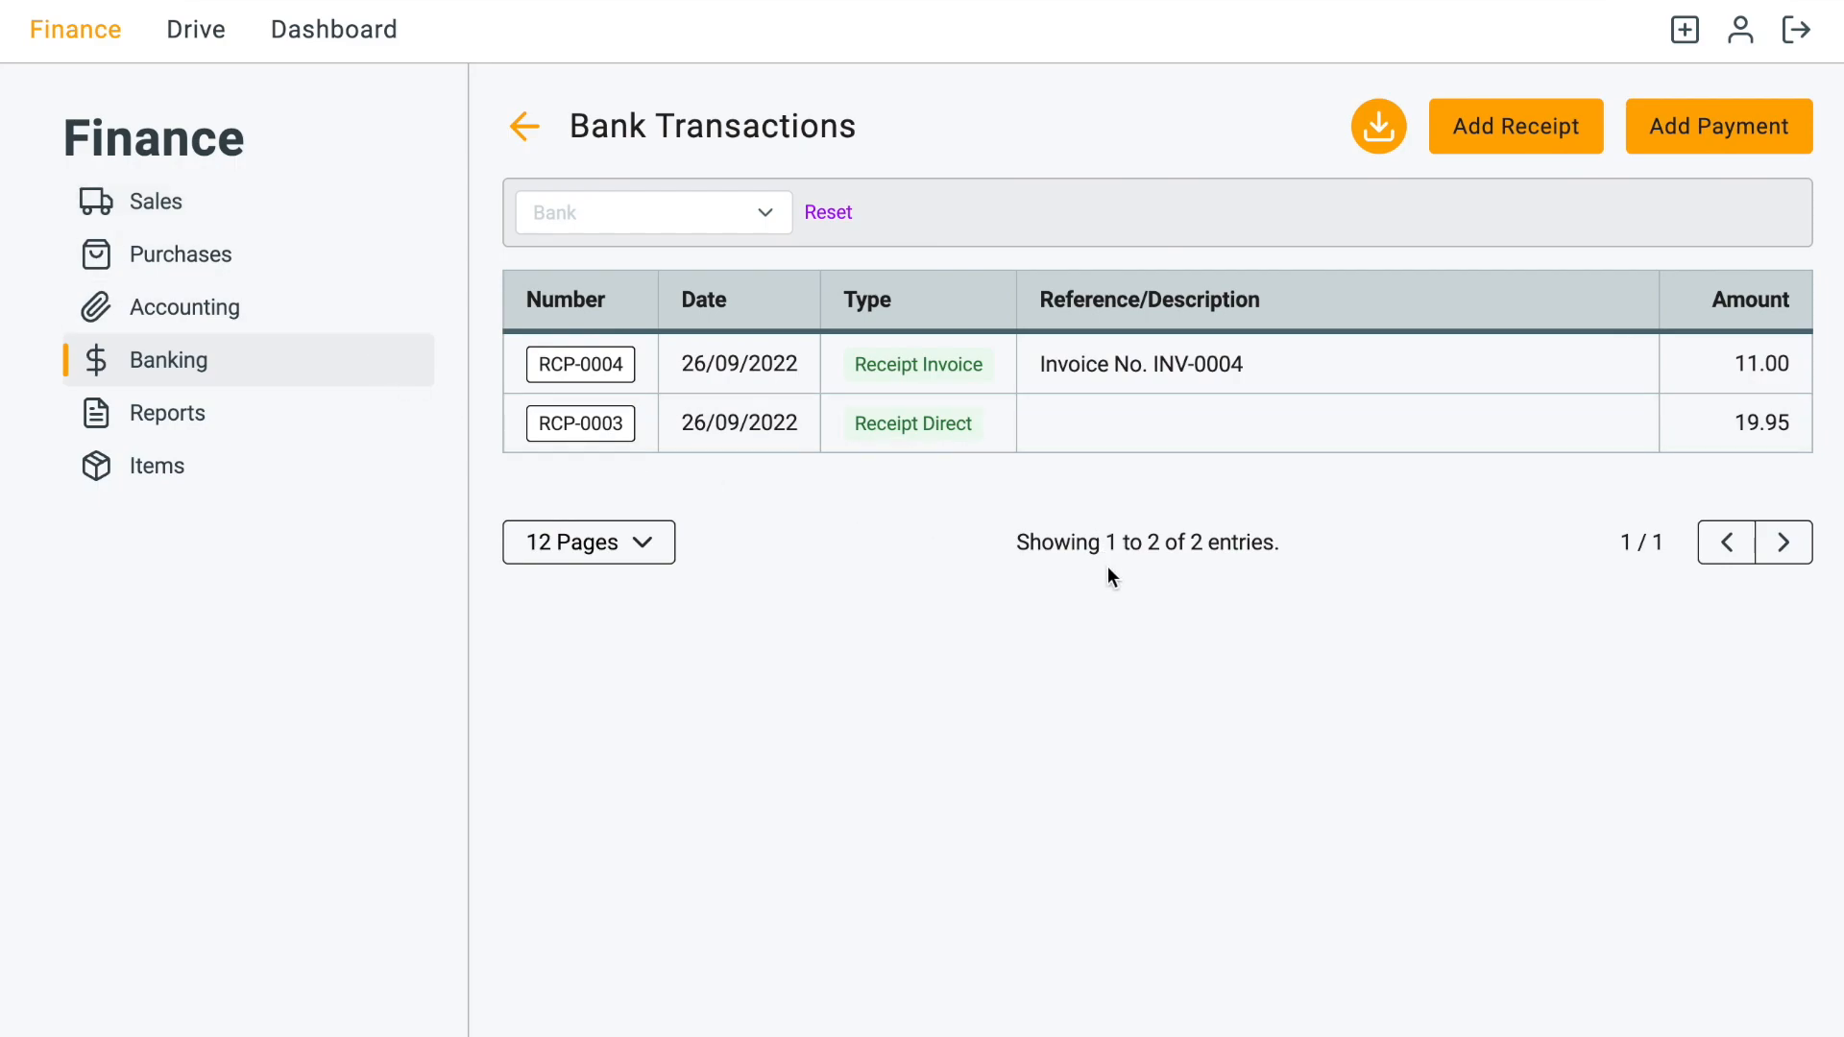
pyautogui.moveTo(1120, 565)
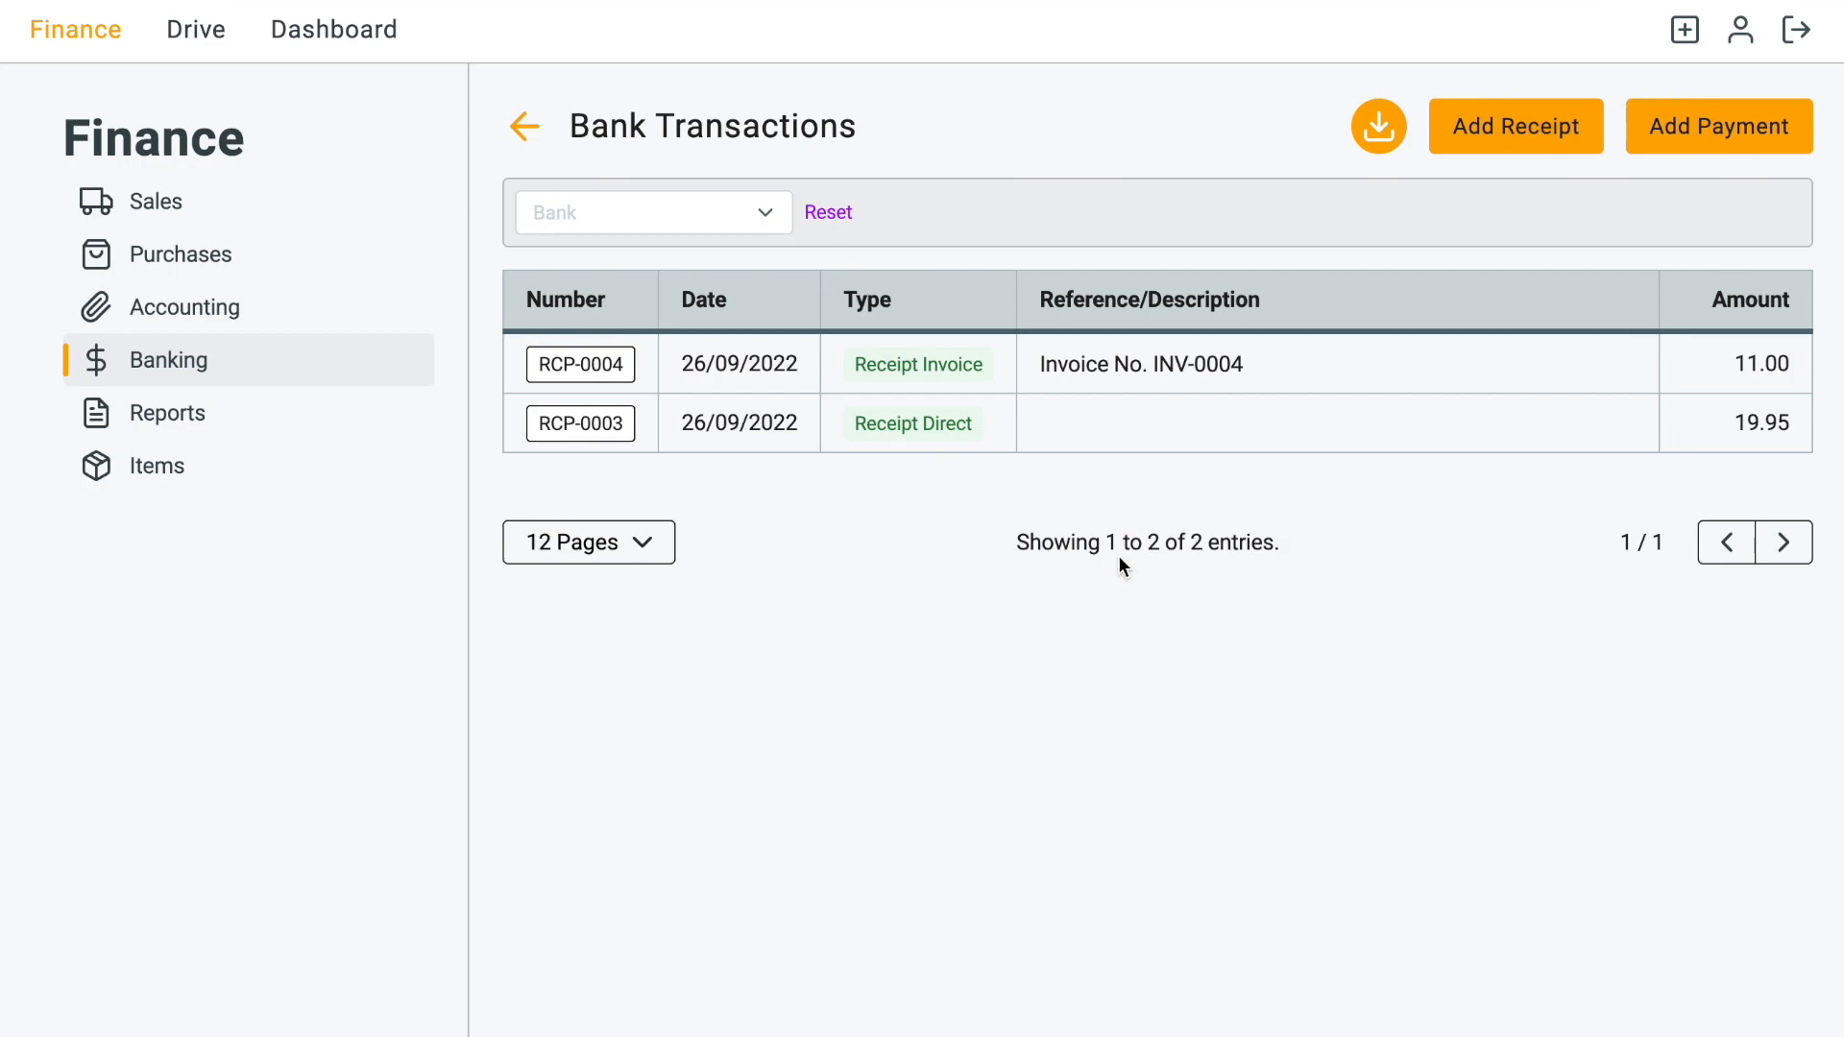
pyautogui.moveTo(1116, 563)
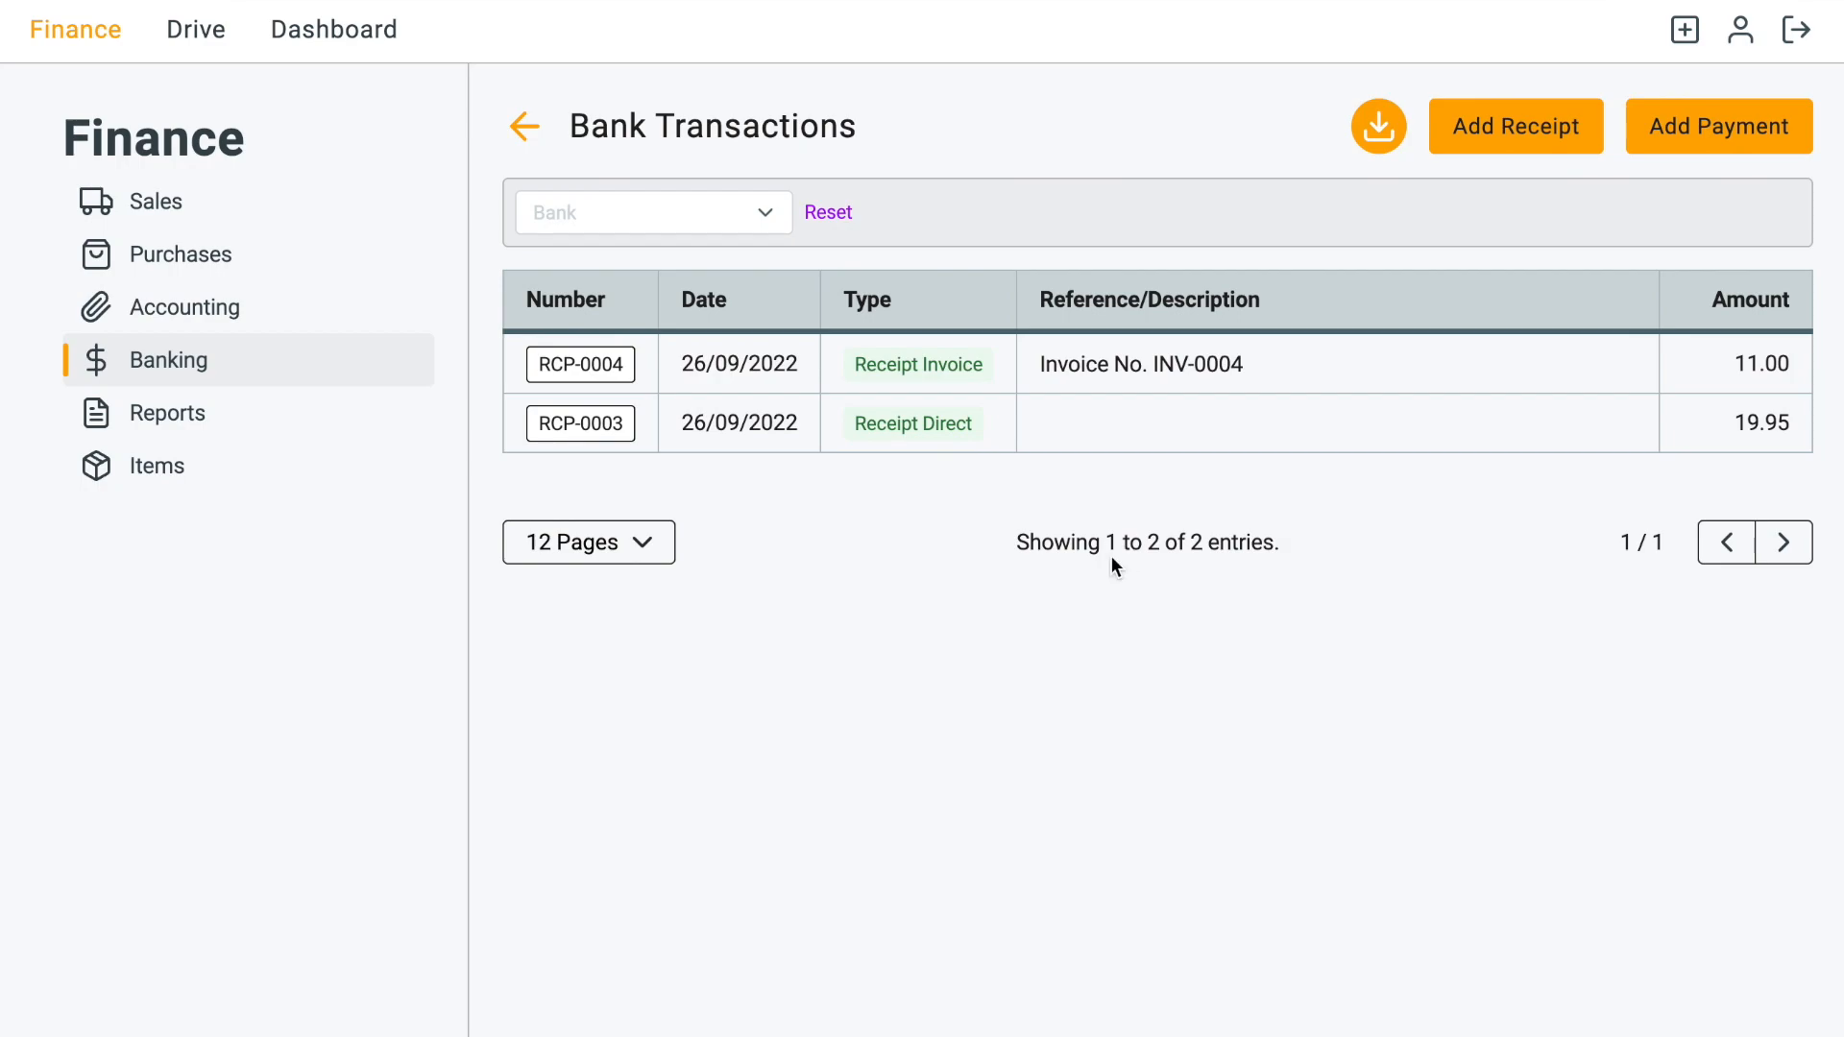